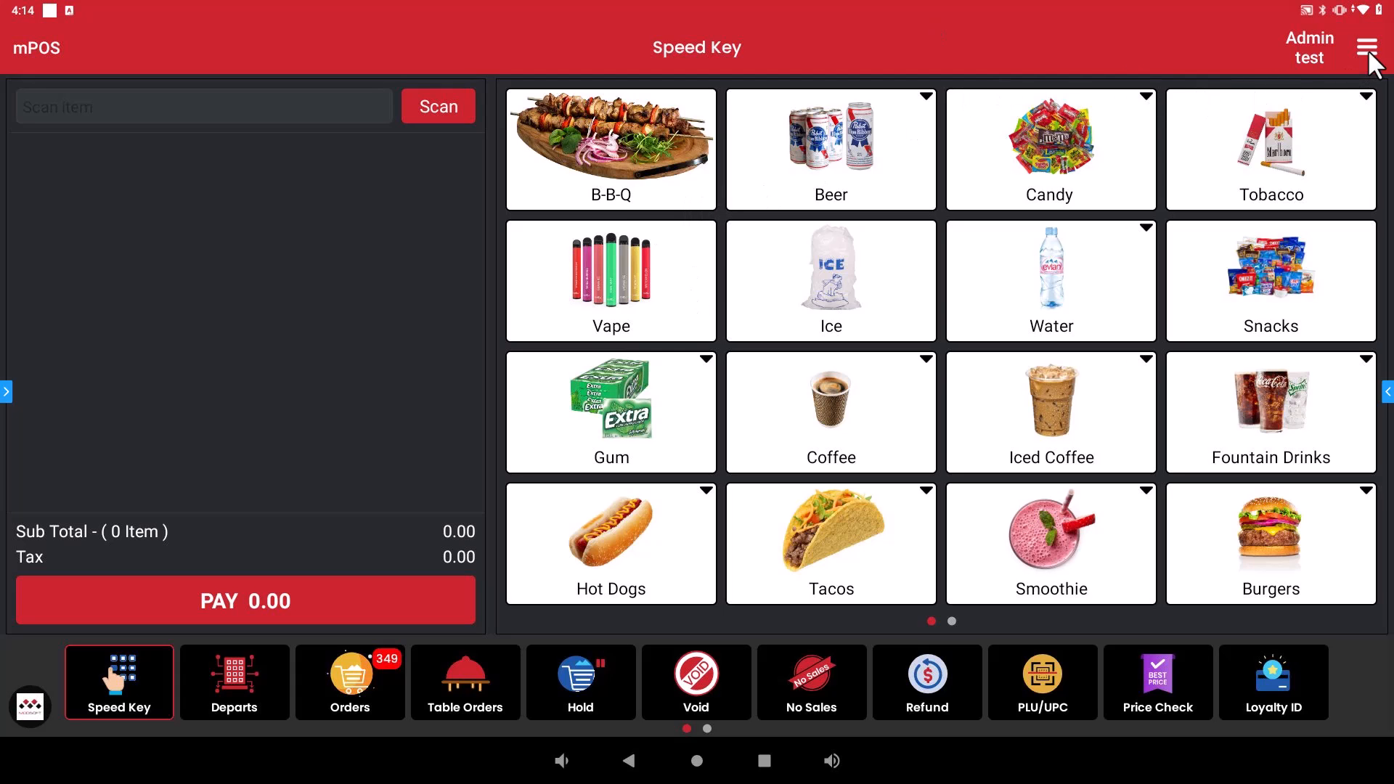
- Open the Setup panel from the register screen's hamburger menu
{"action": "left_click", "coordinate": [1368, 46]}
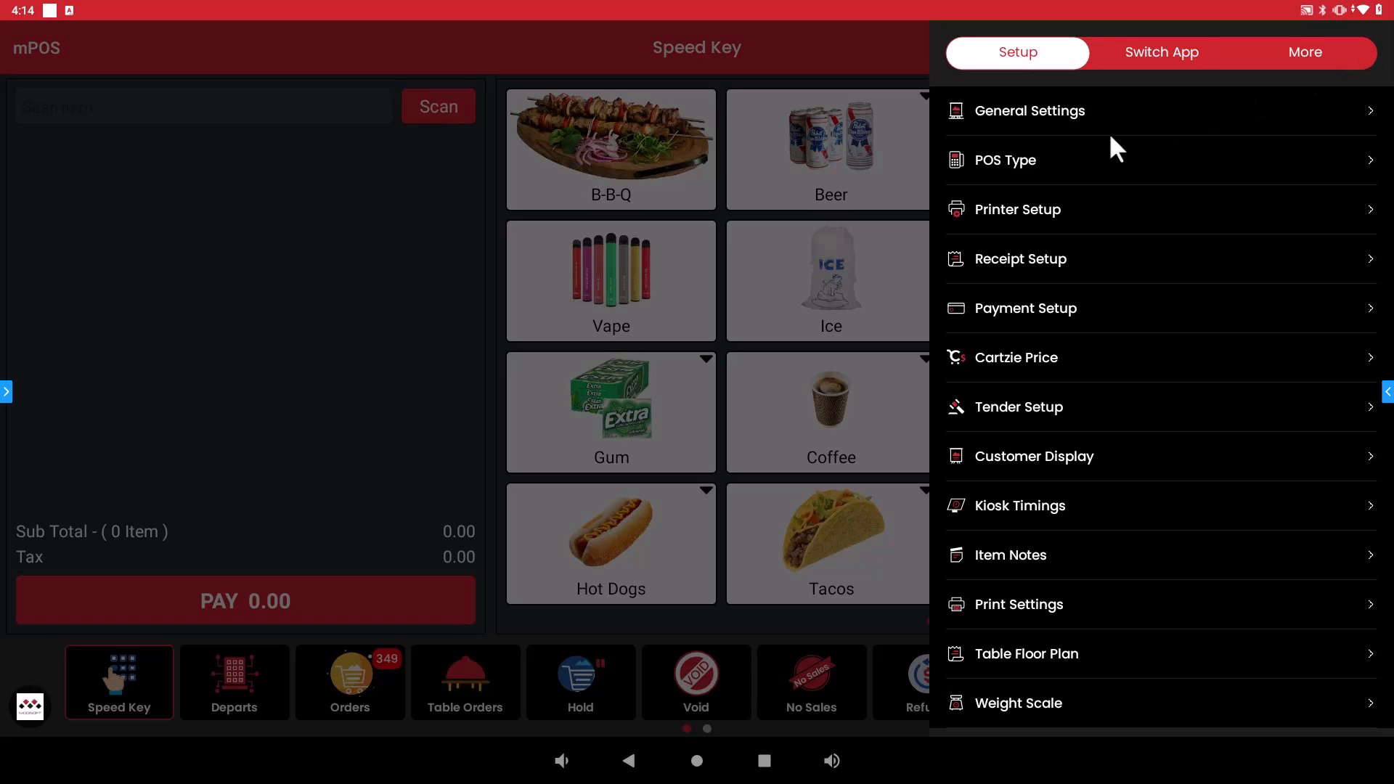
{"action": "mouse_move", "coordinate": [987, 173]}
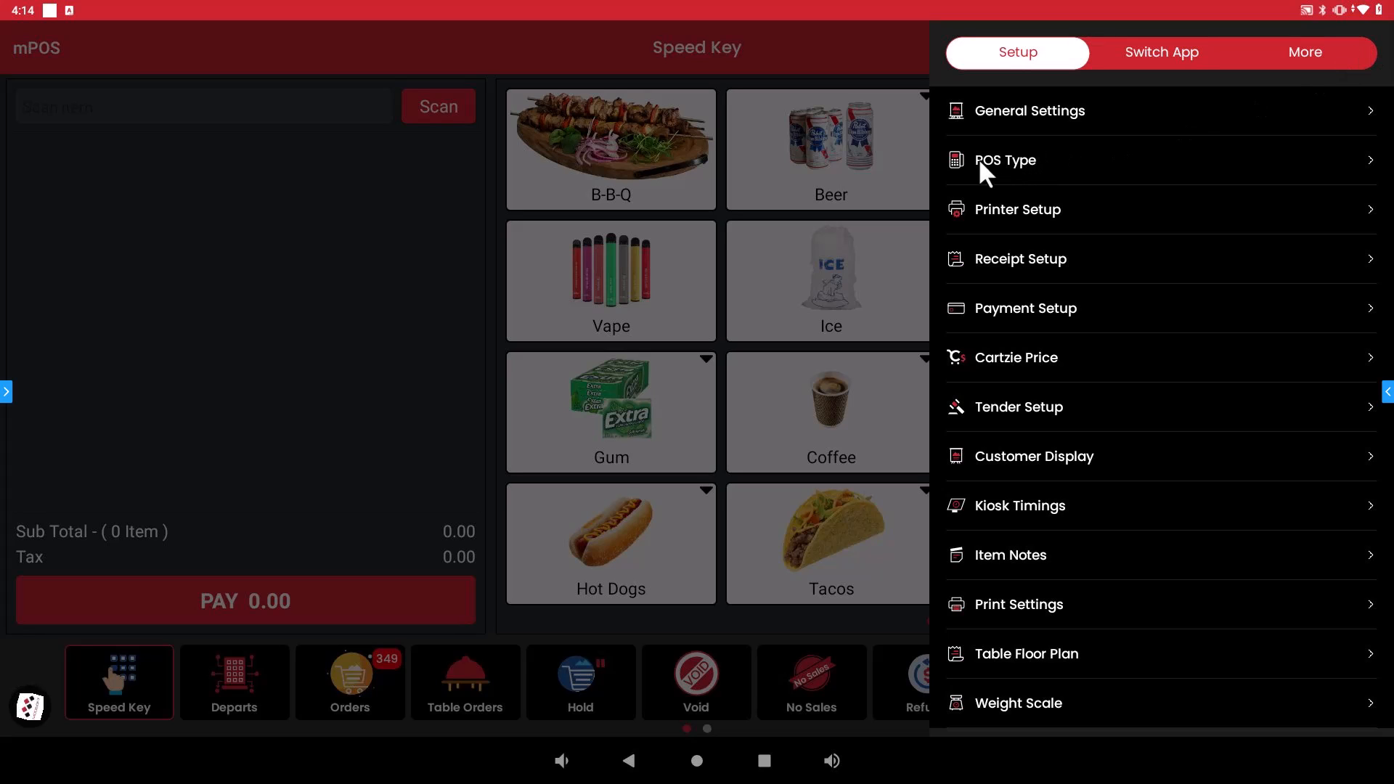
{"action": "mouse_move", "coordinate": [1008, 174]}
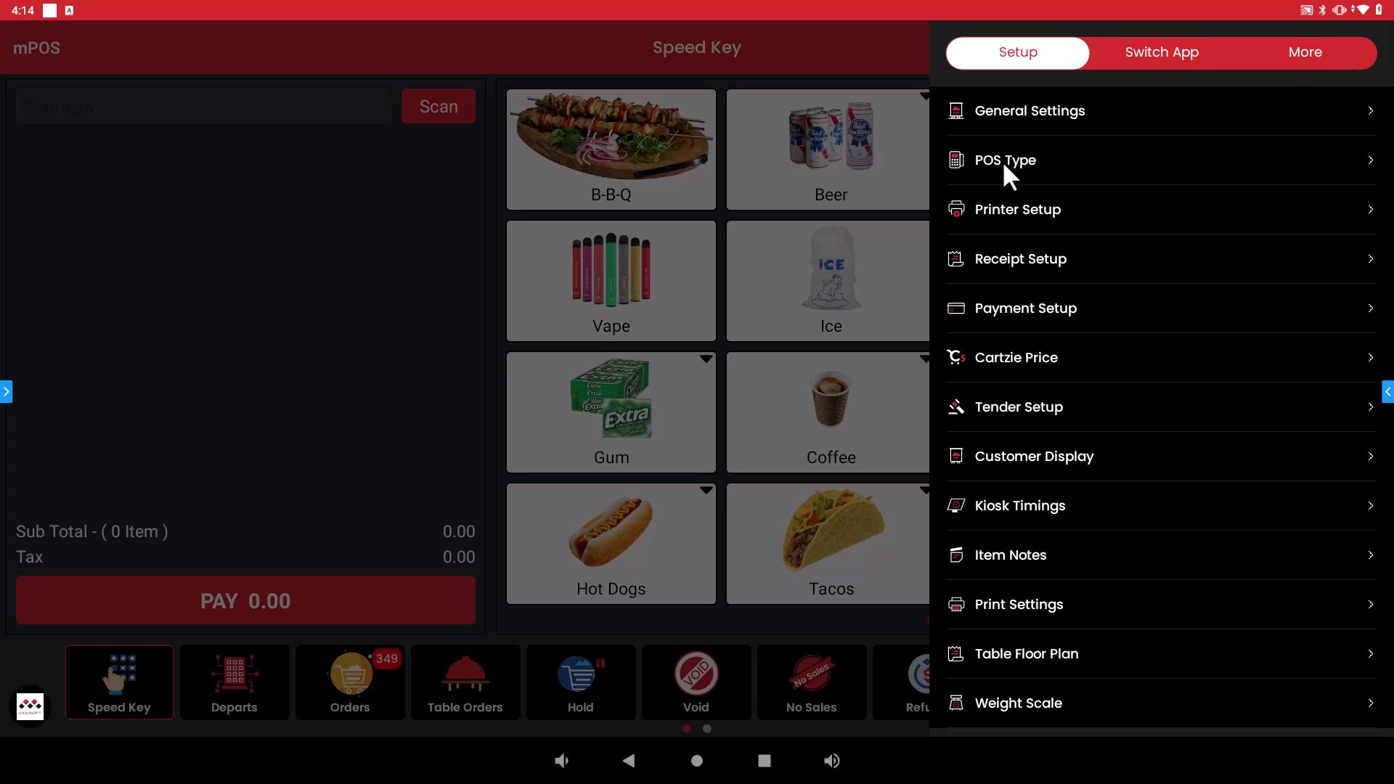
- Open the POS Type page offering mPOS and mPOS (Kiosk) modes
{"action": "left_click", "coordinate": [1004, 159]}
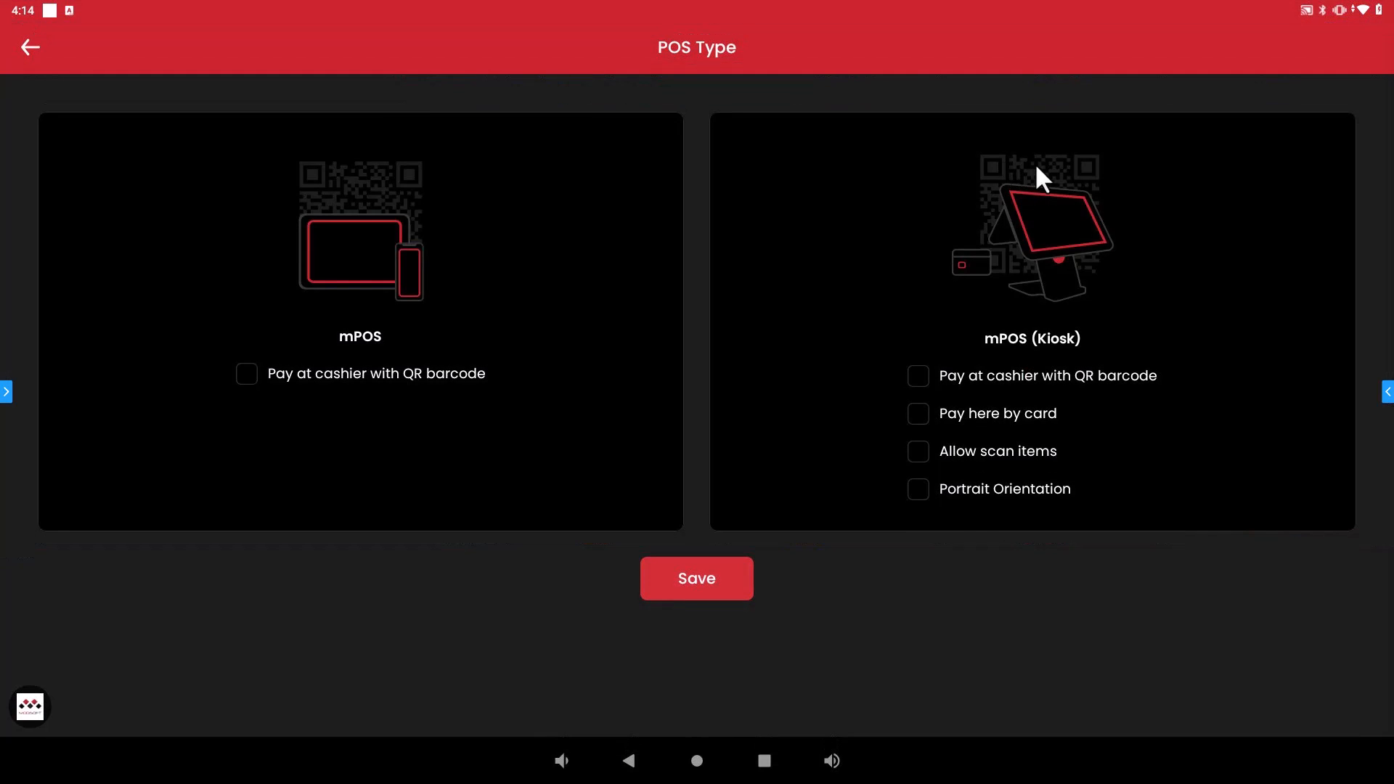
{"action": "mouse_move", "coordinate": [1060, 357]}
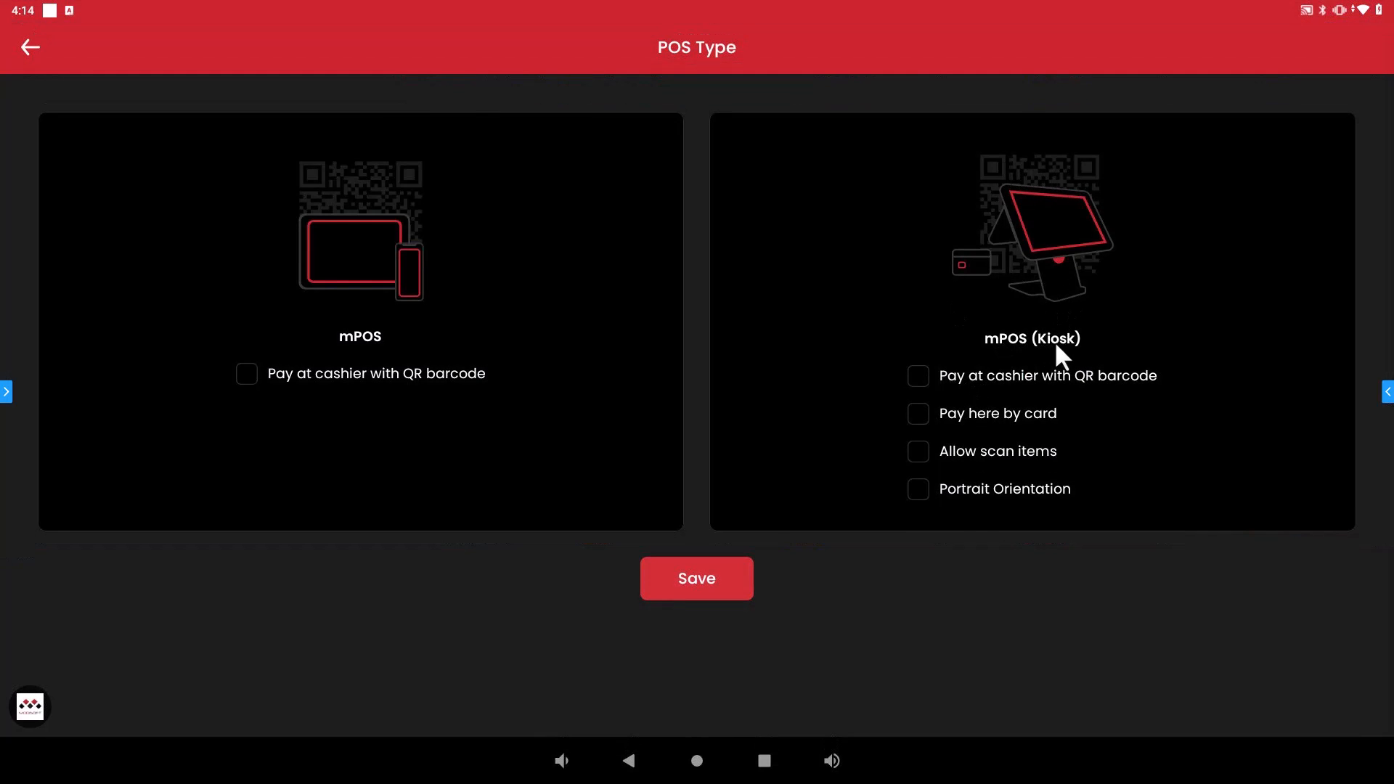
{"action": "mouse_move", "coordinate": [1066, 354]}
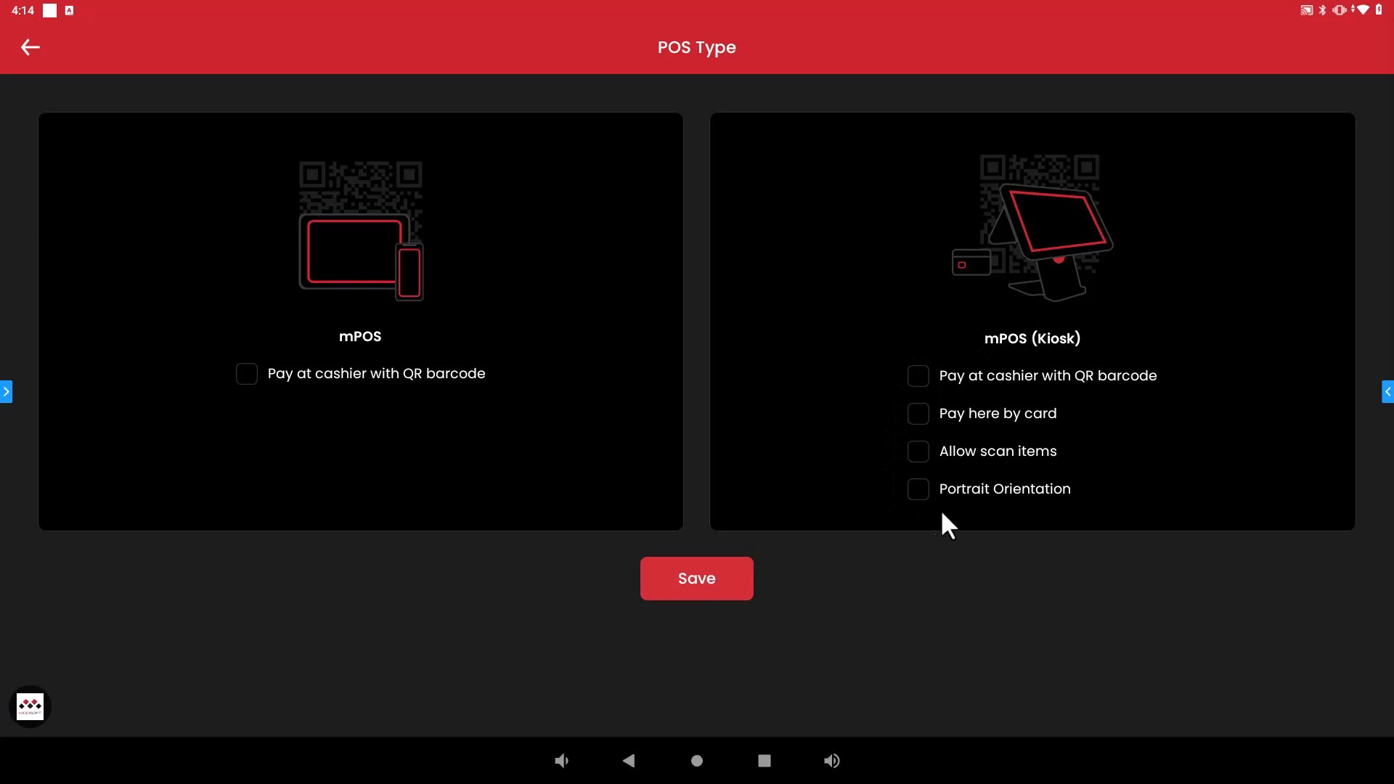
{"action": "mouse_move", "coordinate": [891, 503]}
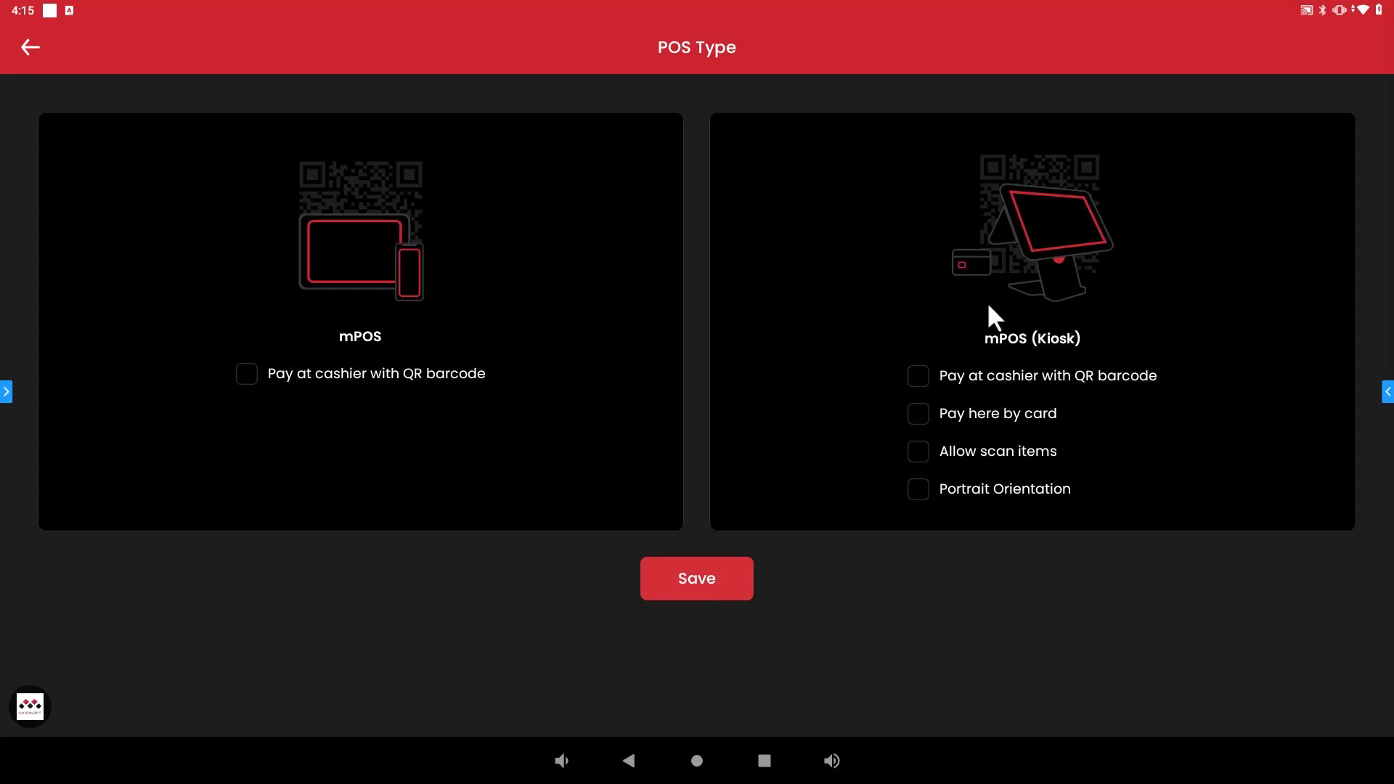
{"action": "mouse_move", "coordinate": [1002, 454]}
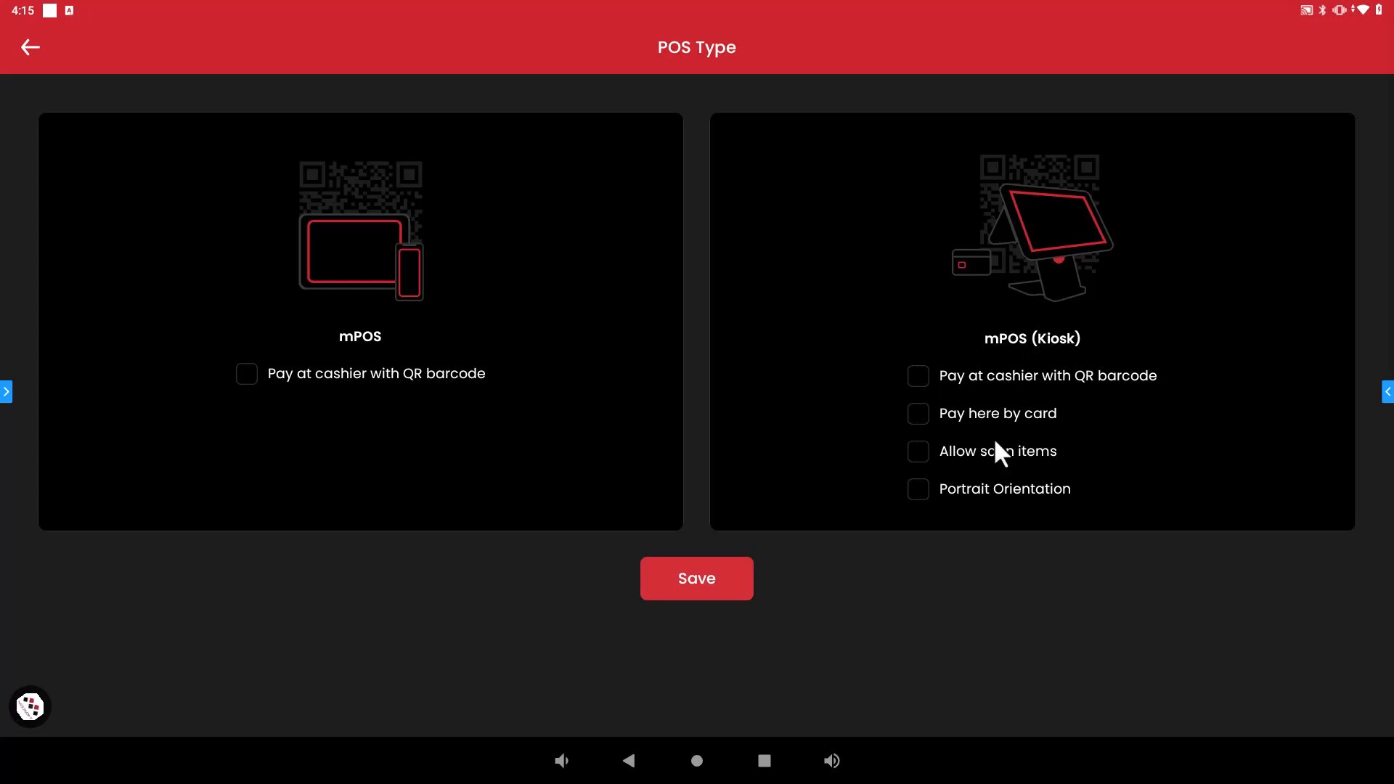
{"action": "mouse_move", "coordinate": [1035, 354]}
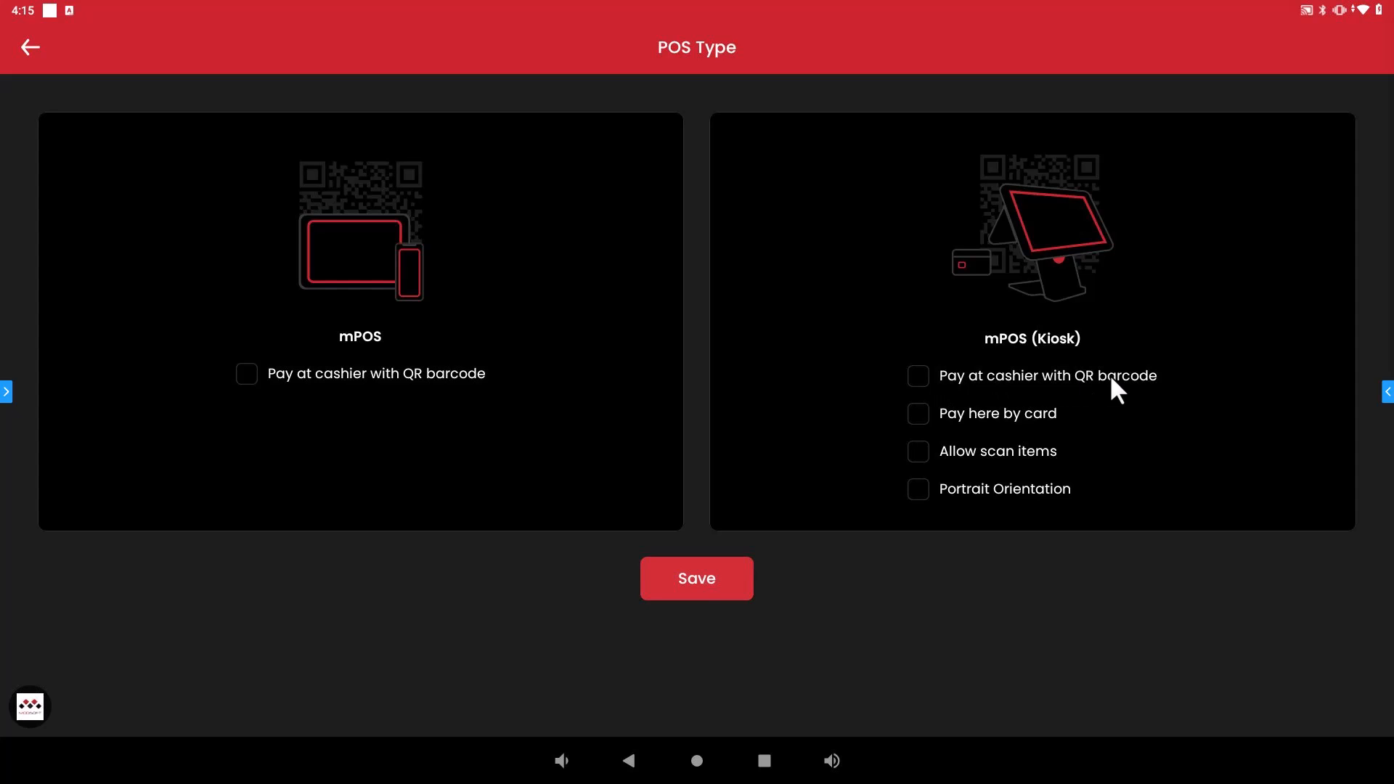
{"action": "mouse_move", "coordinate": [1168, 389]}
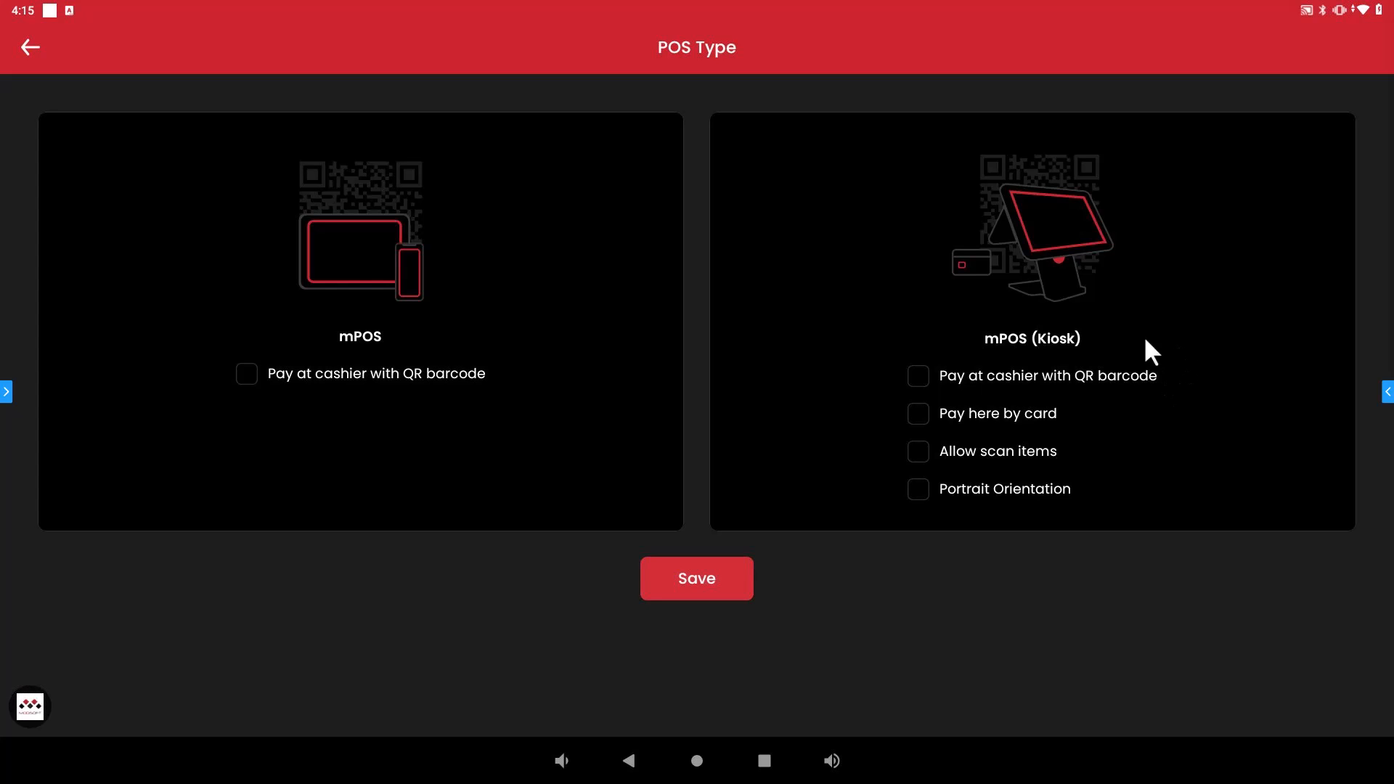
- Enable kiosk Pay at cashier with QR barcode, Pay here by card and Allow scan items
{"action": "left_click", "coordinate": [917, 375]}
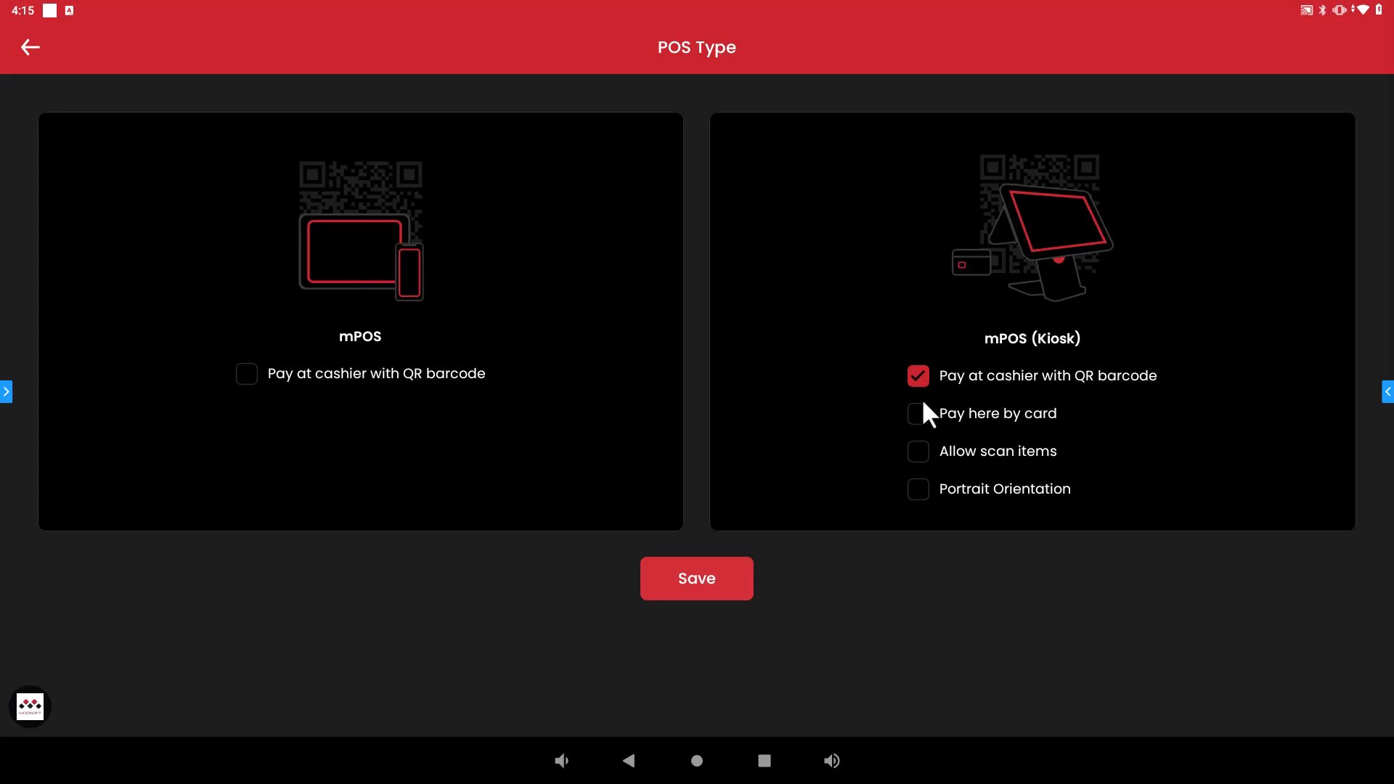
{"action": "mouse_move", "coordinate": [1008, 411]}
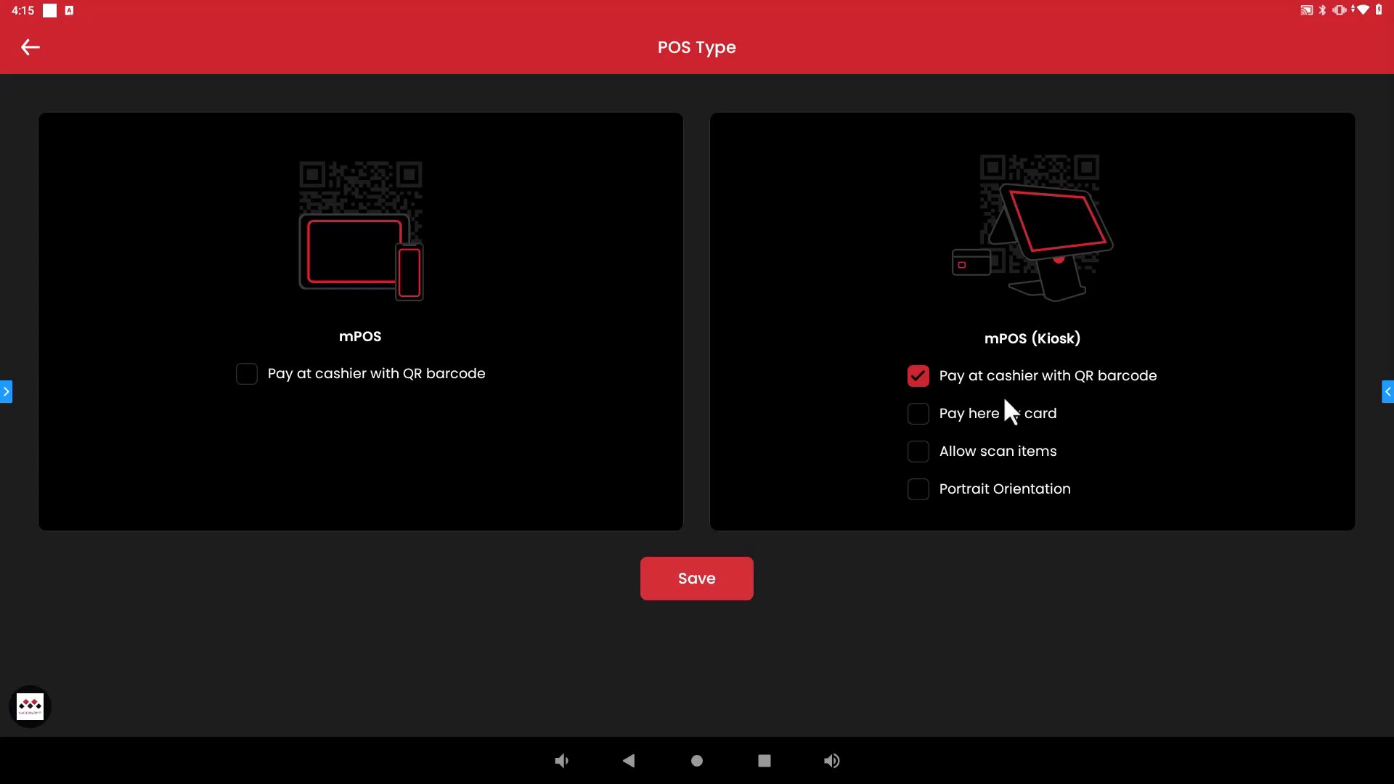
{"action": "mouse_move", "coordinate": [938, 436]}
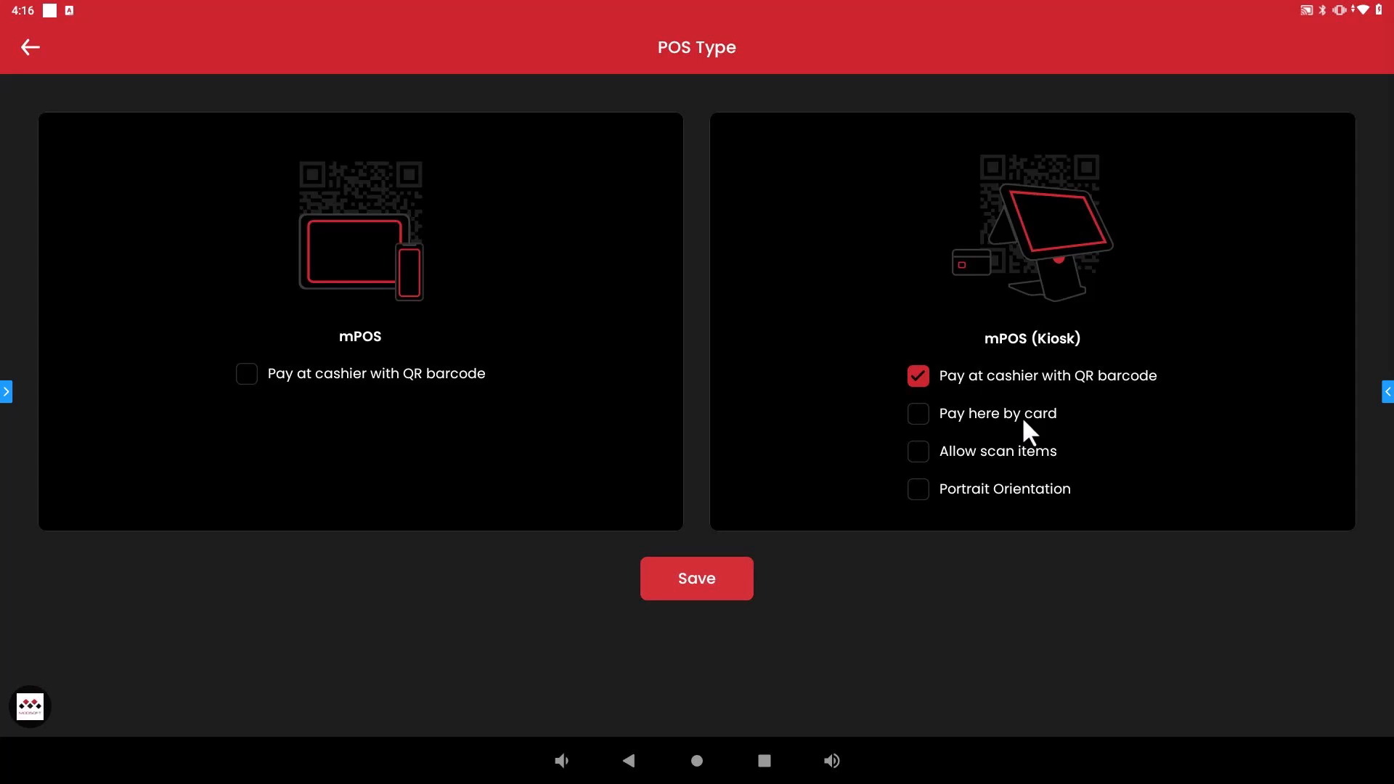
{"action": "mouse_move", "coordinate": [1019, 461]}
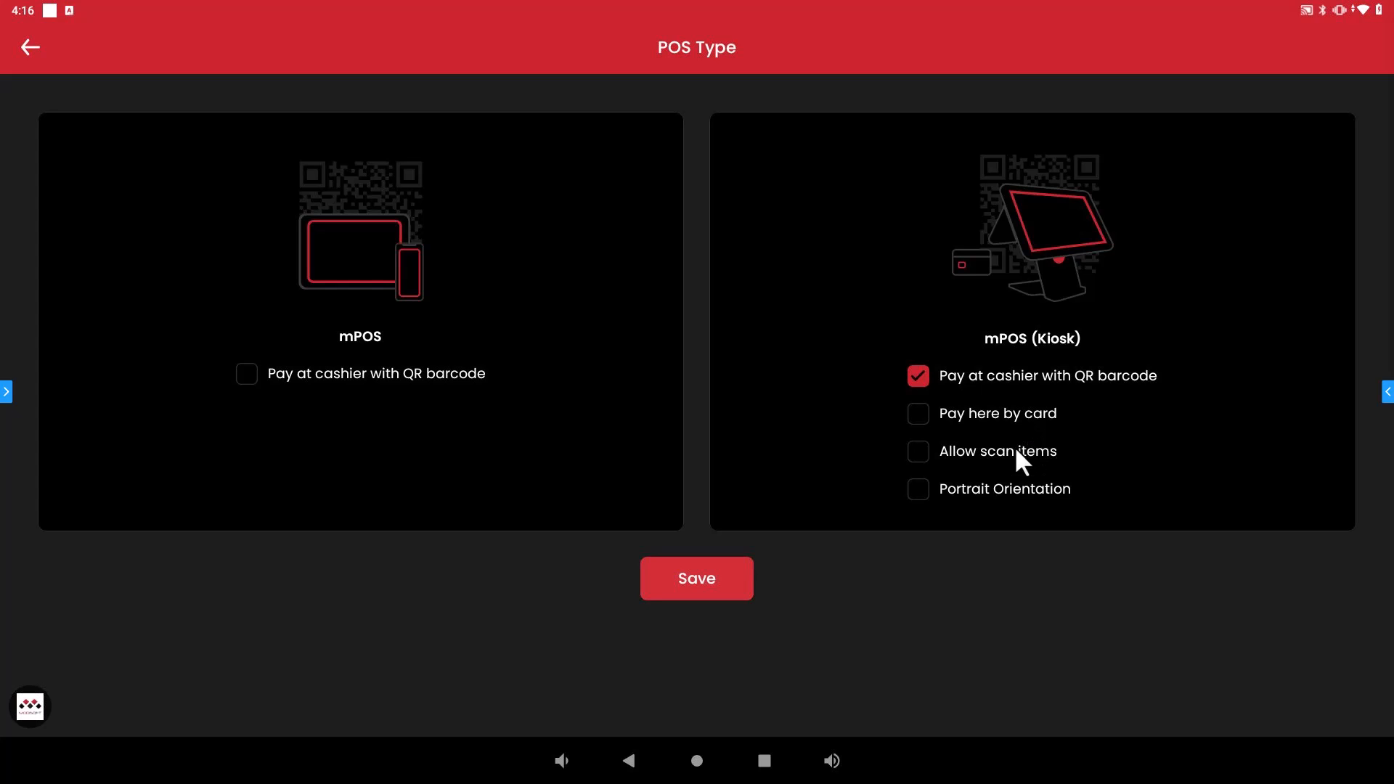
{"action": "left_click", "coordinate": [918, 414]}
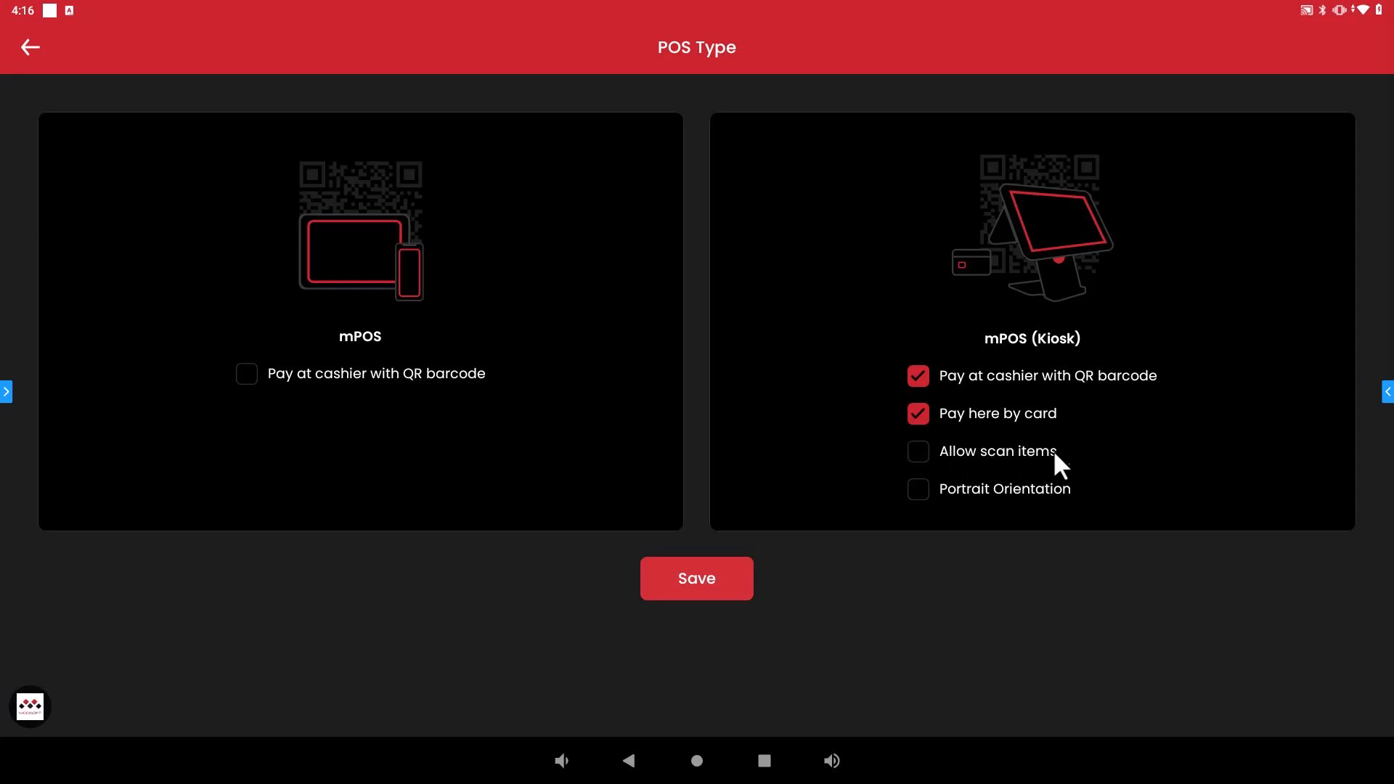
{"action": "mouse_move", "coordinate": [917, 452]}
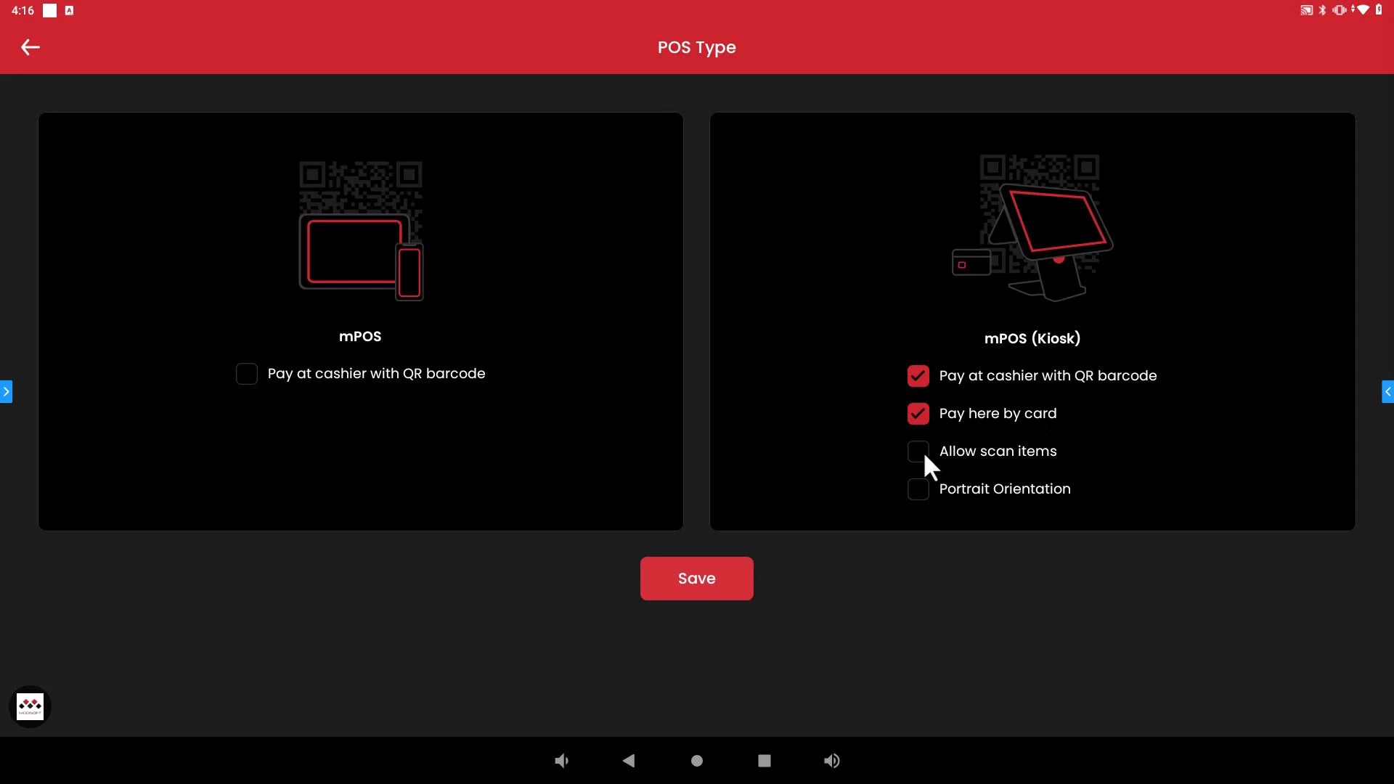
{"action": "left_click", "coordinate": [918, 450]}
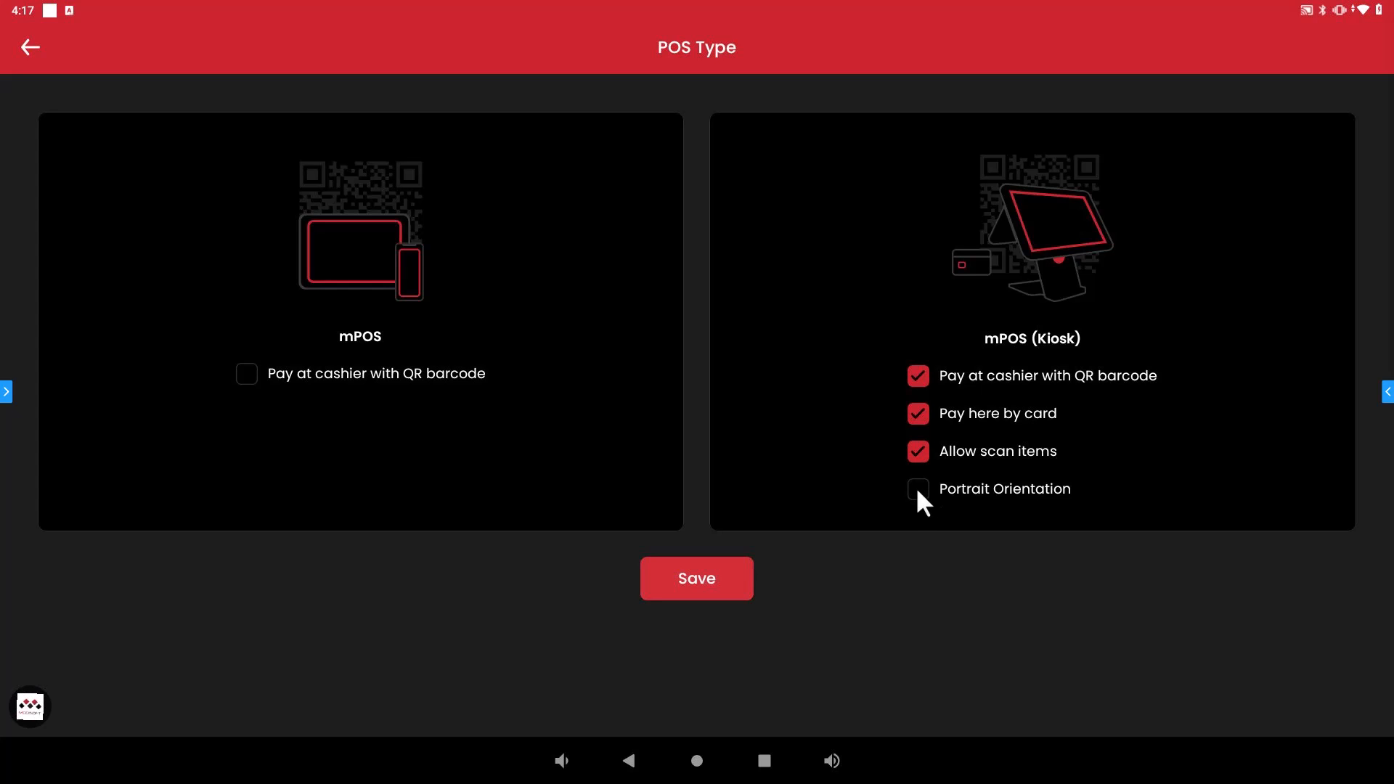
{"action": "mouse_move", "coordinate": [934, 504]}
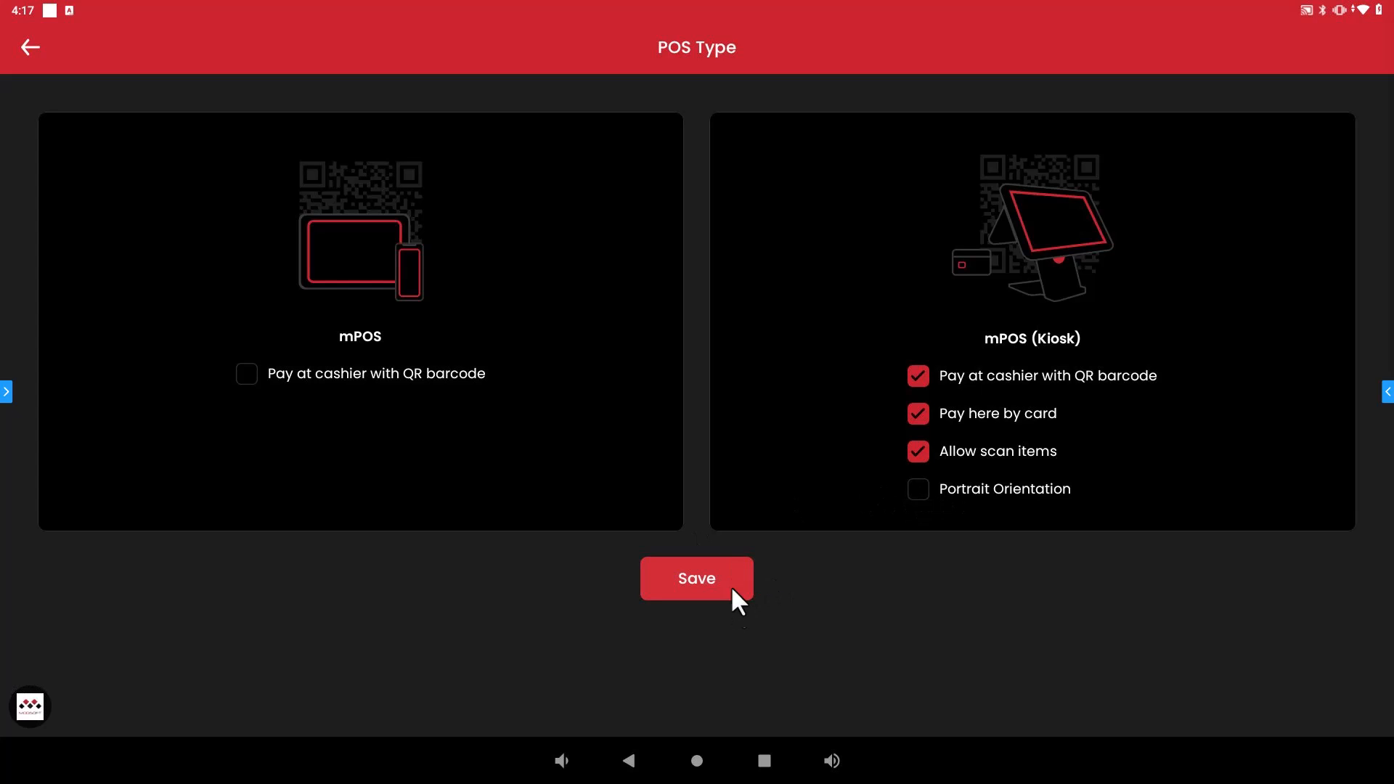
{"action": "mouse_move", "coordinate": [1043, 411]}
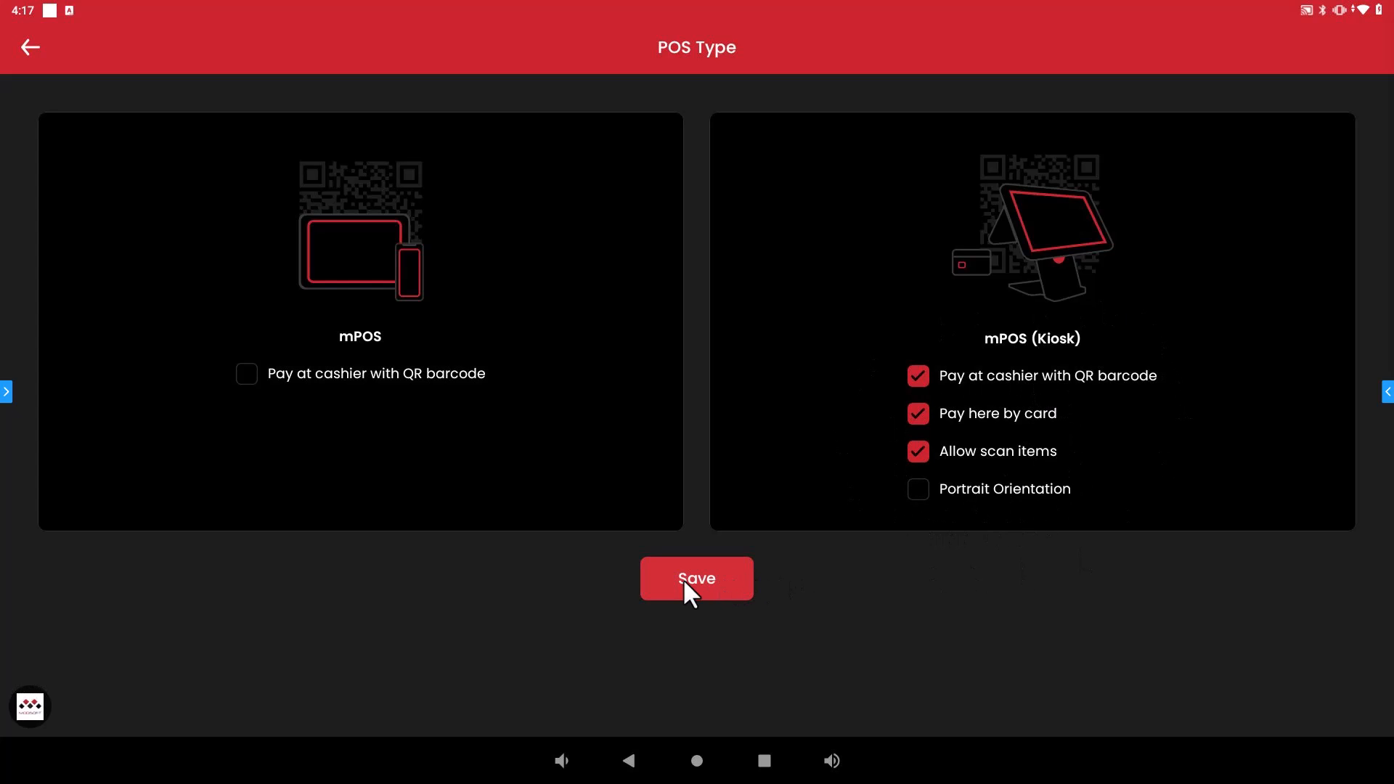
- Save the kiosk settings and switch the device to the KIOSK app via Switch App
{"action": "left_click", "coordinate": [695, 578]}
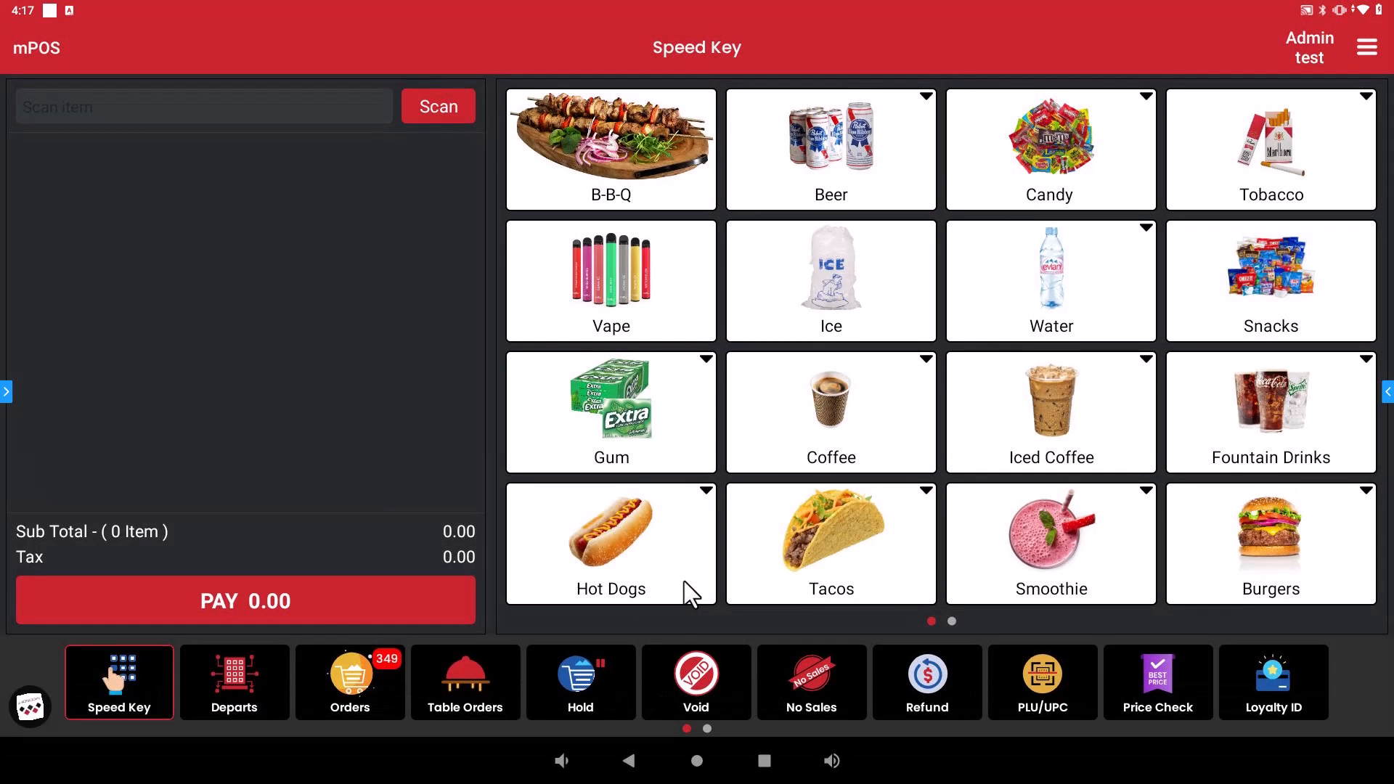
{"action": "mouse_move", "coordinate": [505, 113]}
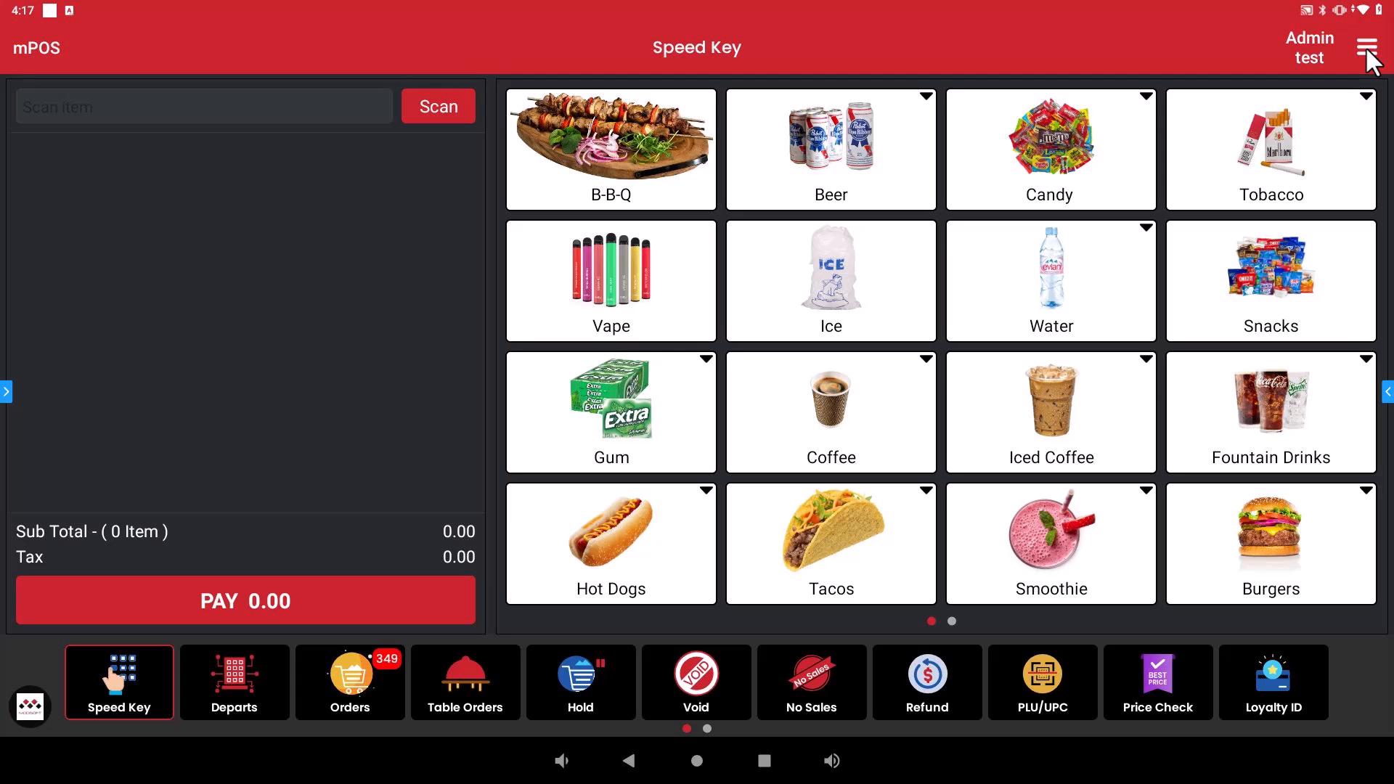
{"action": "left_click", "coordinate": [1367, 46]}
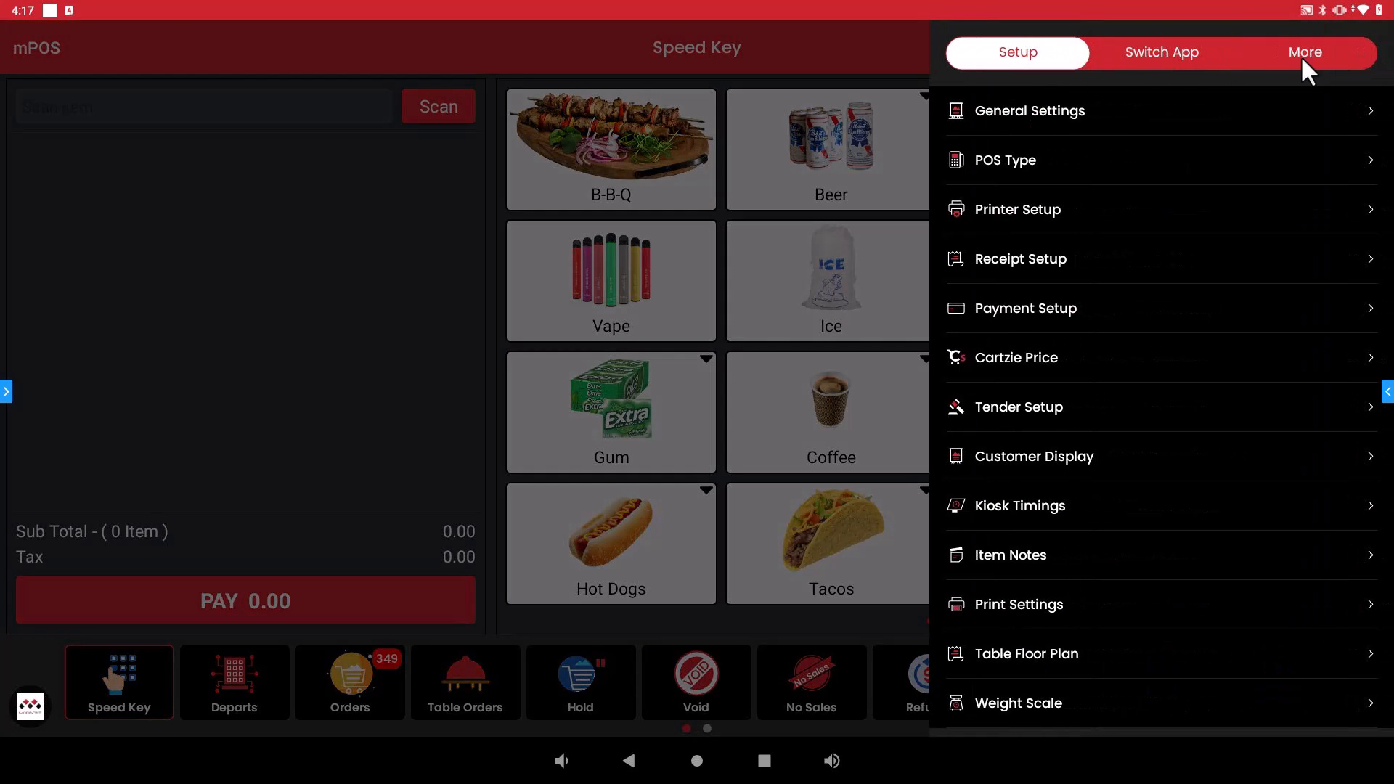
{"action": "left_click", "coordinate": [1159, 52]}
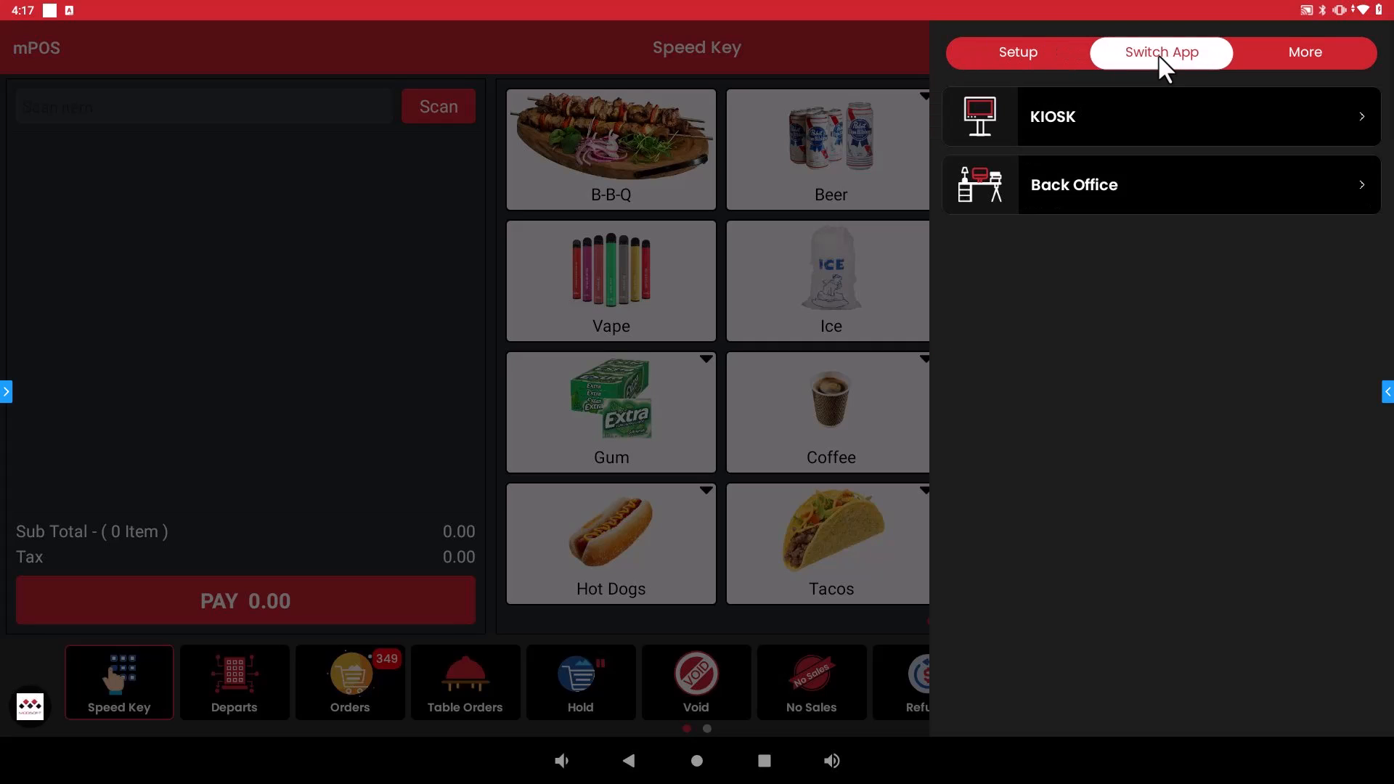
{"action": "mouse_move", "coordinate": [1059, 129]}
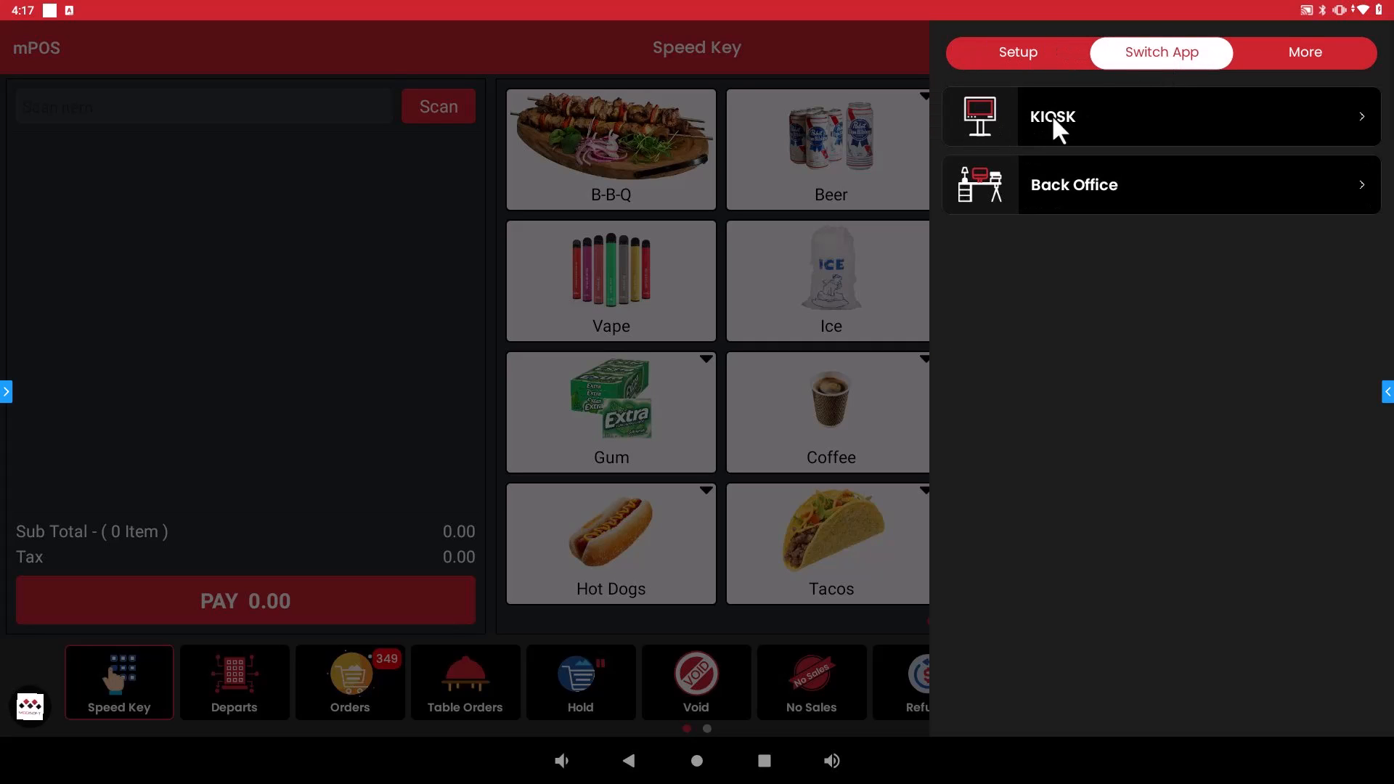
{"action": "mouse_move", "coordinate": [1119, 130]}
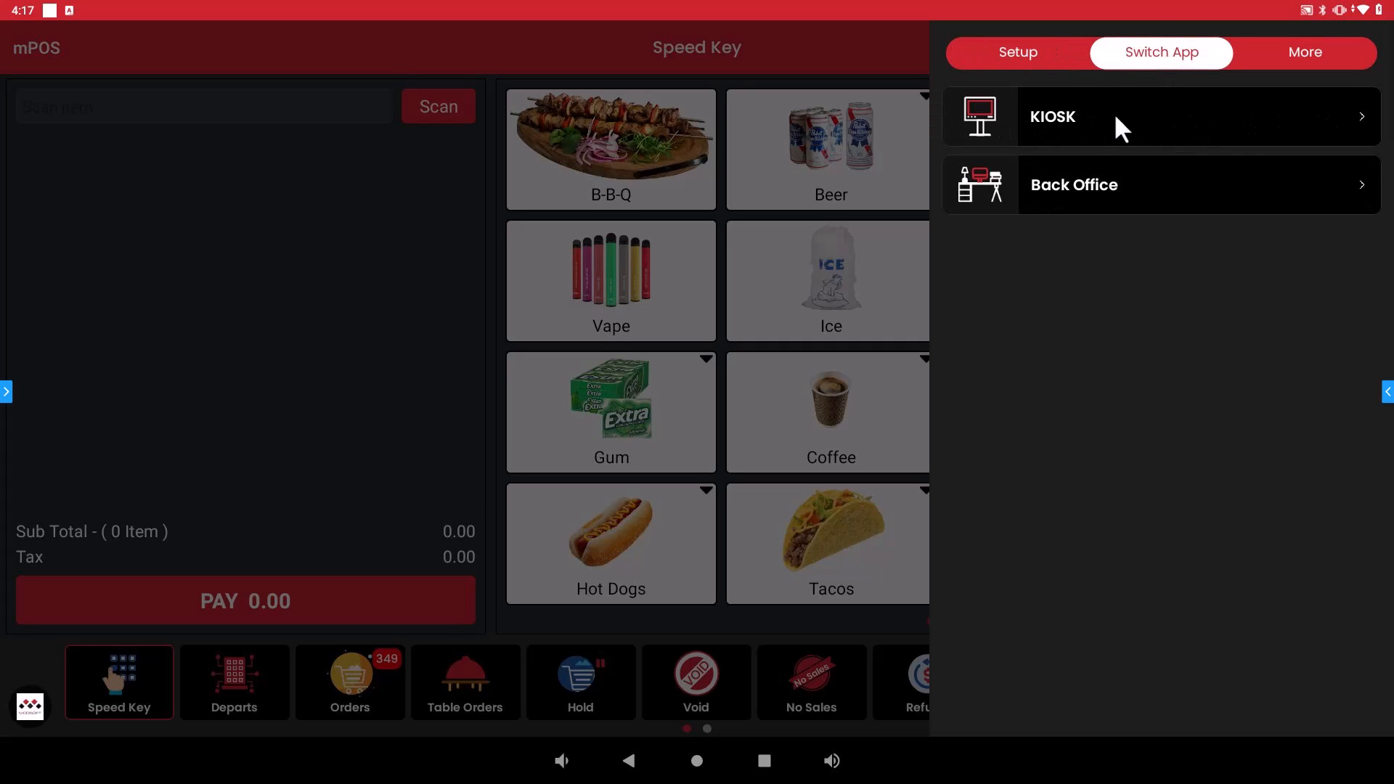
{"action": "left_click", "coordinate": [1051, 116]}
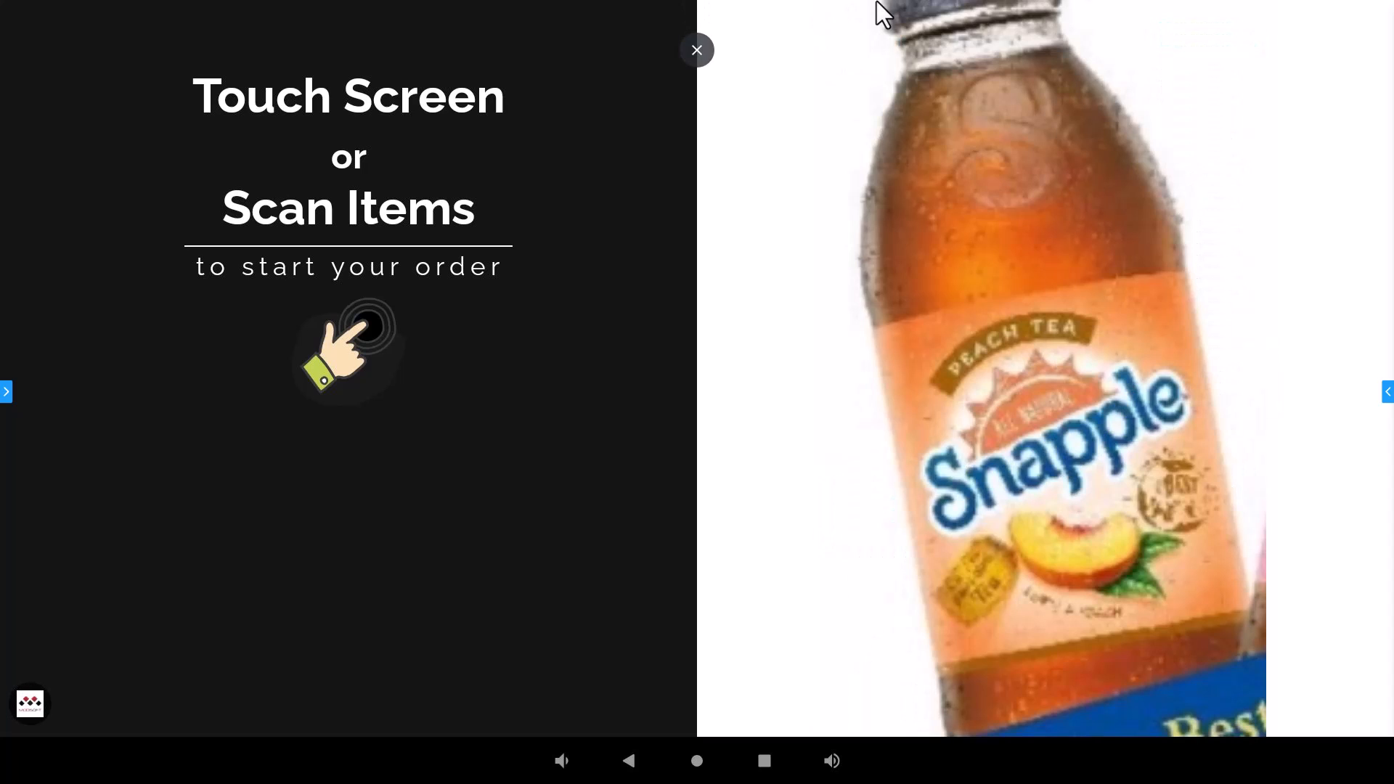
- Start a new kiosk order and browse the category bar to the Tacos items
{"action": "left_click", "coordinate": [697, 49]}
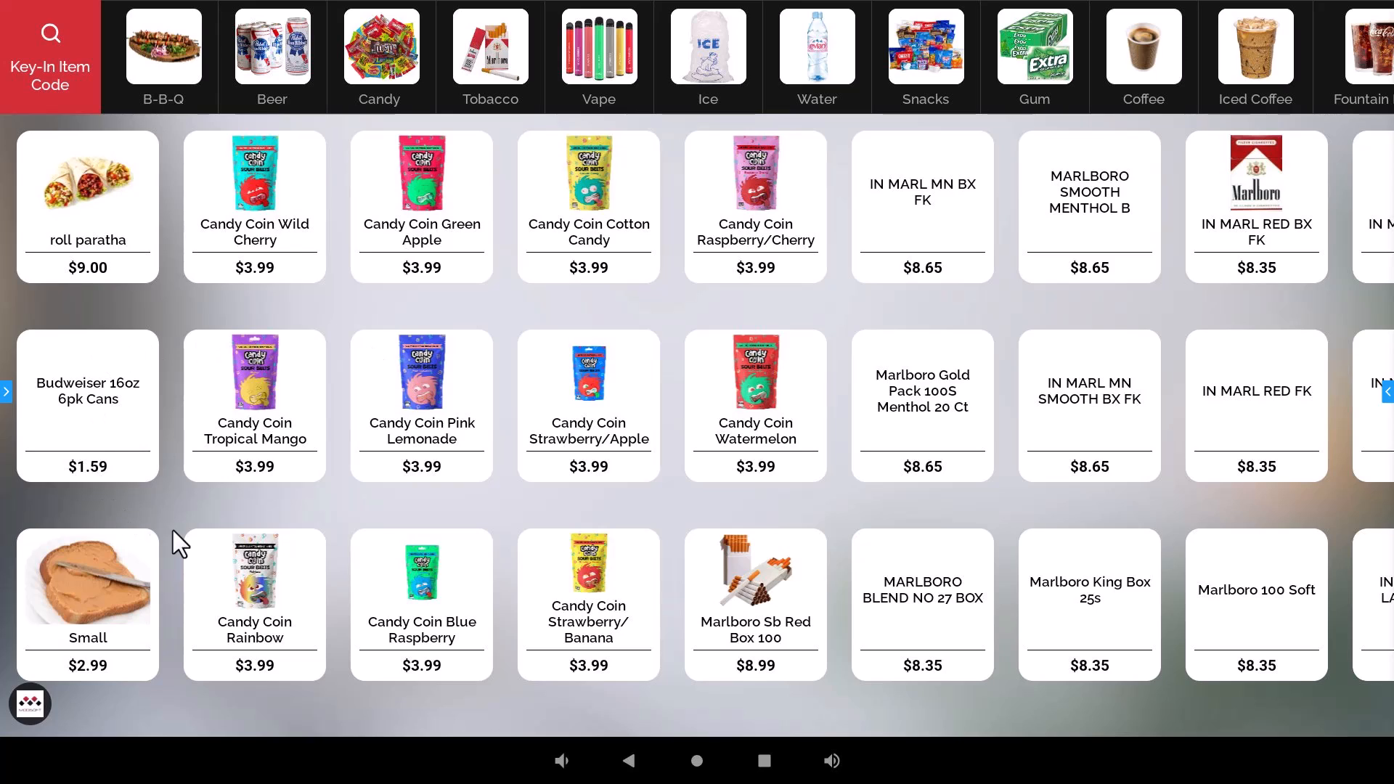
{"action": "mouse_move", "coordinate": [787, 33]}
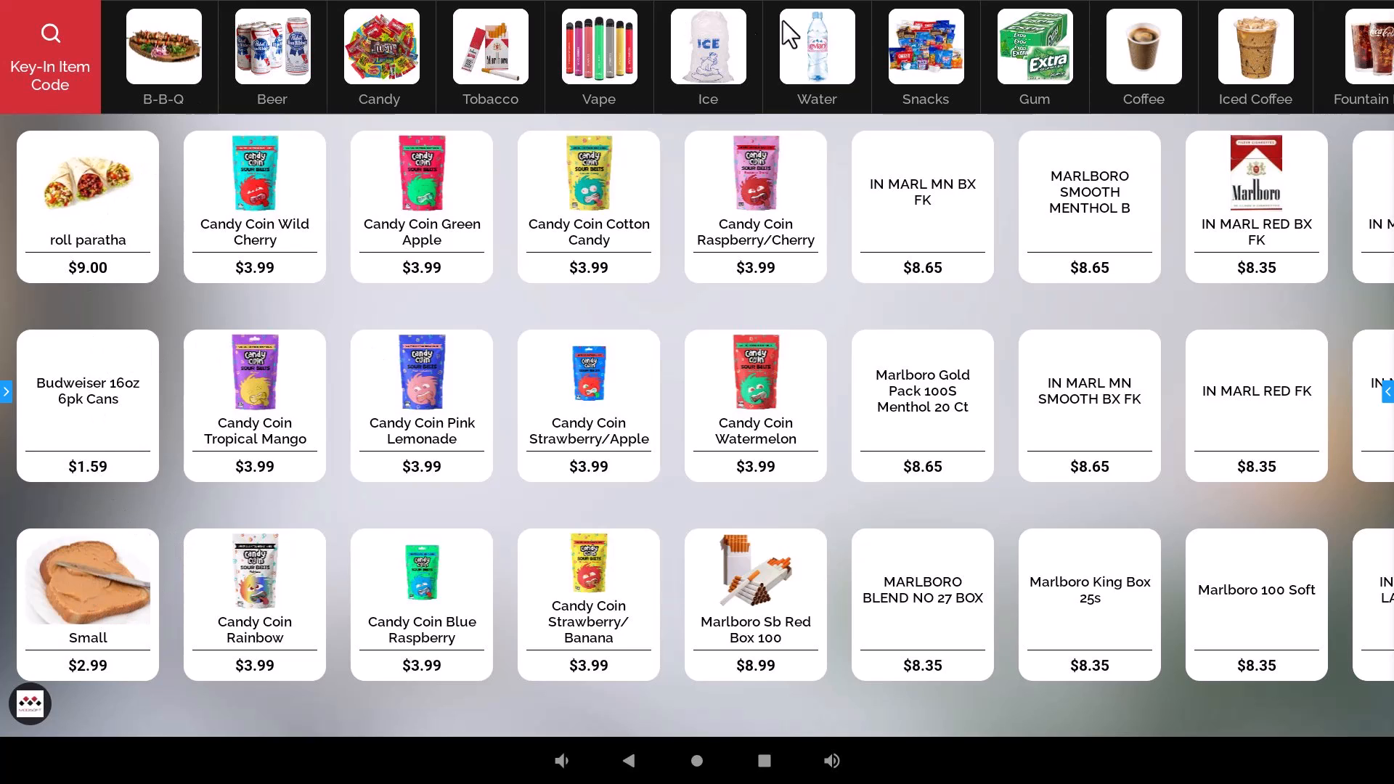
{"action": "mouse_move", "coordinate": [1242, 70]}
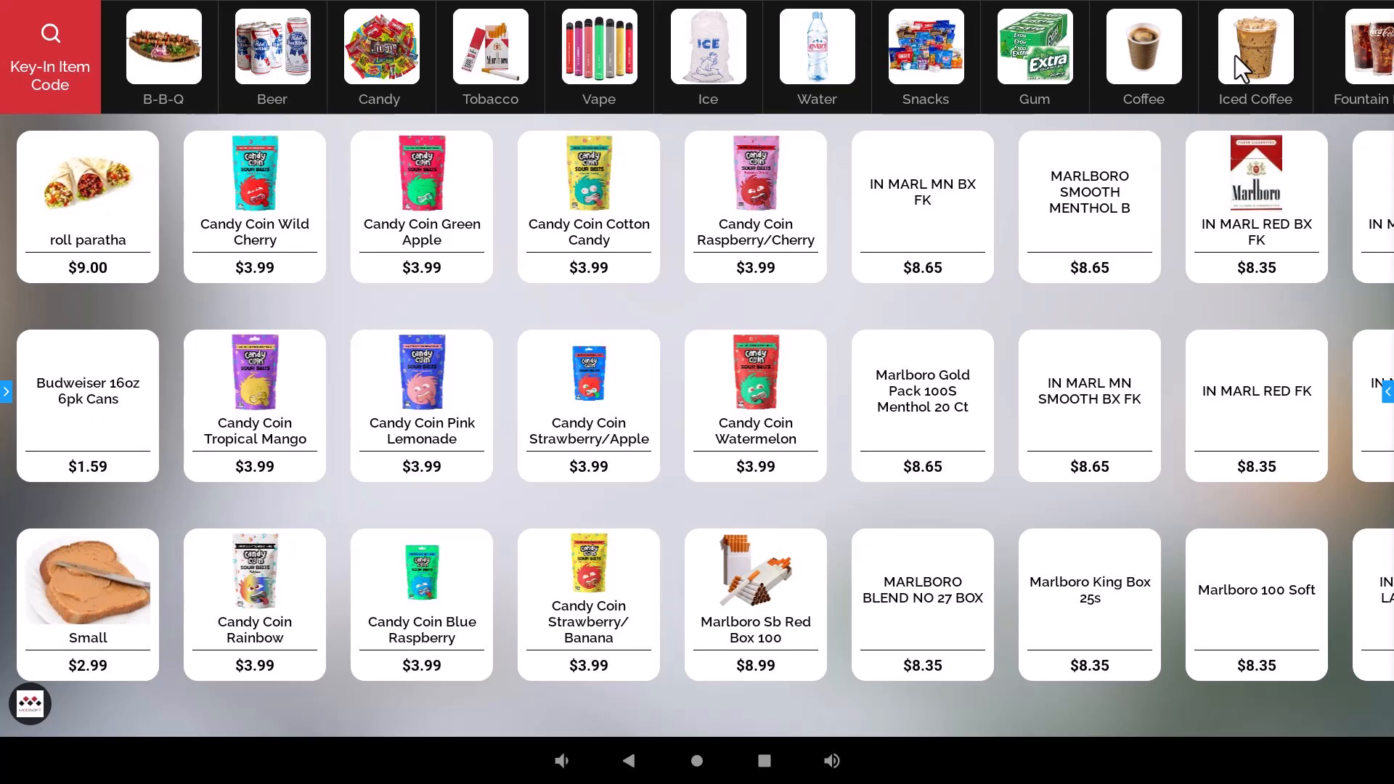
{"action": "mouse_move", "coordinate": [500, 335]}
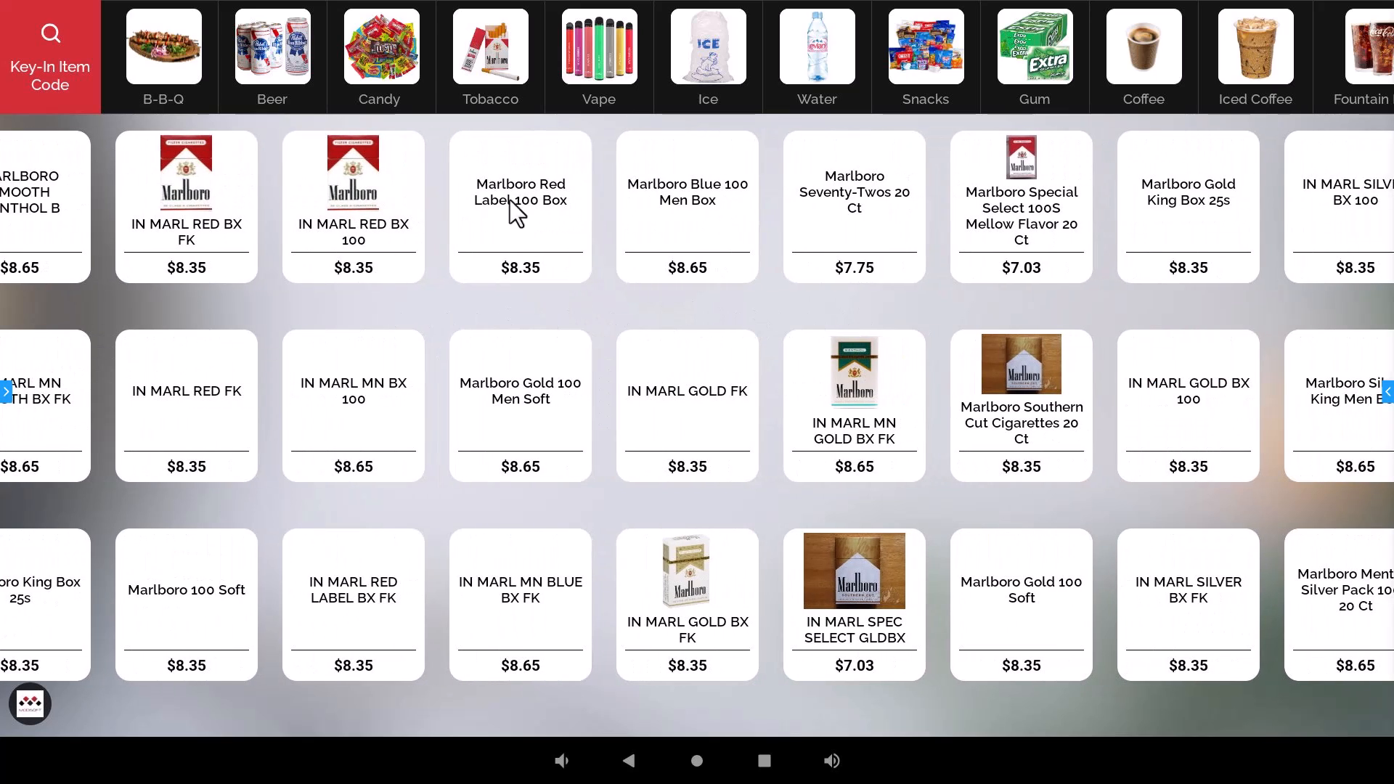
{"action": "mouse_move", "coordinate": [187, 67]}
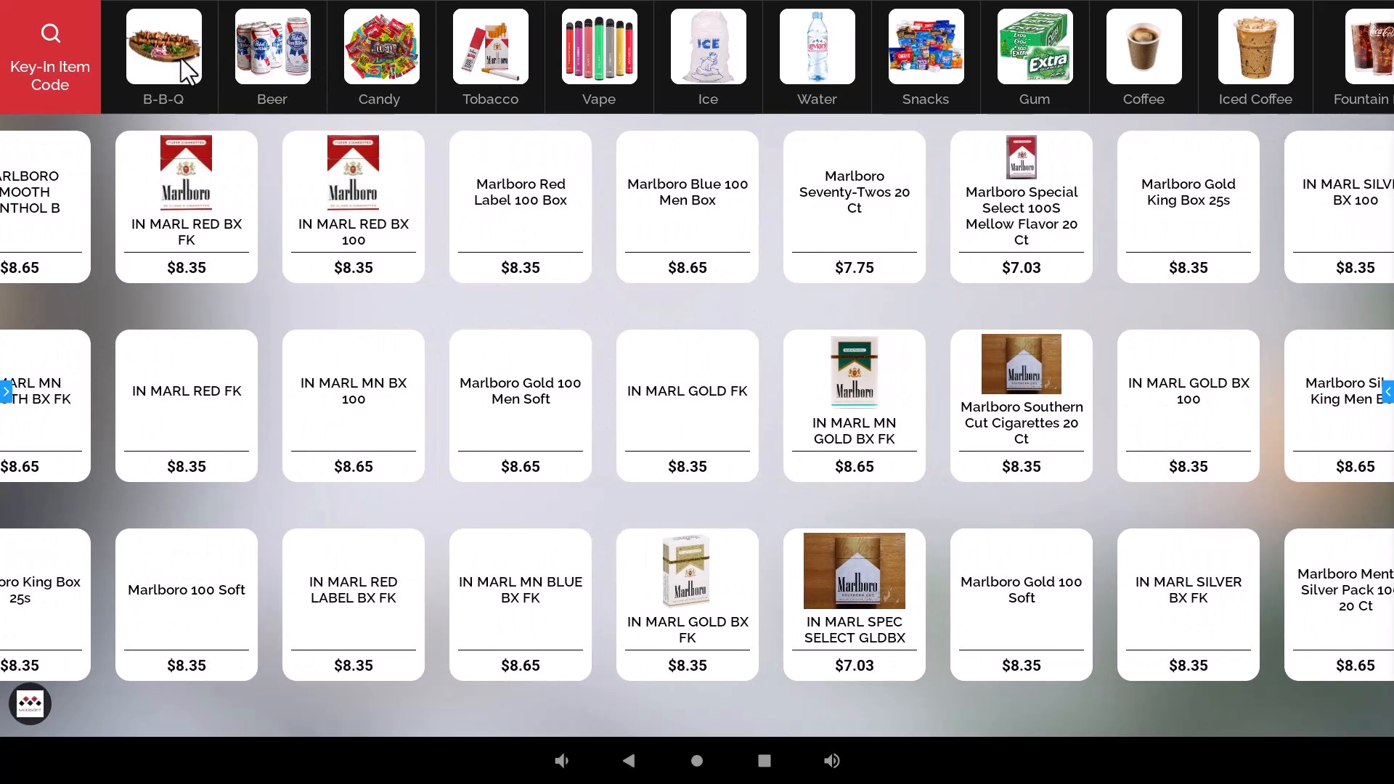
{"action": "left_click", "coordinate": [1143, 54]}
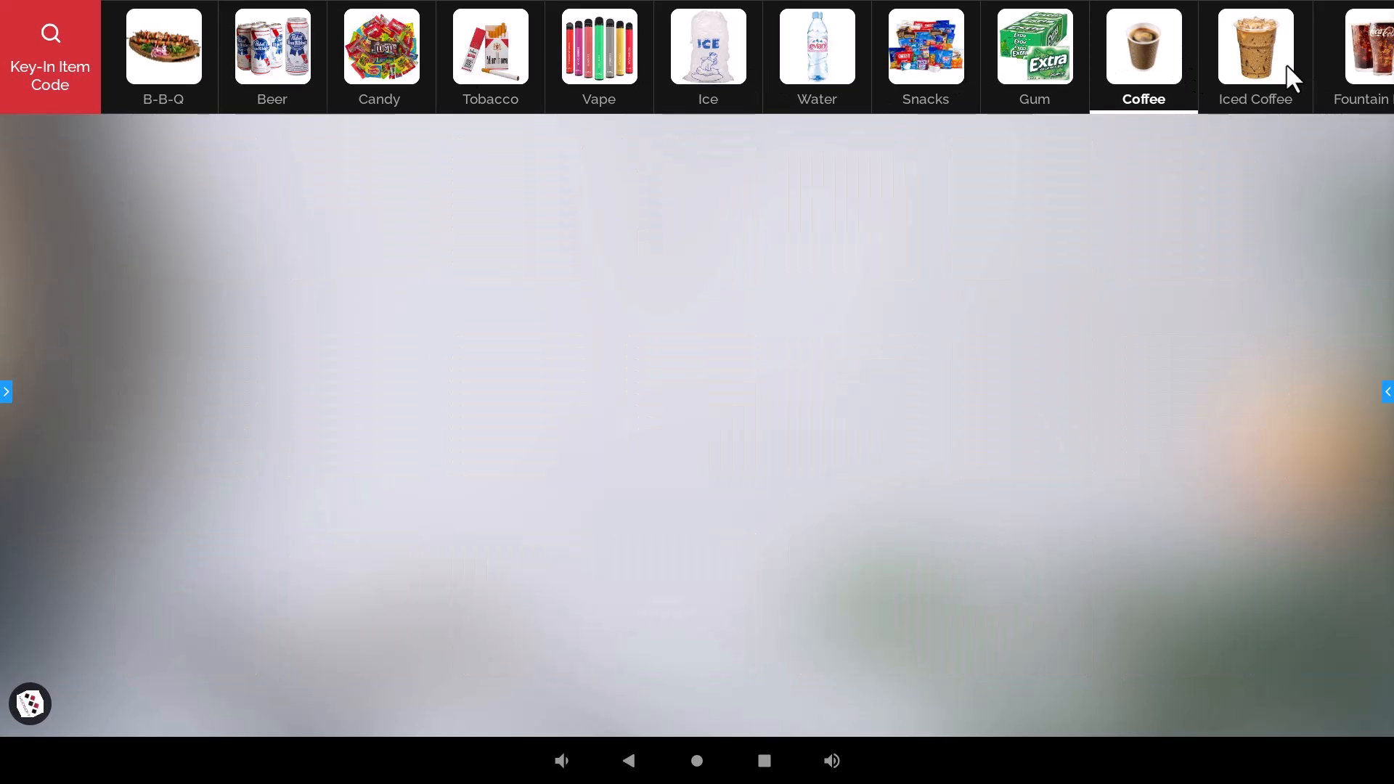
{"action": "left_click", "coordinate": [1143, 58]}
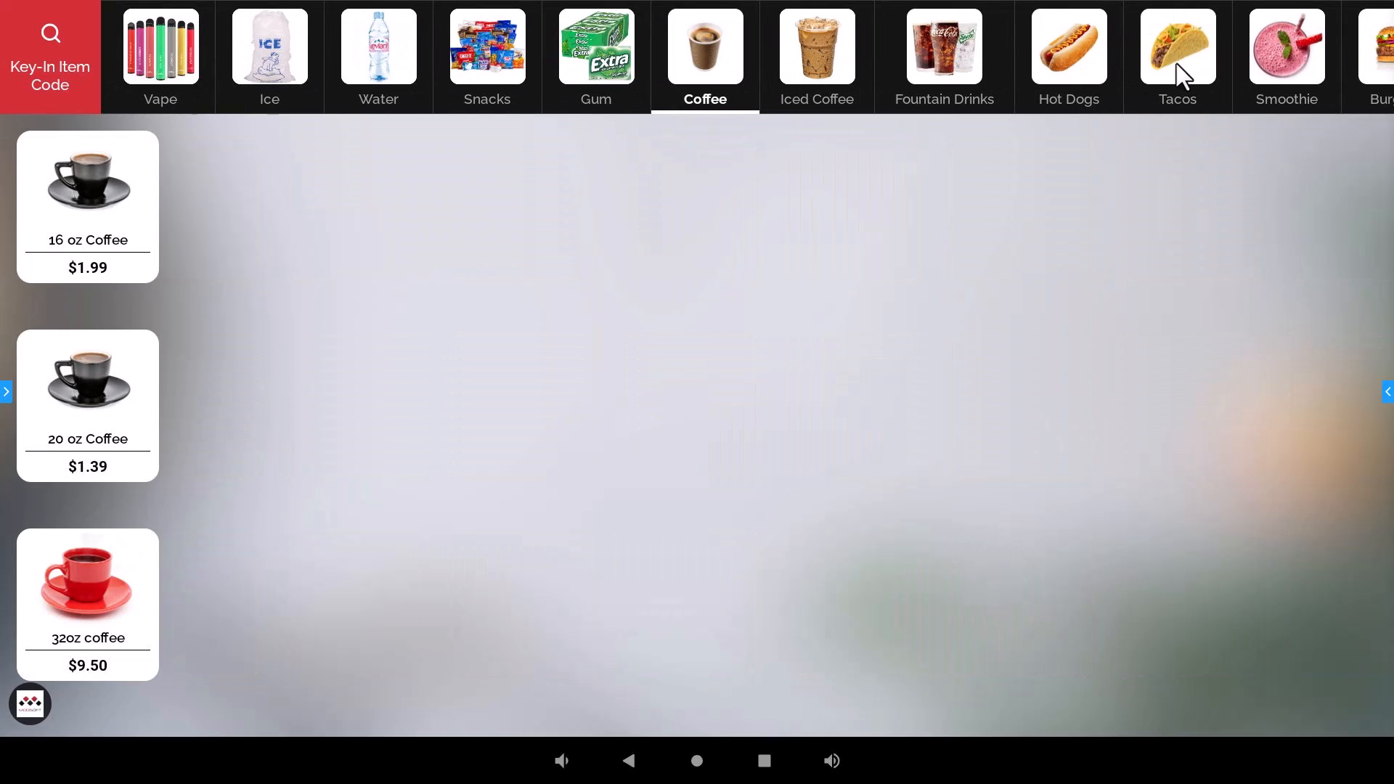
{"action": "left_click", "coordinate": [1176, 59]}
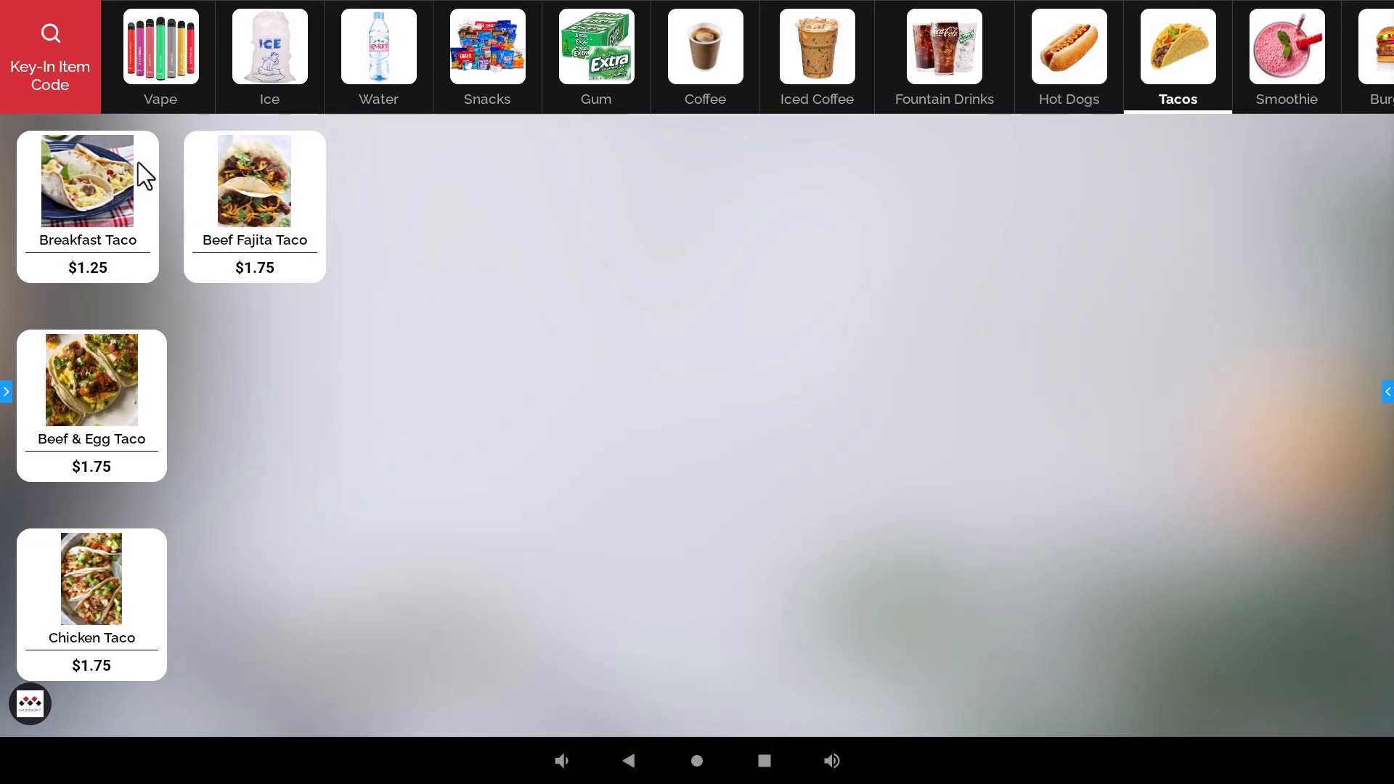
{"action": "mouse_move", "coordinate": [1177, 79]}
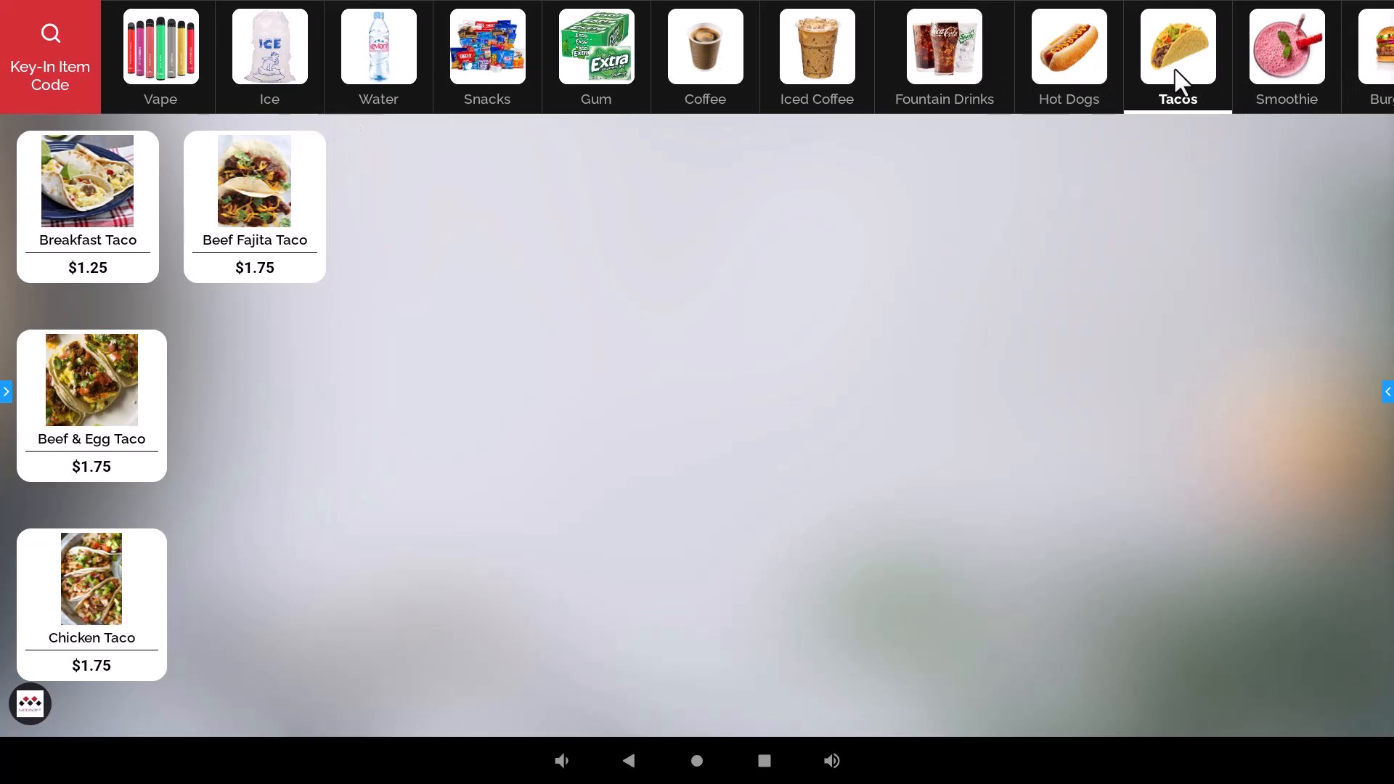
{"action": "mouse_move", "coordinate": [112, 195]}
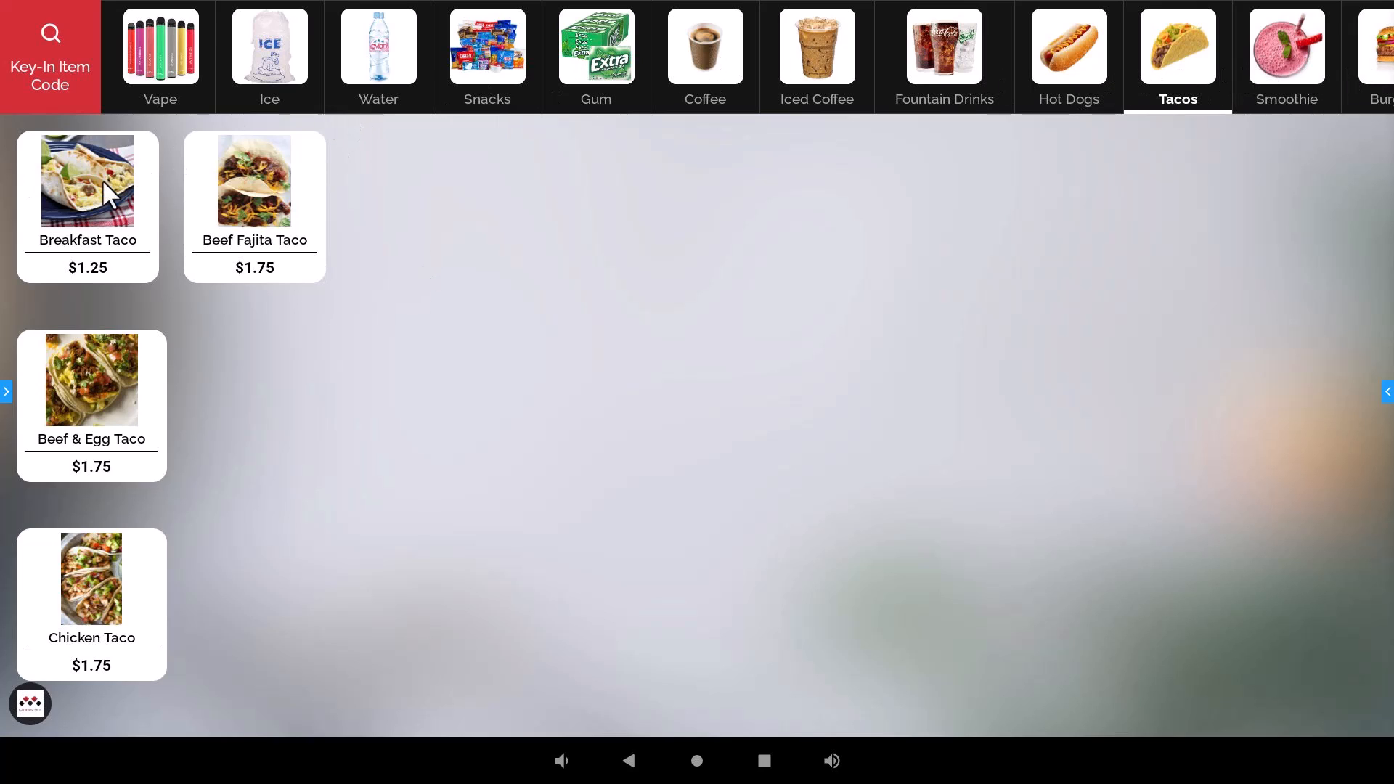
- Add Breakfast Taco to the cart and raise its quantity to three for a $4.06 total
{"action": "left_click", "coordinate": [87, 182]}
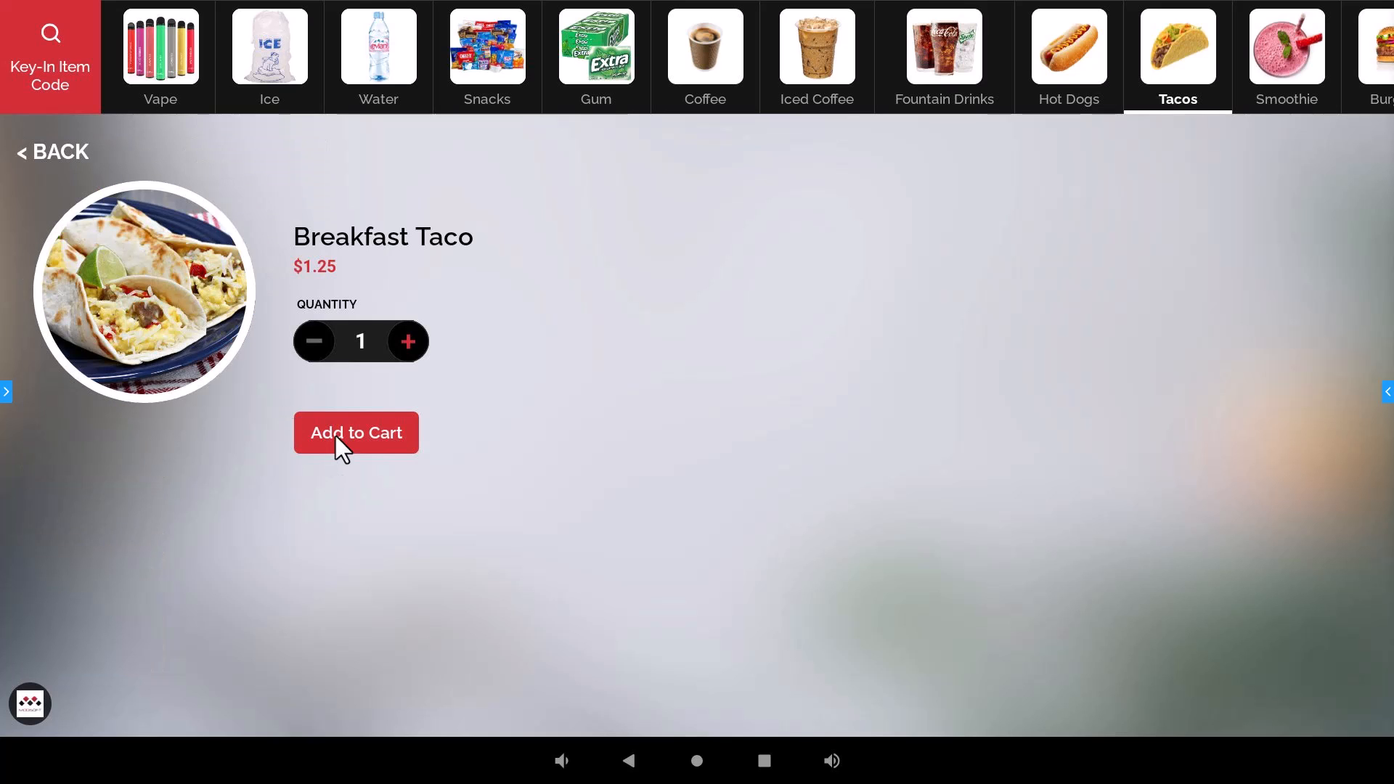
{"action": "left_click", "coordinate": [355, 433]}
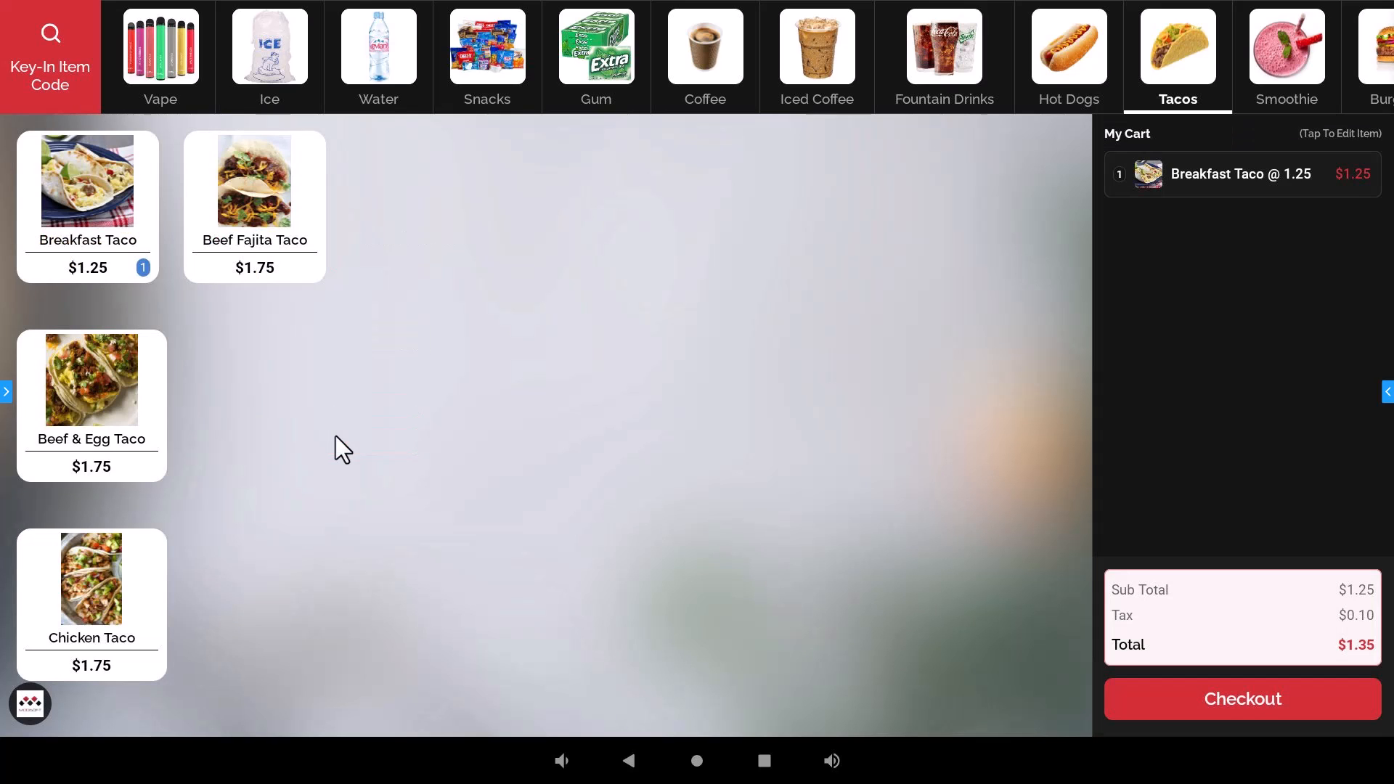
{"action": "mouse_move", "coordinate": [648, 264]}
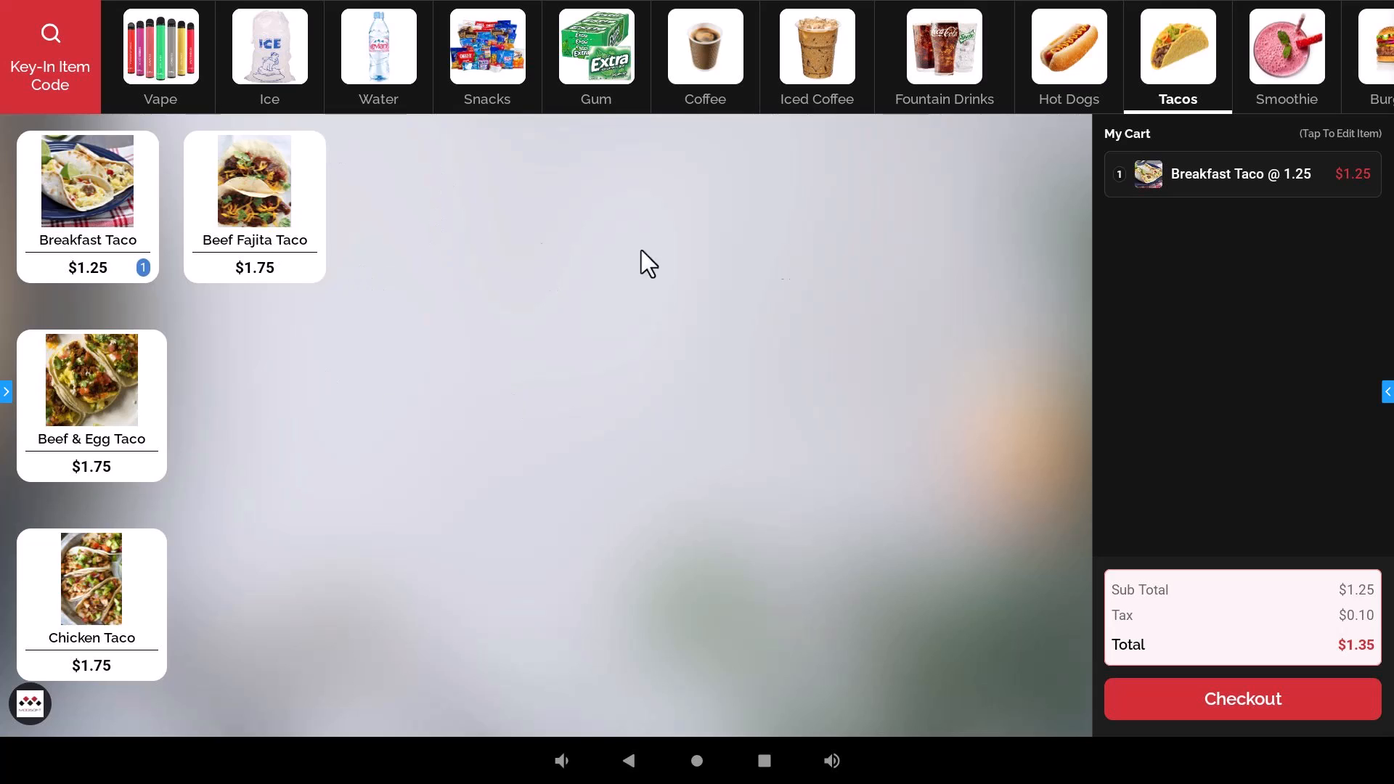
{"action": "mouse_move", "coordinate": [1080, 125]}
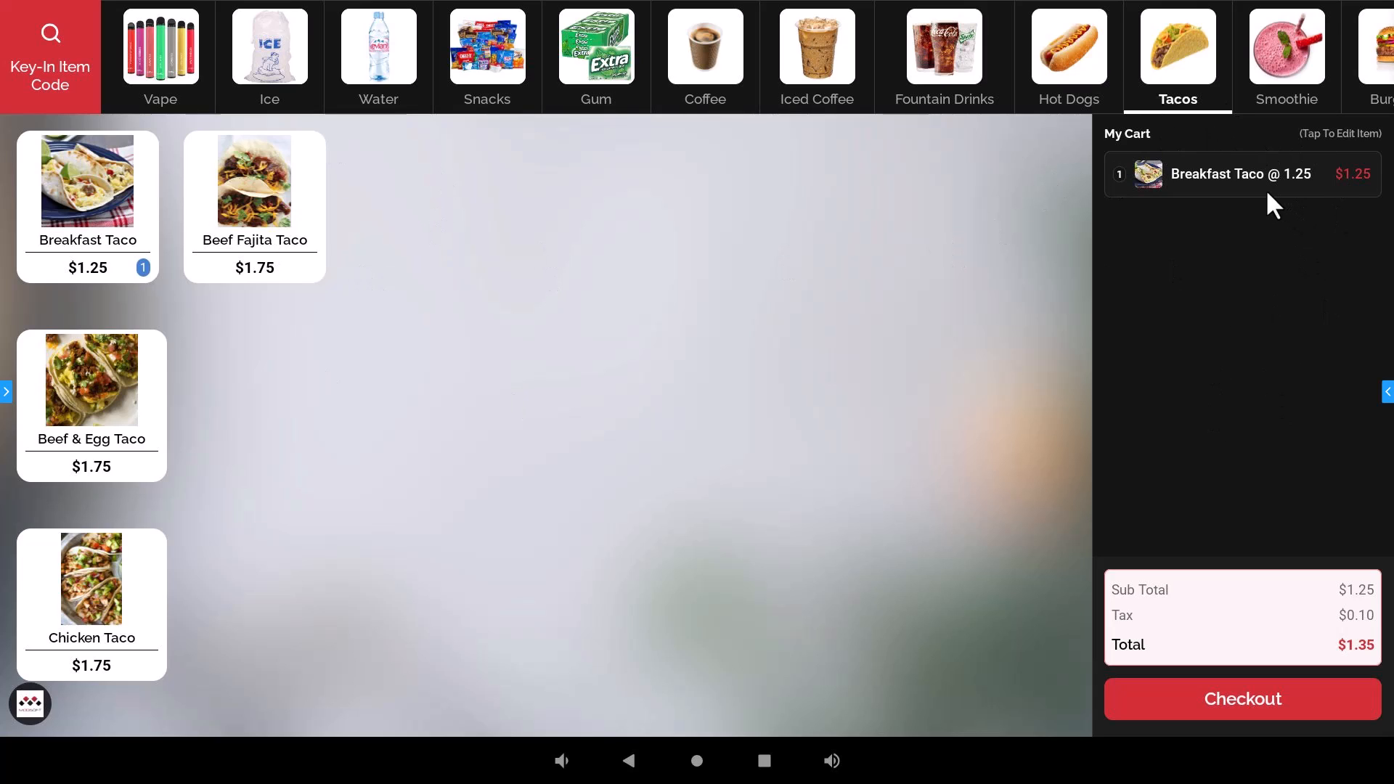
{"action": "mouse_move", "coordinate": [1253, 293]}
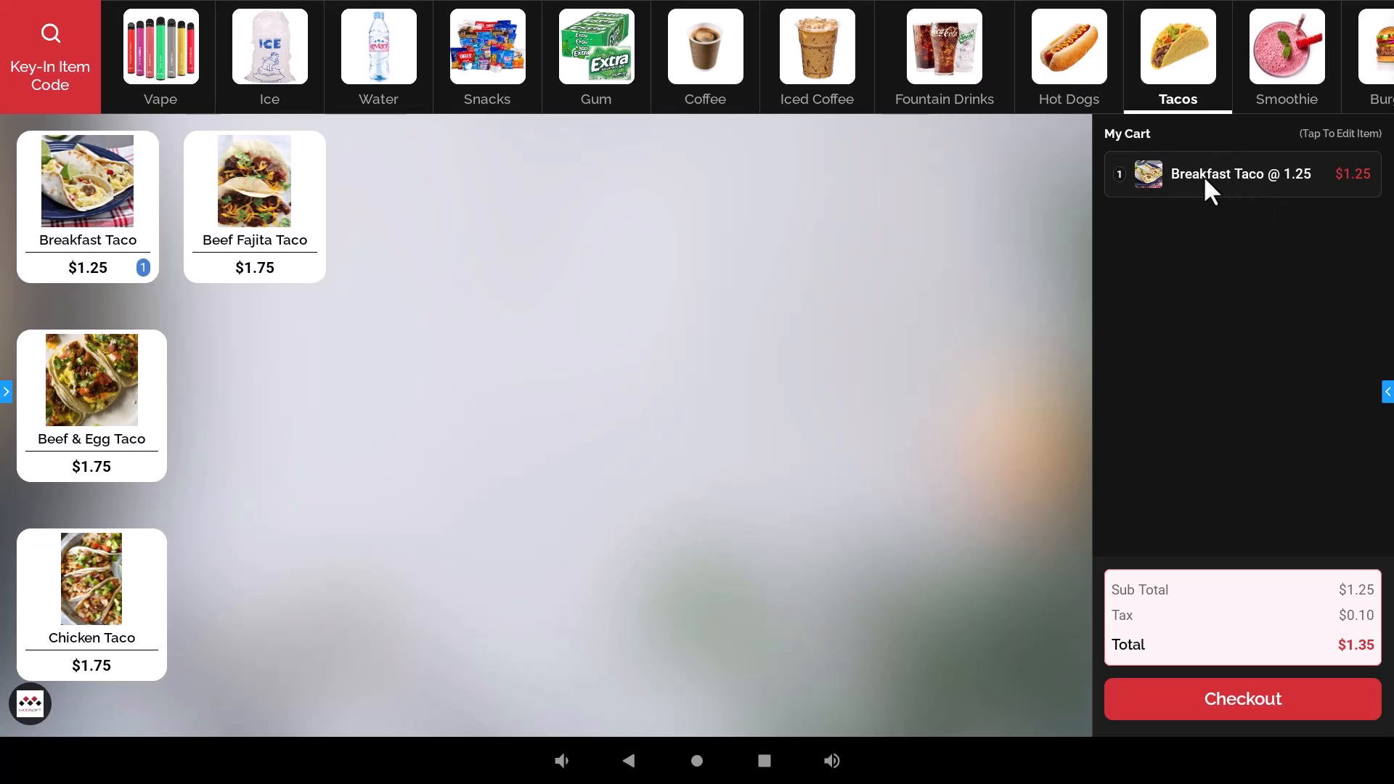
{"action": "mouse_move", "coordinate": [1222, 196]}
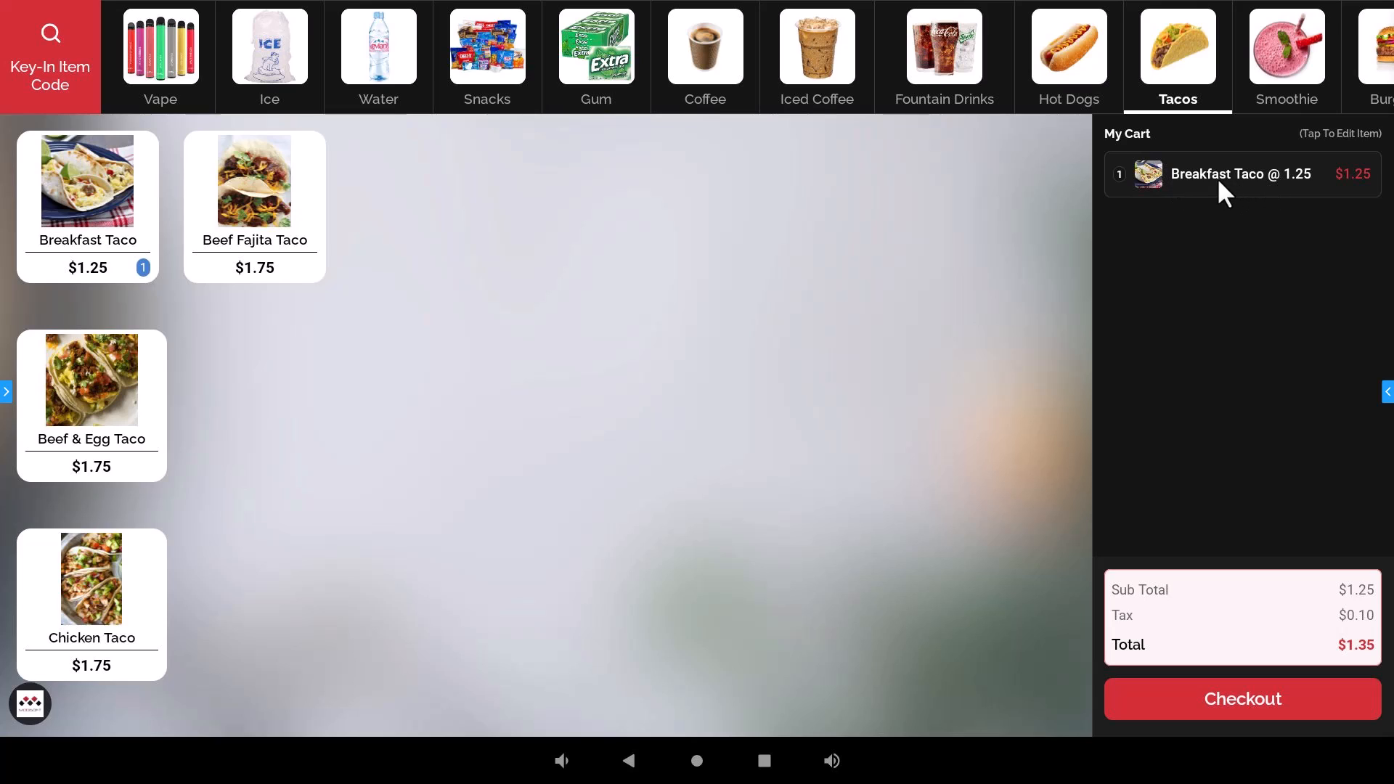
{"action": "mouse_move", "coordinate": [1091, 212]}
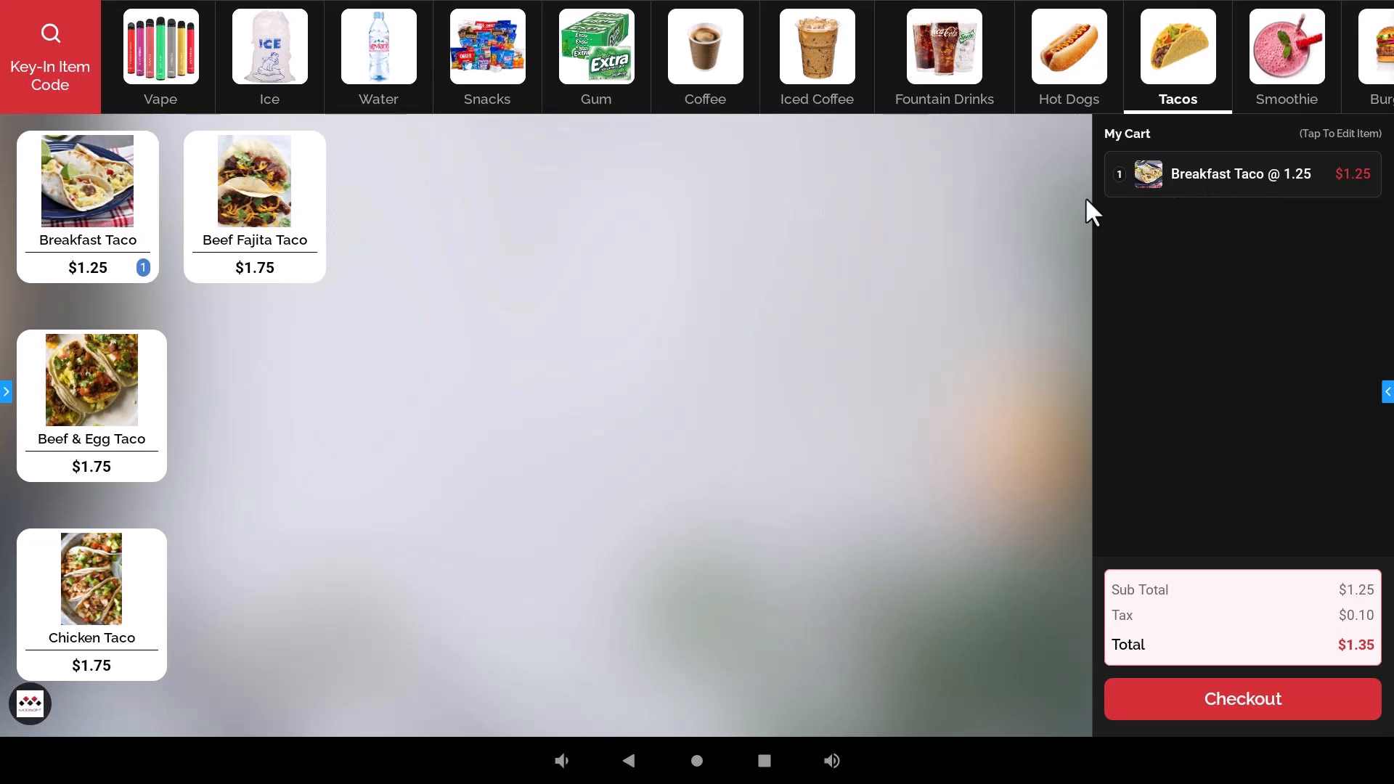
{"action": "left_click", "coordinate": [87, 183]}
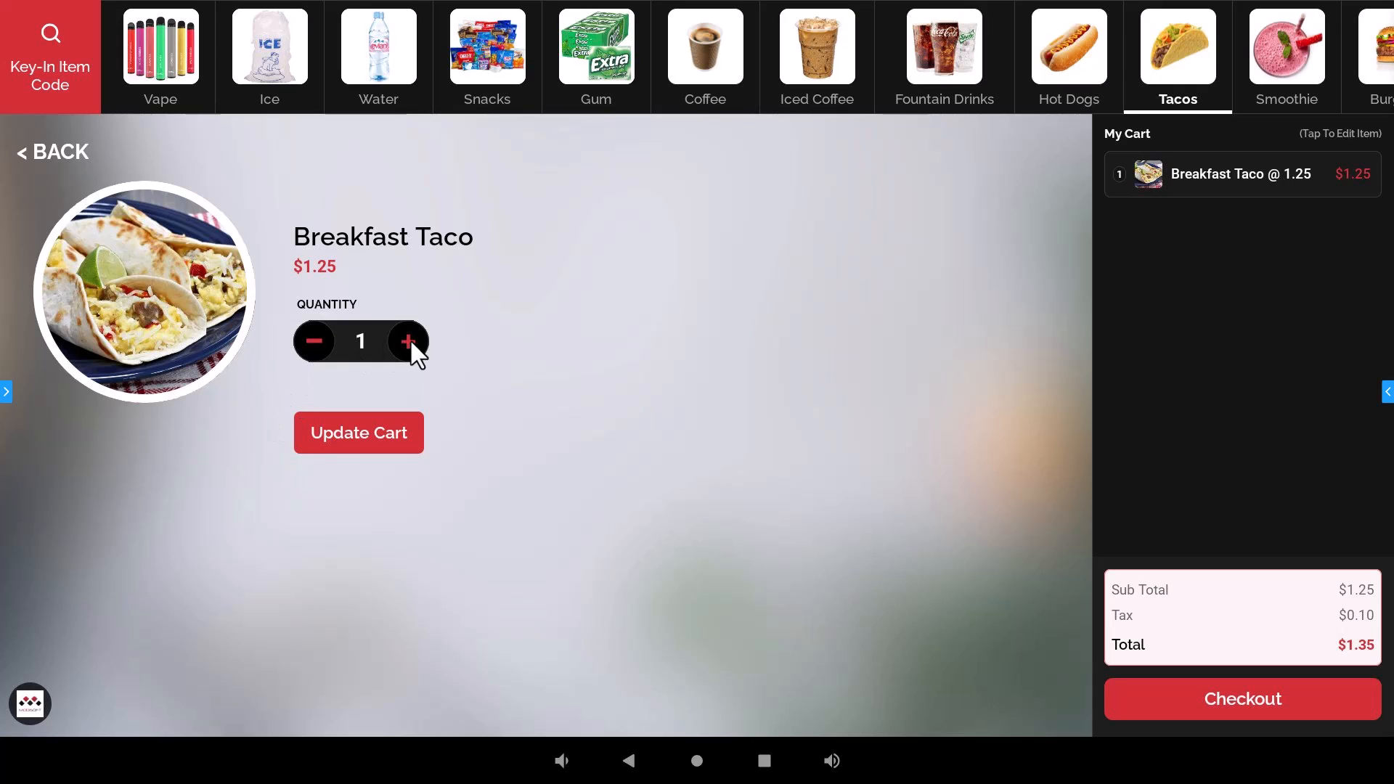
{"action": "left_click", "coordinate": [407, 341]}
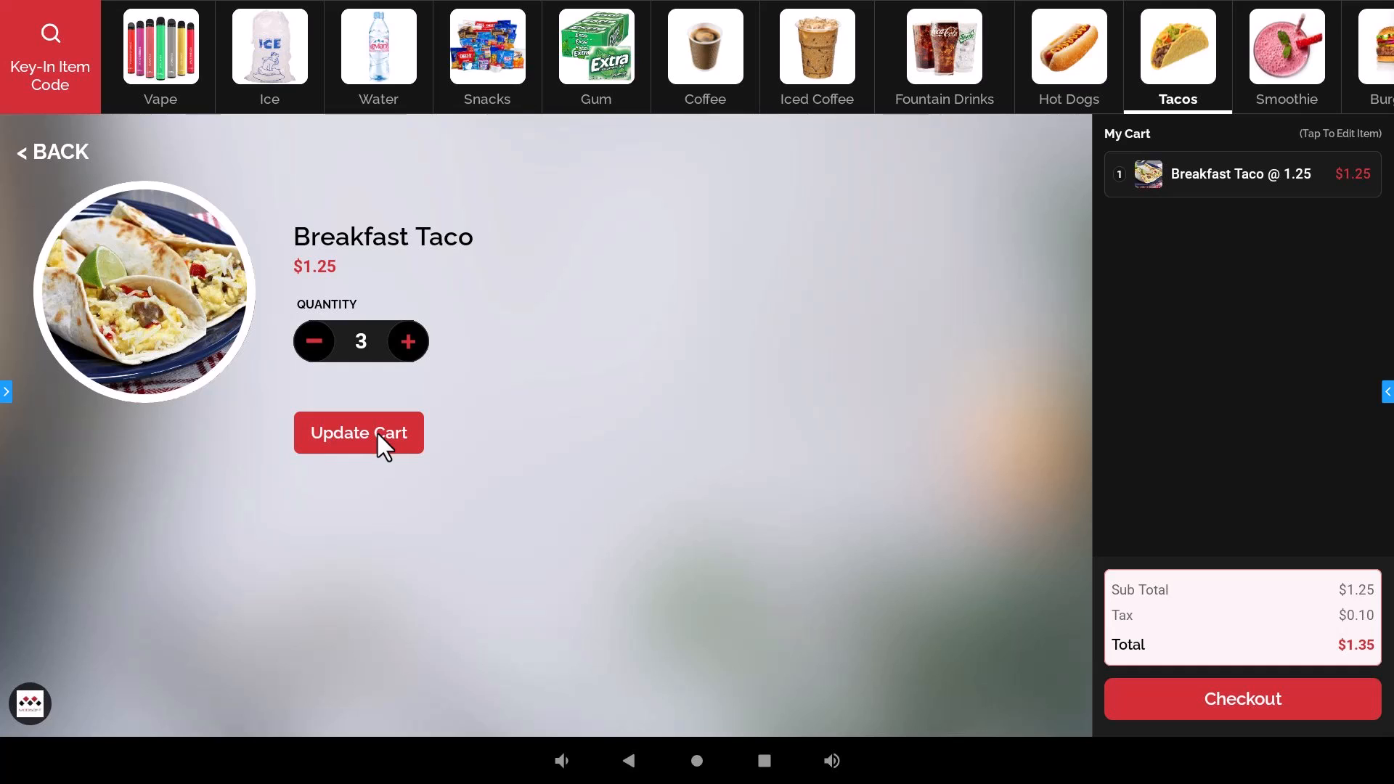
{"action": "left_click", "coordinate": [358, 432]}
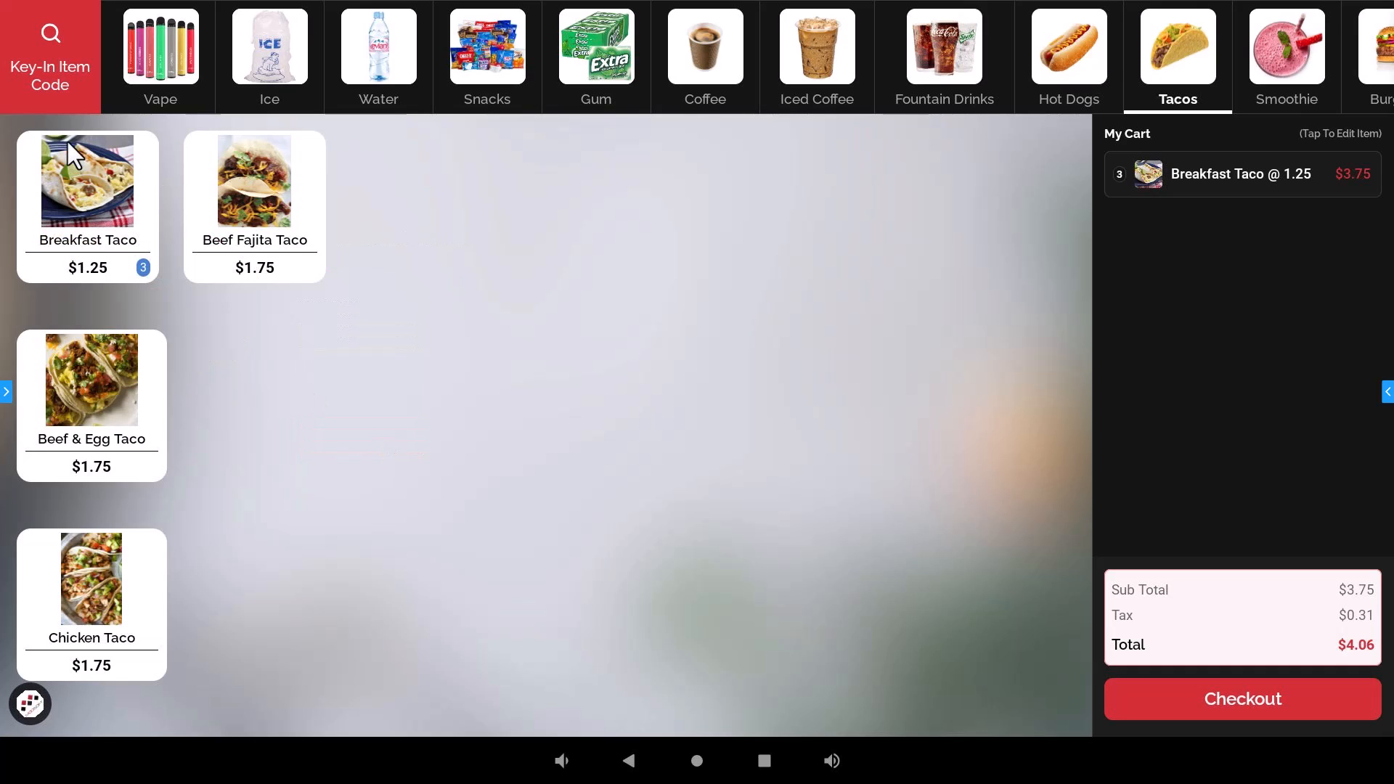
{"action": "mouse_move", "coordinate": [1238, 183]}
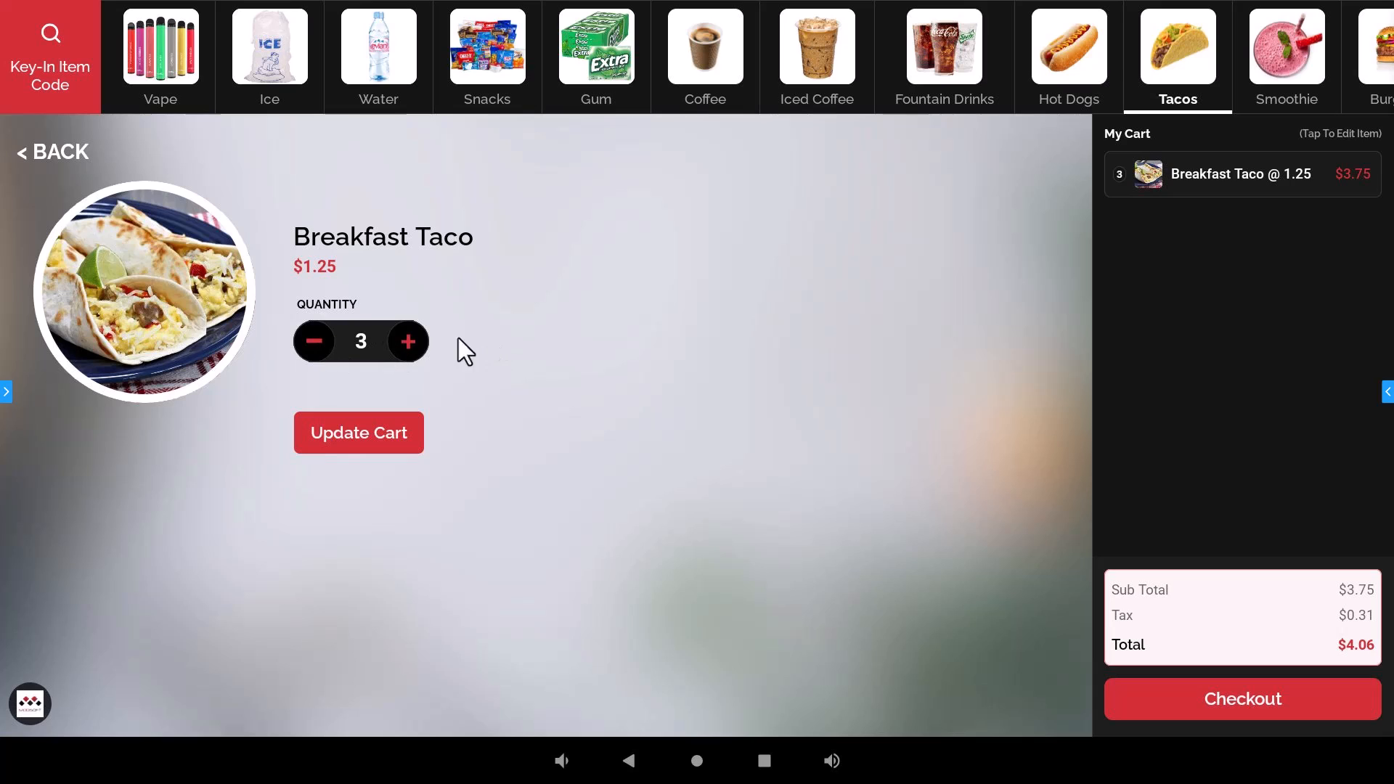
{"action": "mouse_move", "coordinate": [1227, 191]}
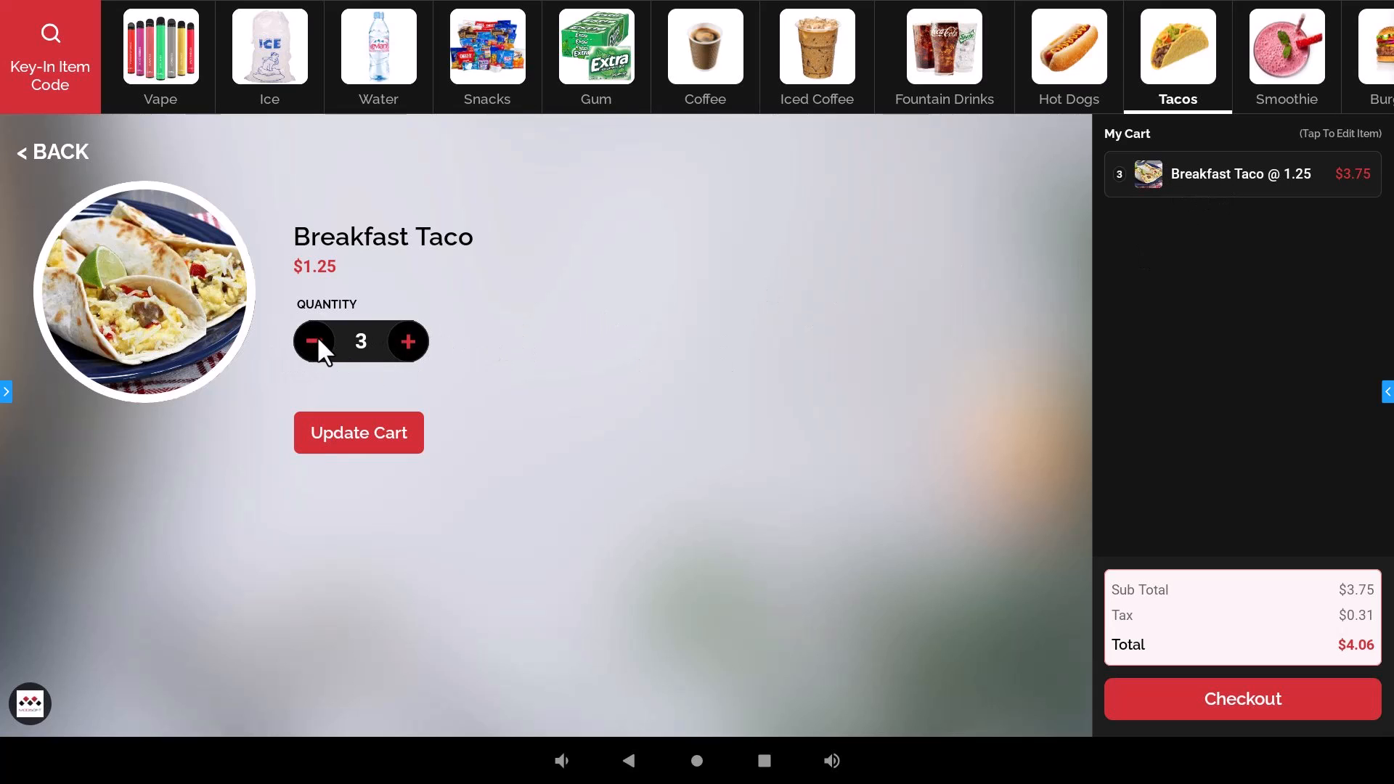
- Reduce the Breakfast Tacos to zero and remove them from the cart
{"action": "left_click", "coordinate": [313, 341]}
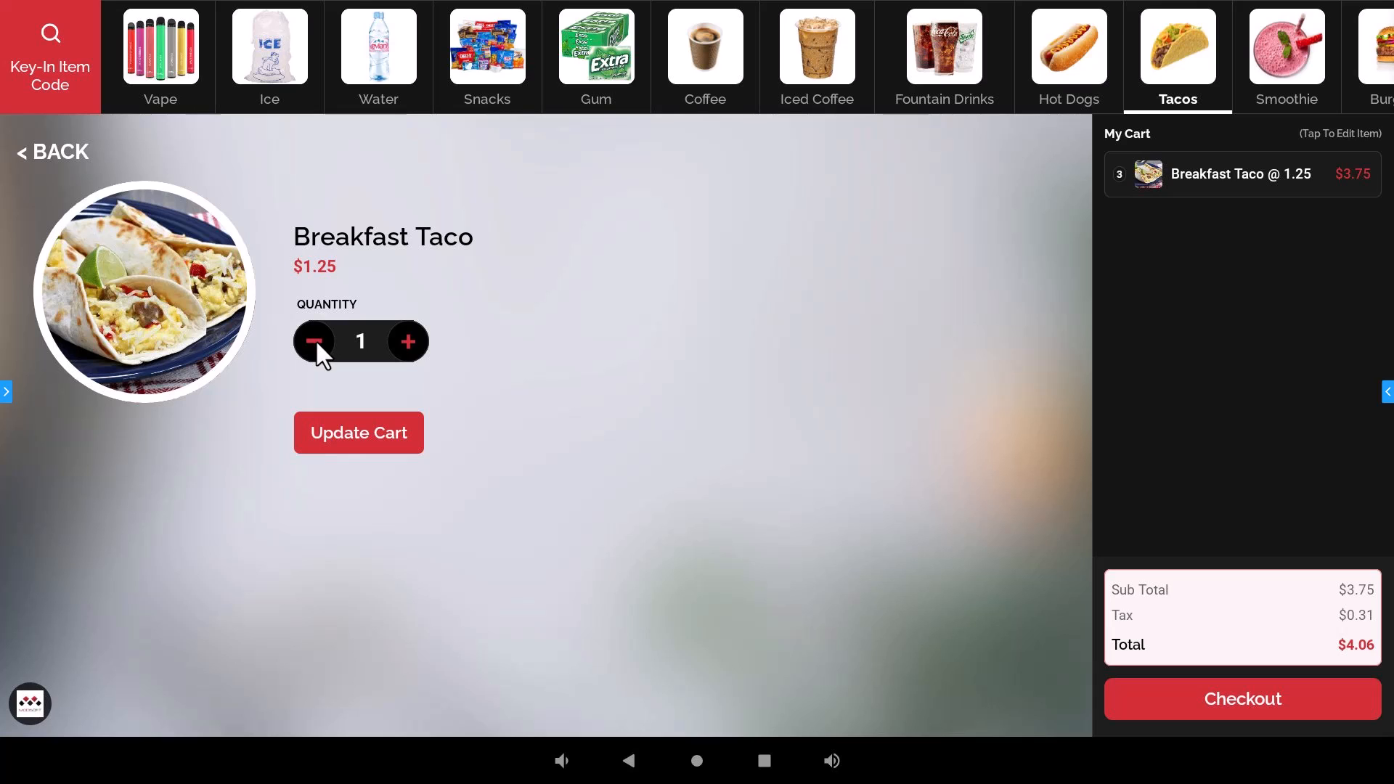
{"action": "left_click", "coordinate": [313, 341]}
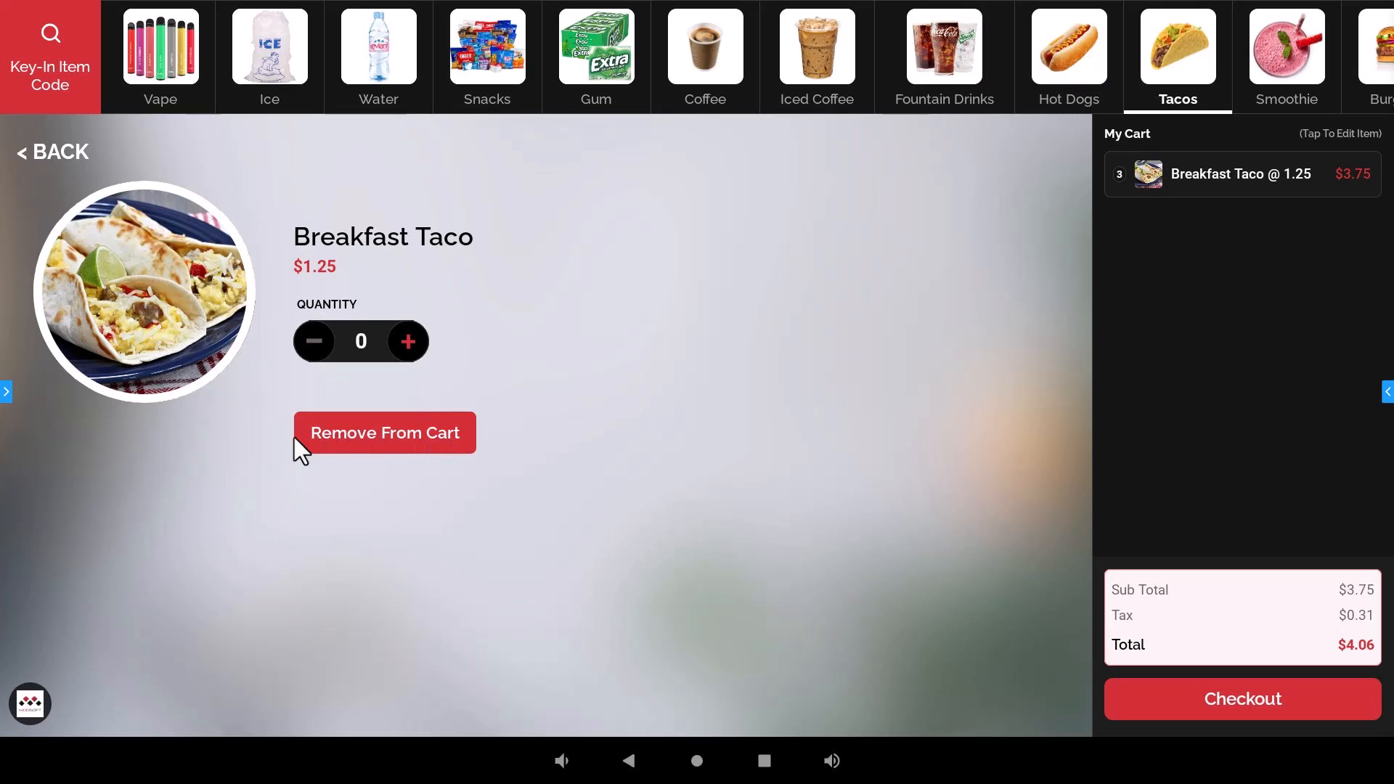
{"action": "mouse_move", "coordinate": [402, 444]}
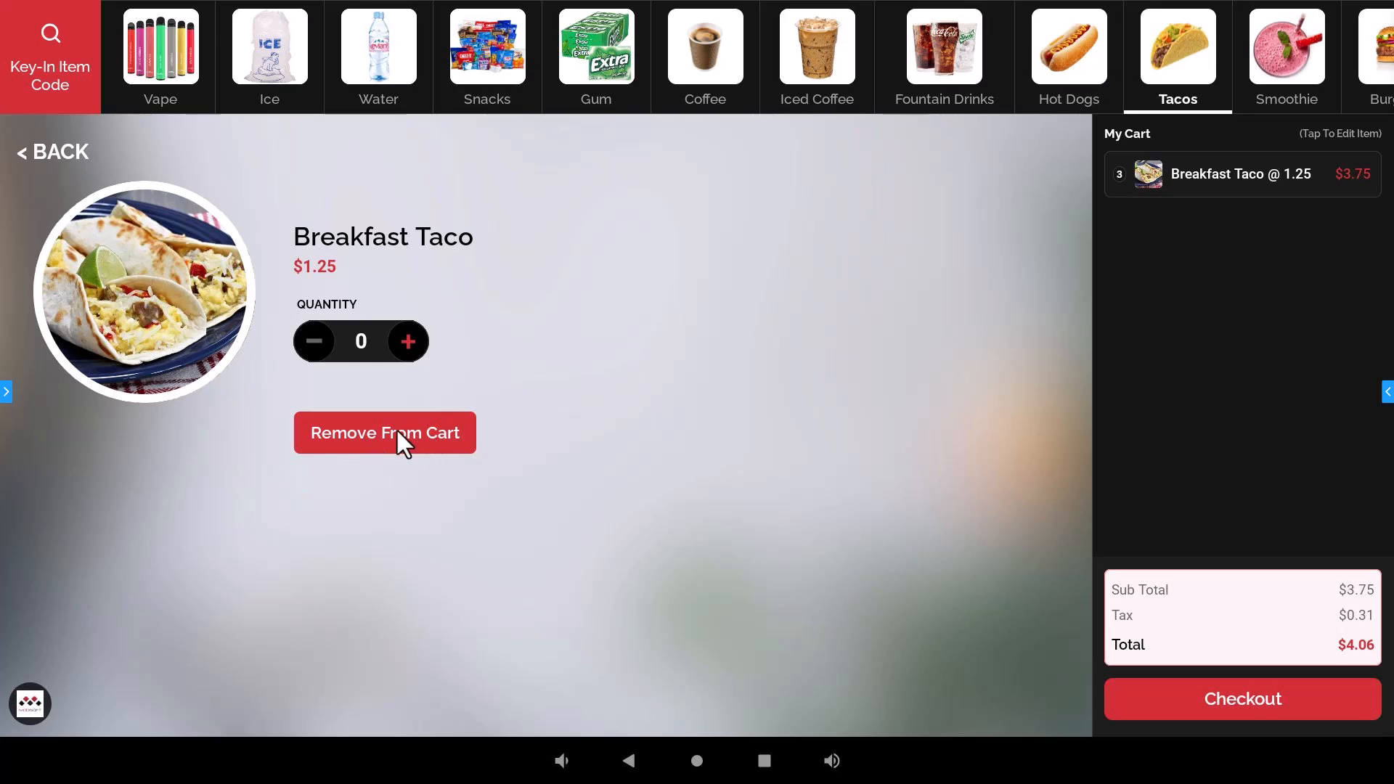
{"action": "left_click", "coordinate": [52, 151]}
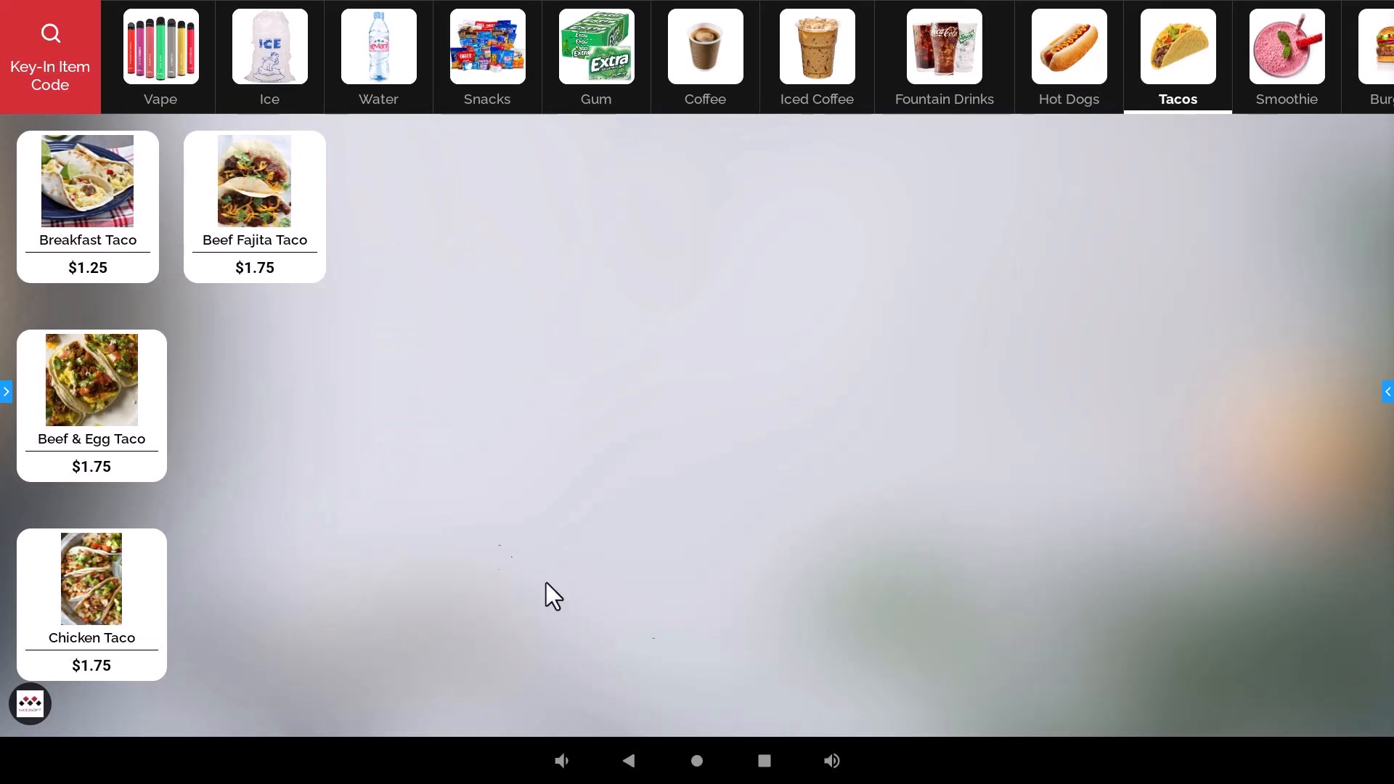
{"action": "mouse_move", "coordinate": [255, 206]}
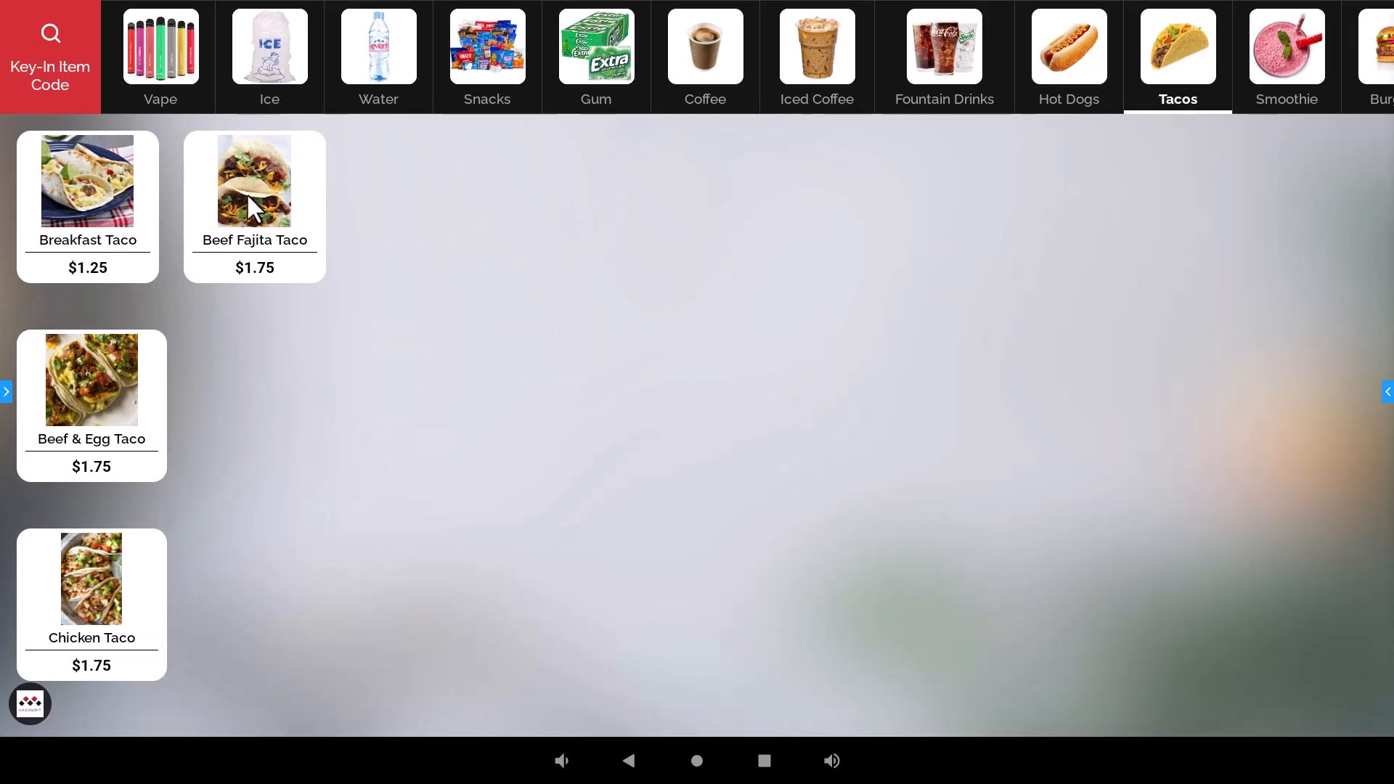
- Add two Beef Fajita Tacos for $3.64 and proceed to checkout
{"action": "left_click", "coordinate": [254, 183]}
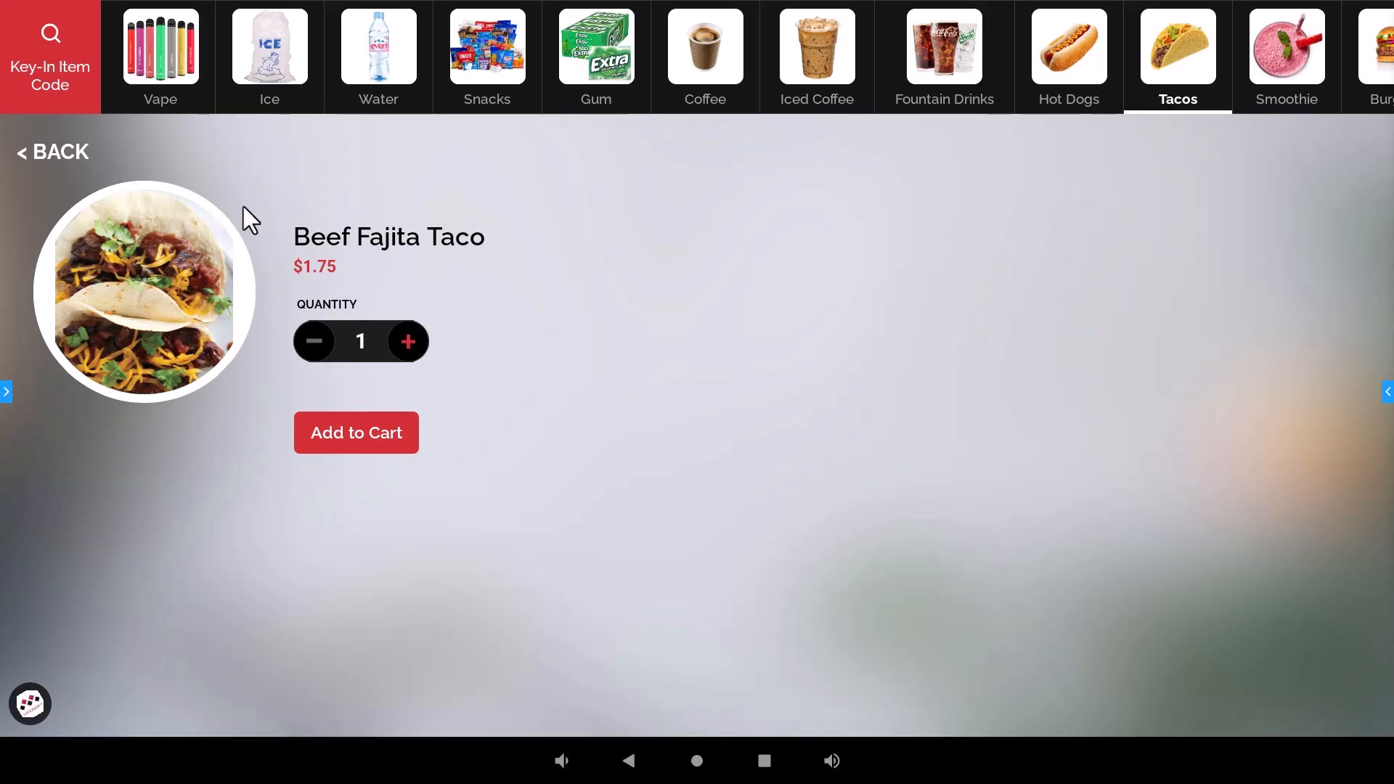
{"action": "left_click", "coordinate": [356, 433]}
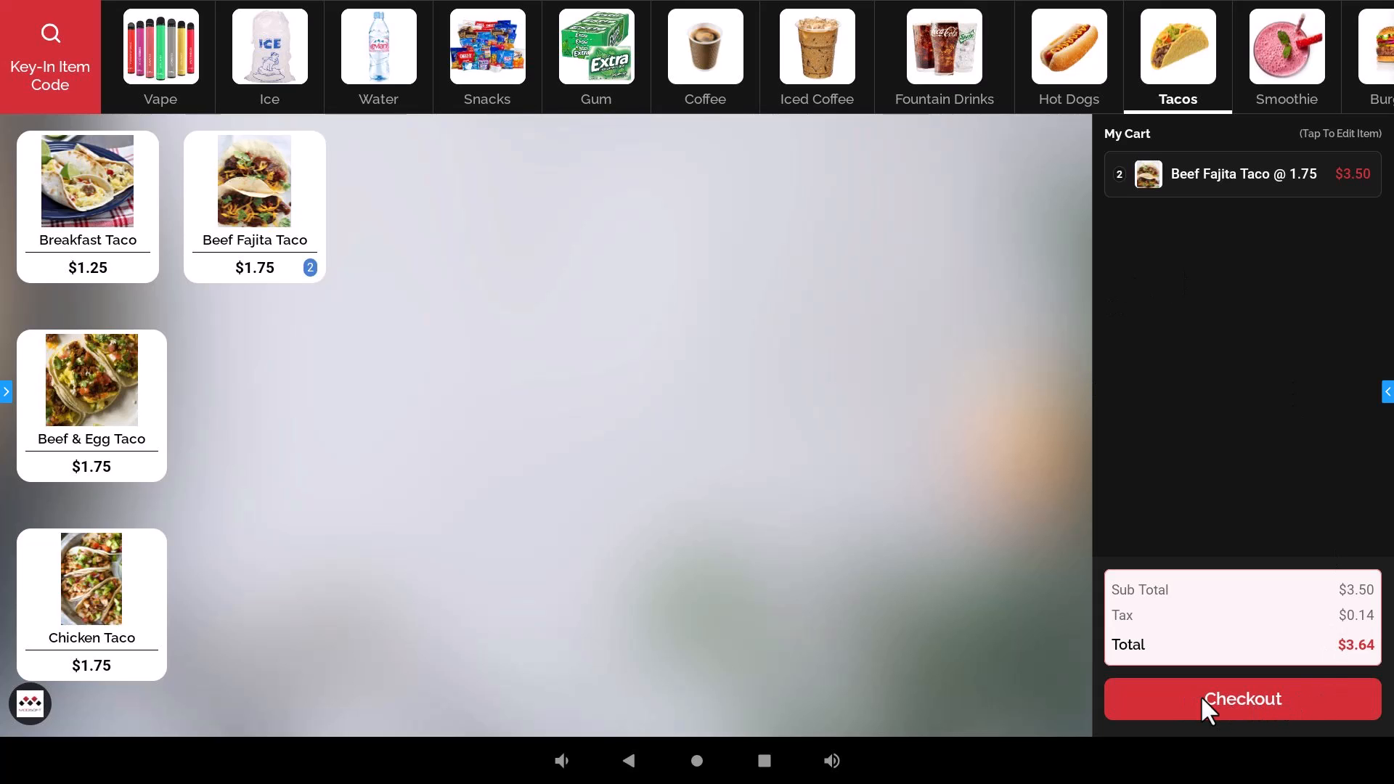
{"action": "left_click", "coordinate": [1241, 698]}
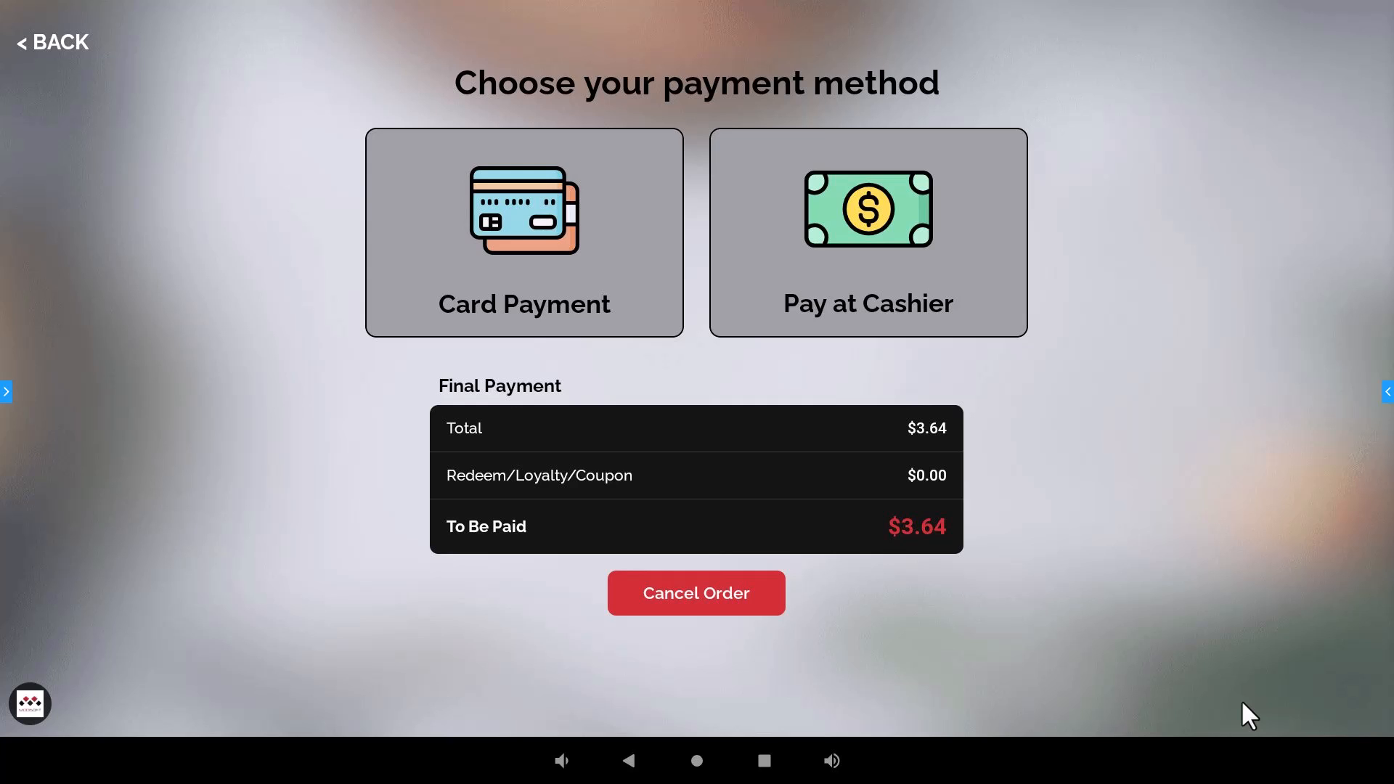
{"action": "mouse_move", "coordinate": [966, 360]}
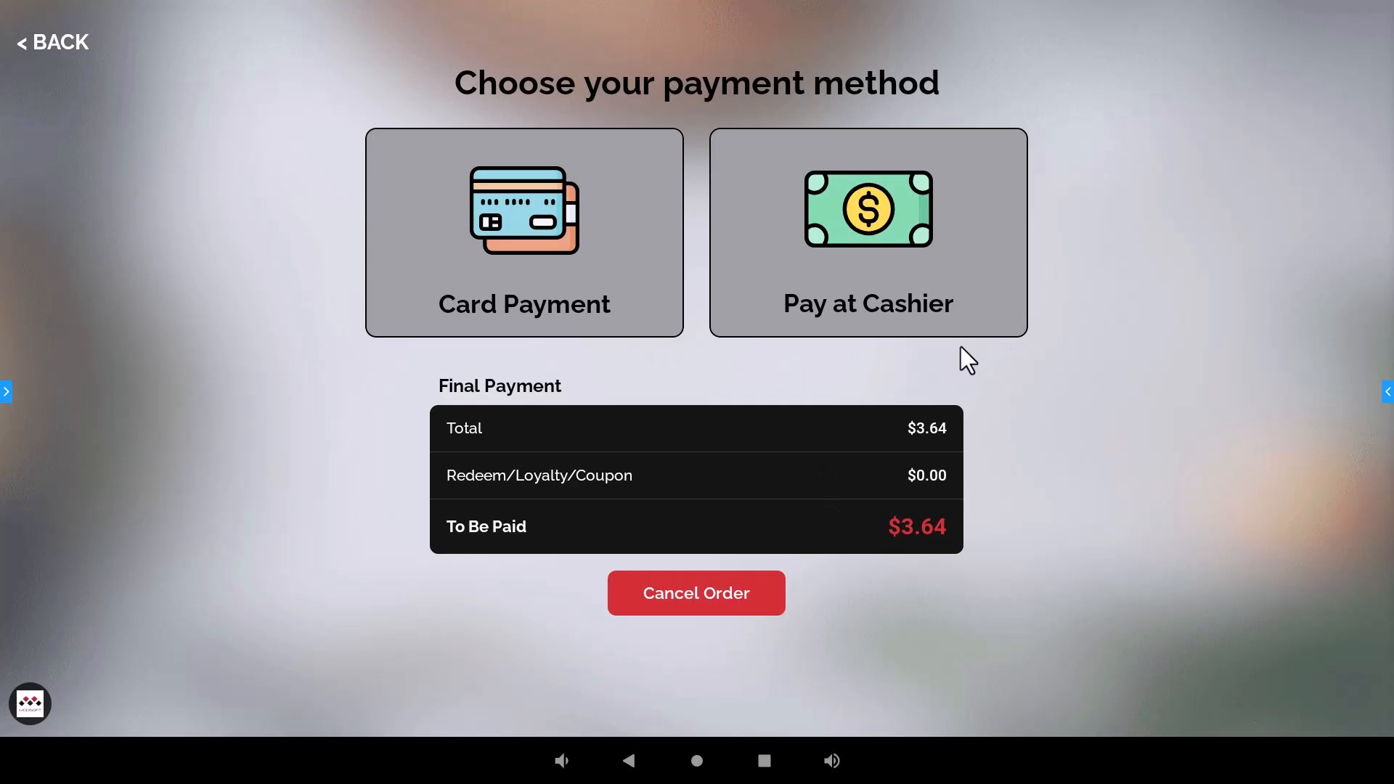
{"action": "mouse_move", "coordinate": [842, 263]}
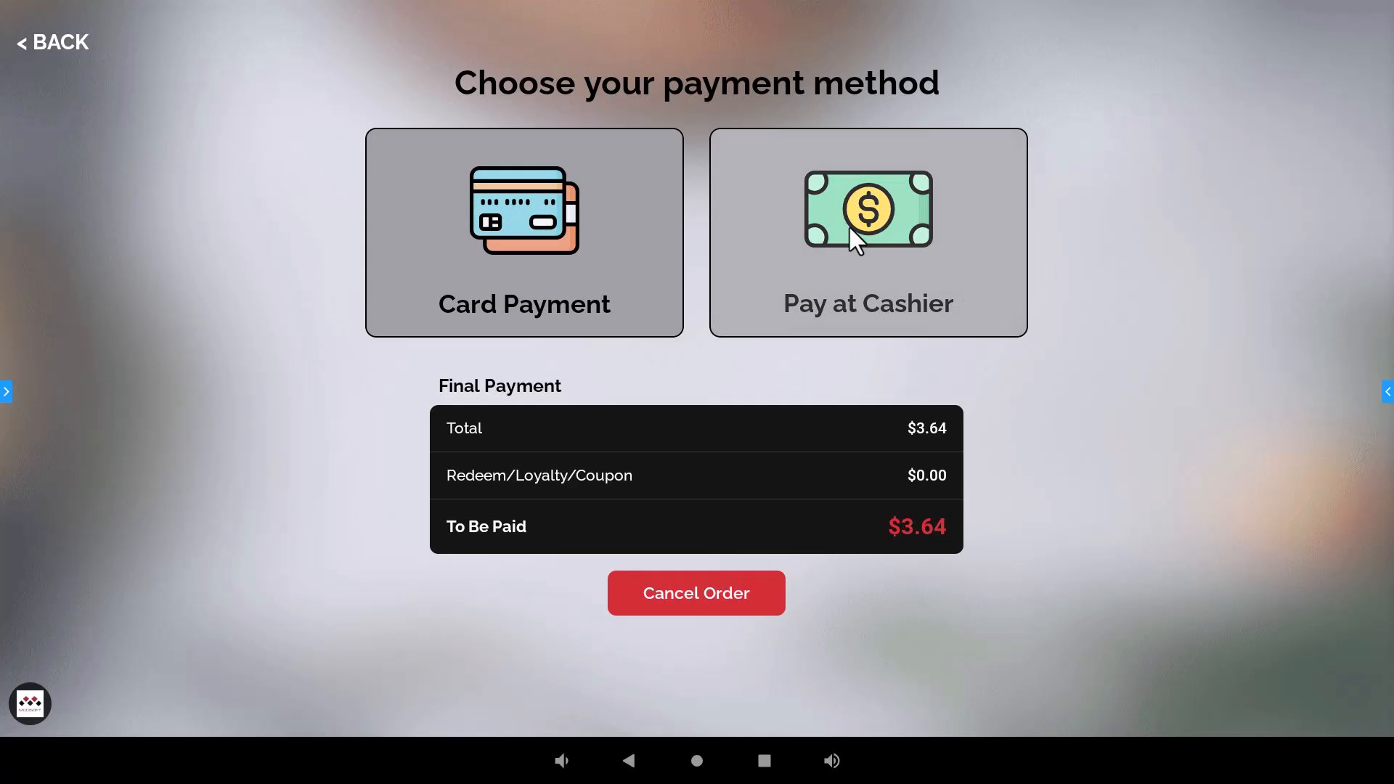
- Pay at Cashier to complete order No. 9, then begin a new order
{"action": "left_click", "coordinate": [867, 233]}
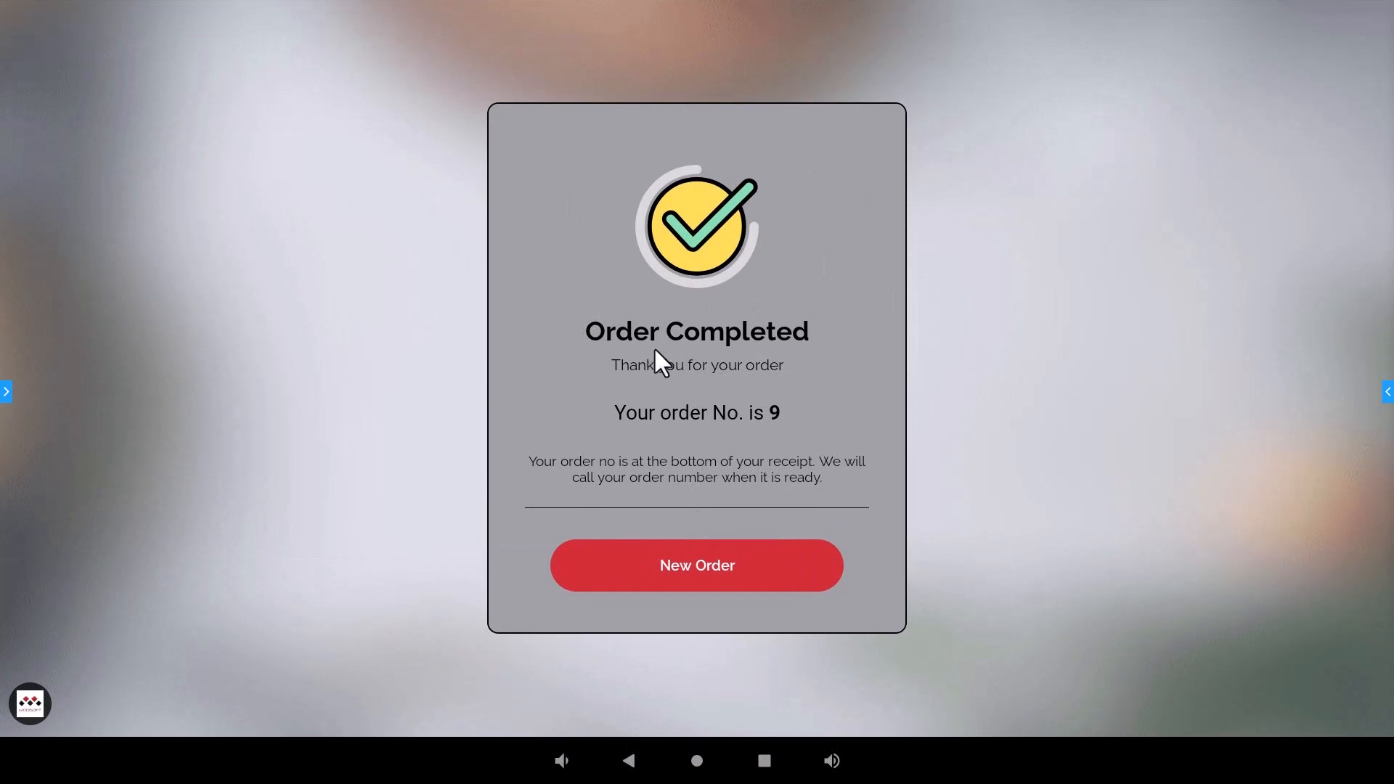
{"action": "mouse_move", "coordinate": [767, 426]}
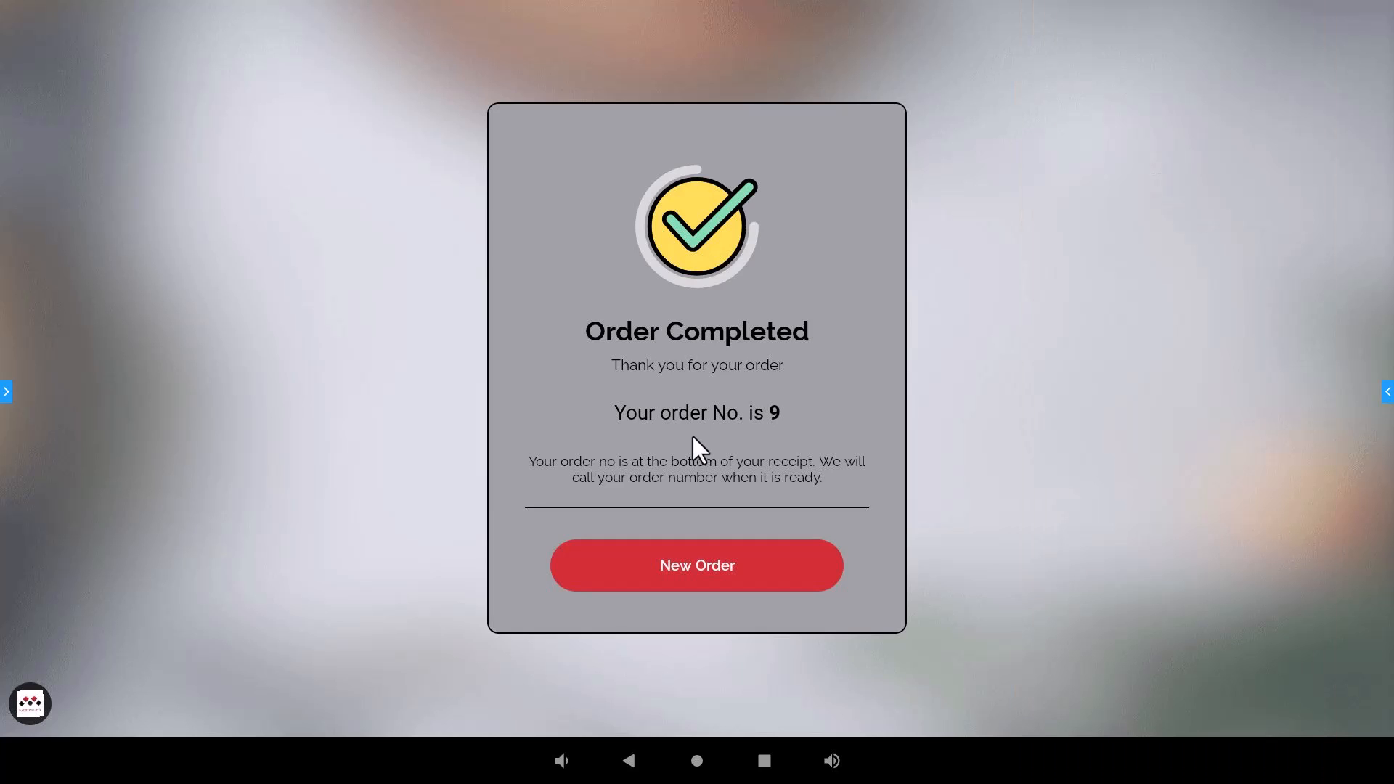
{"action": "left_click", "coordinate": [697, 564]}
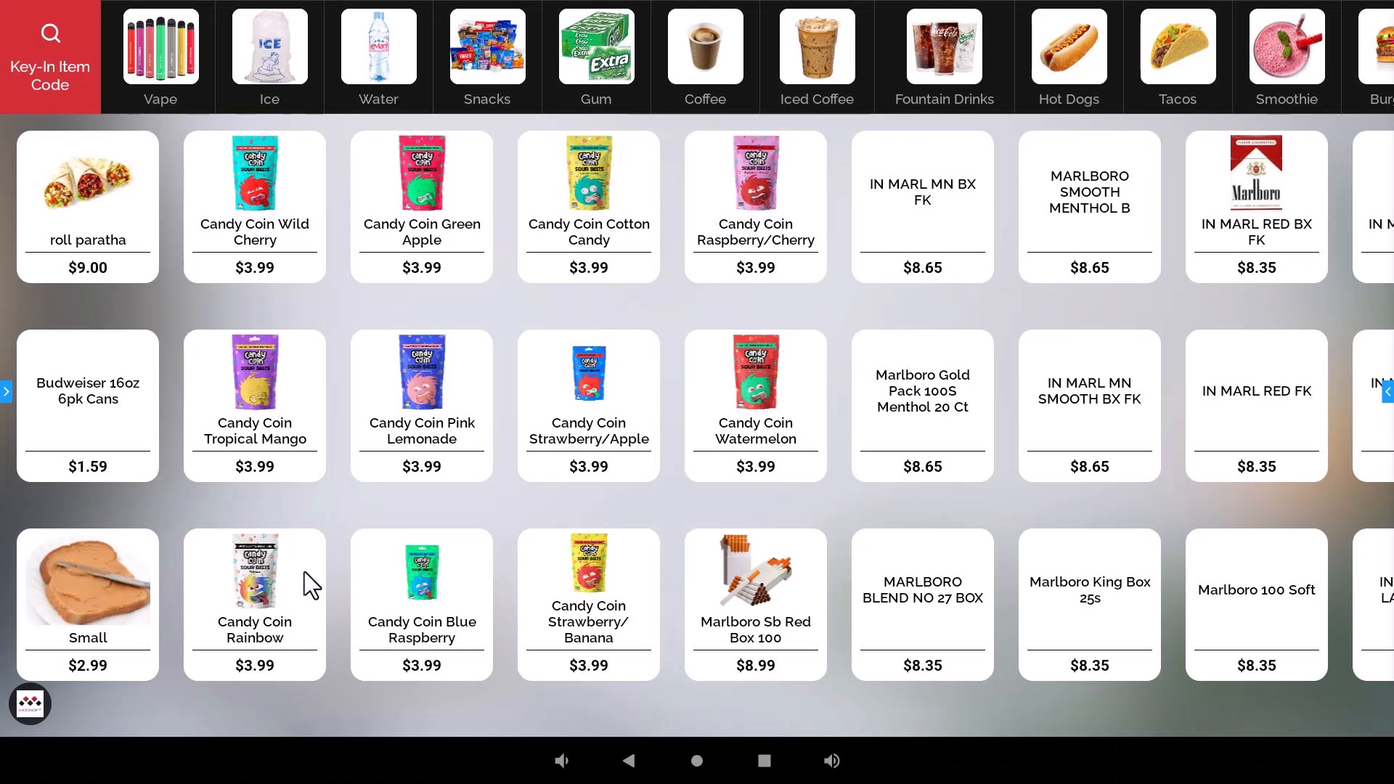
- Send the new $4.32 order to card payment and confirm the shopper is a Rewards customer
{"action": "left_click", "coordinate": [421, 604]}
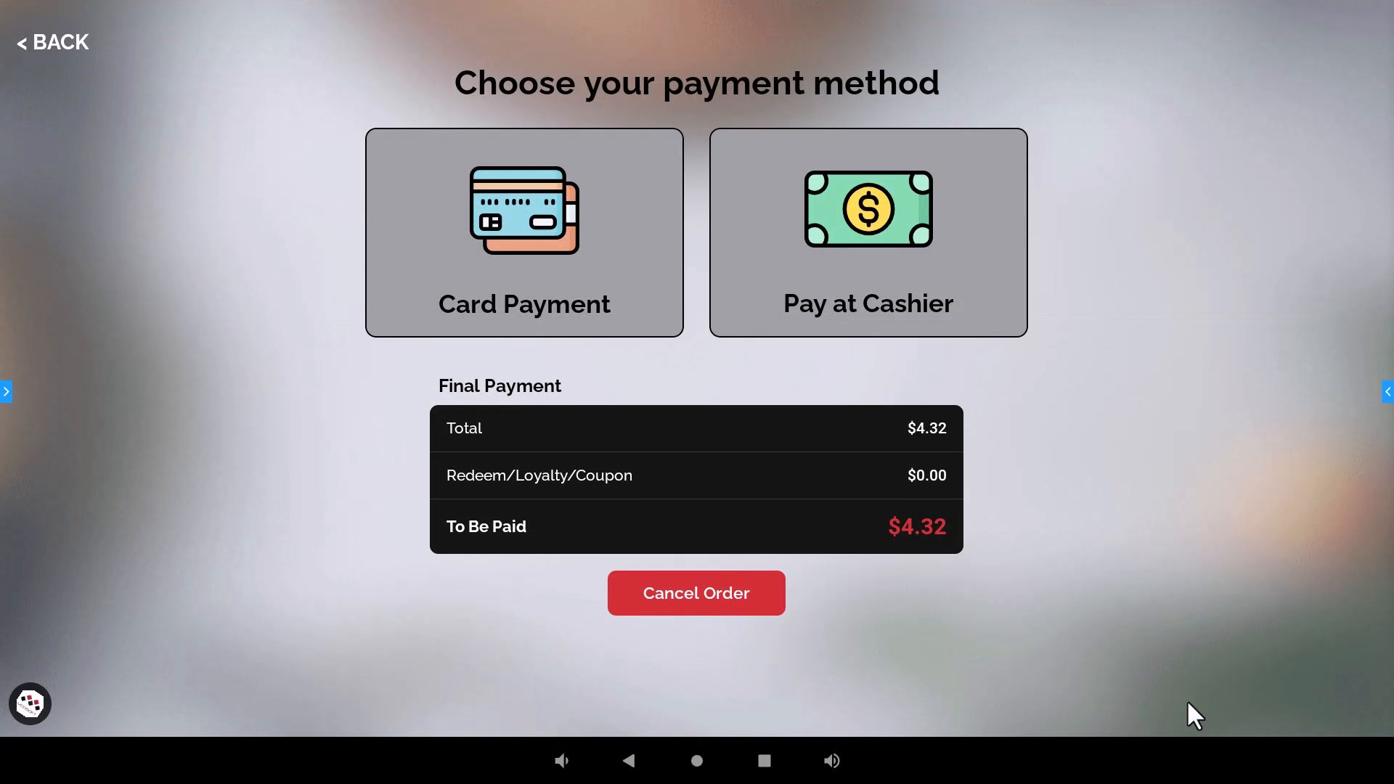
{"action": "mouse_move", "coordinate": [524, 222]}
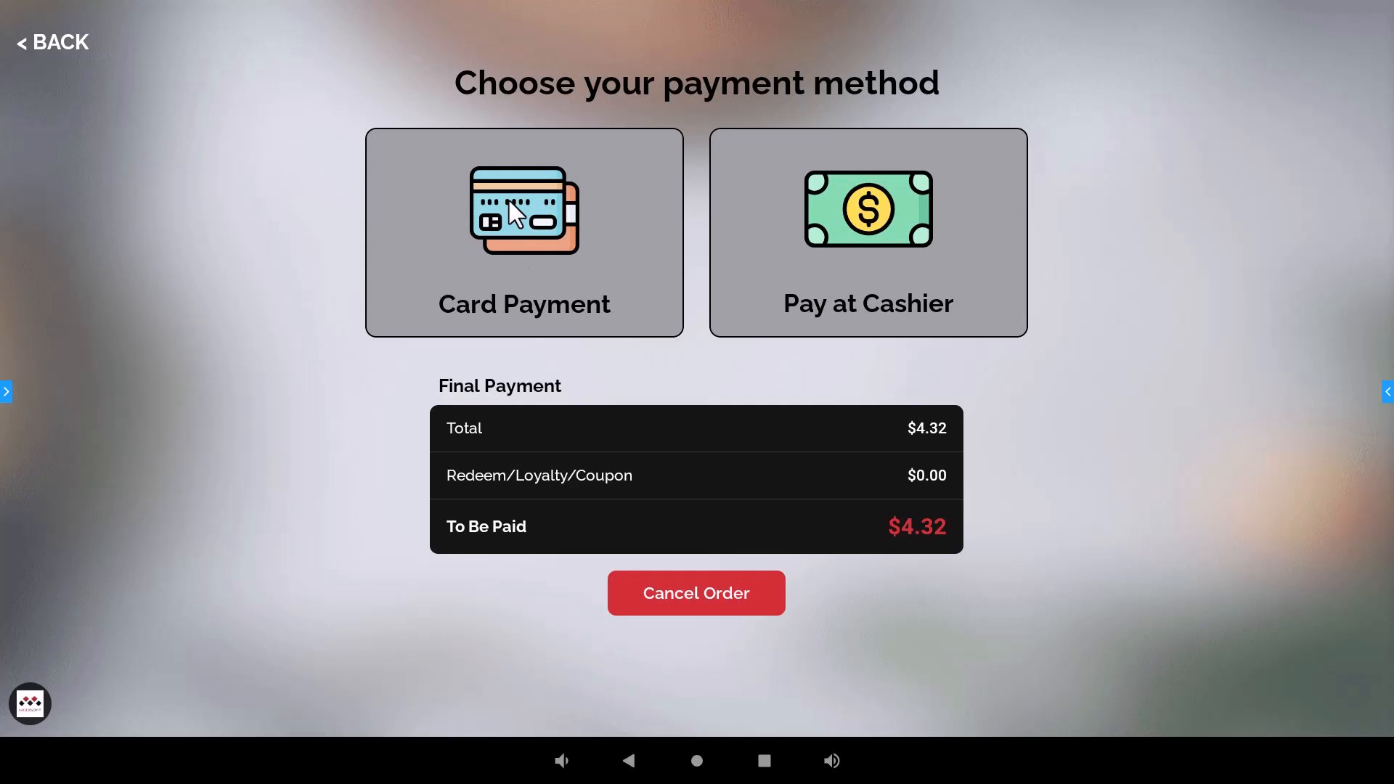
{"action": "left_click", "coordinate": [524, 232]}
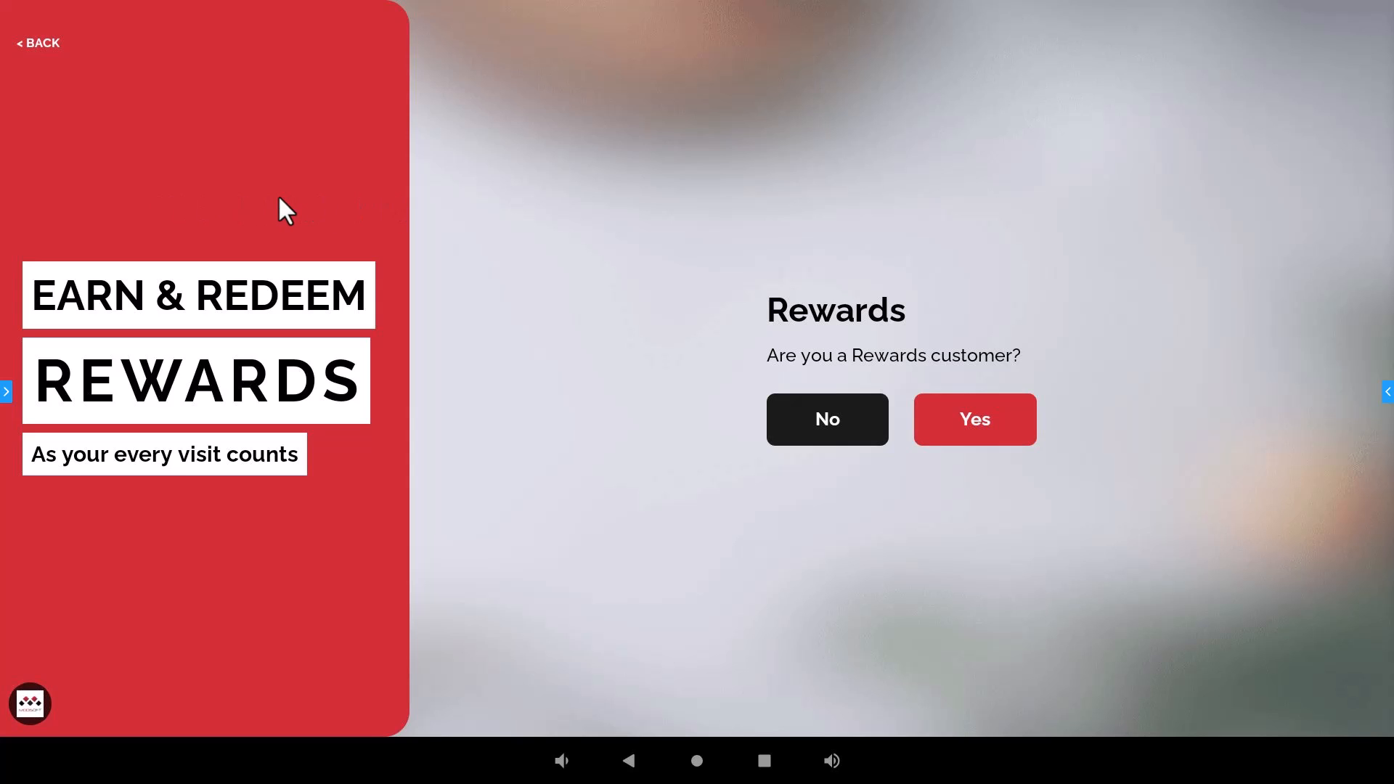
{"action": "left_click", "coordinate": [973, 418]}
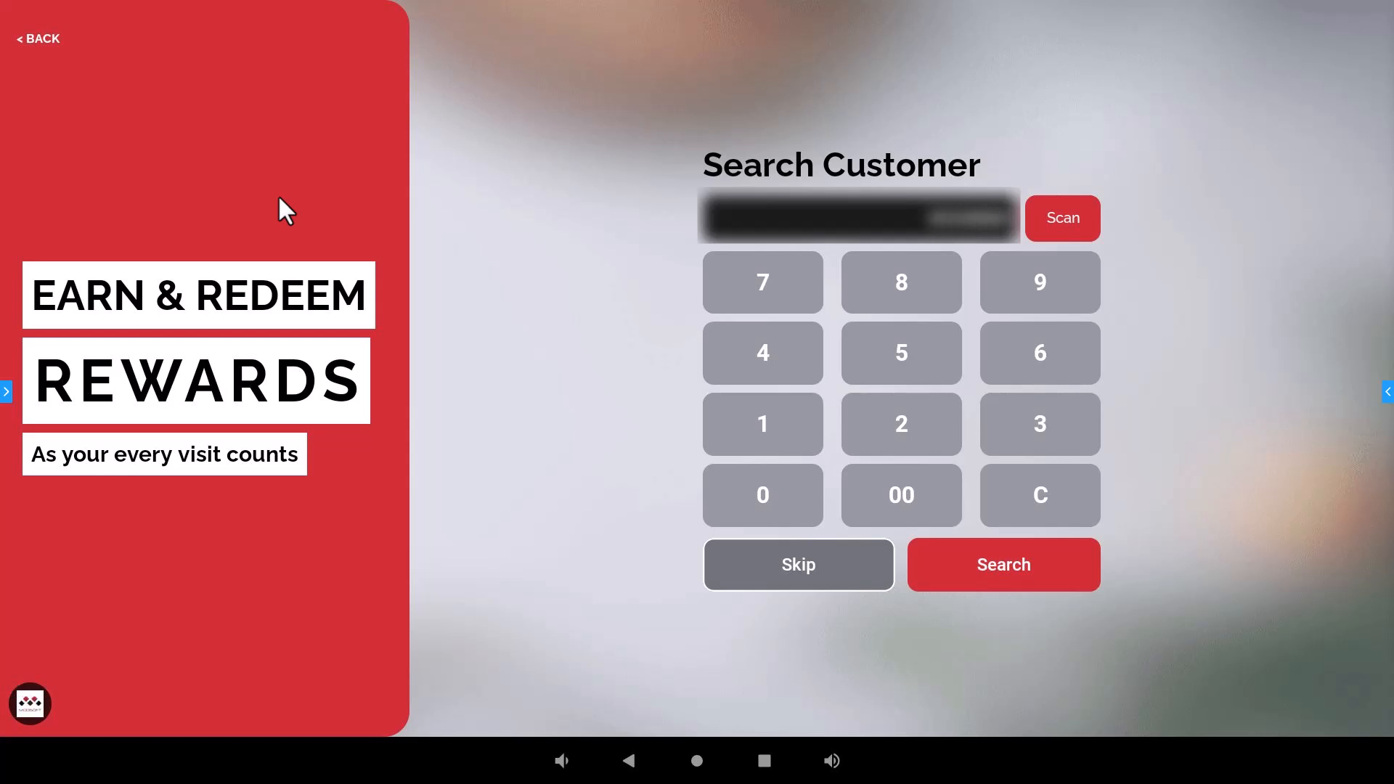
- Search for the rewards customer and select them, offering the $2.19 balance to redeem
{"action": "left_click", "coordinate": [1002, 565]}
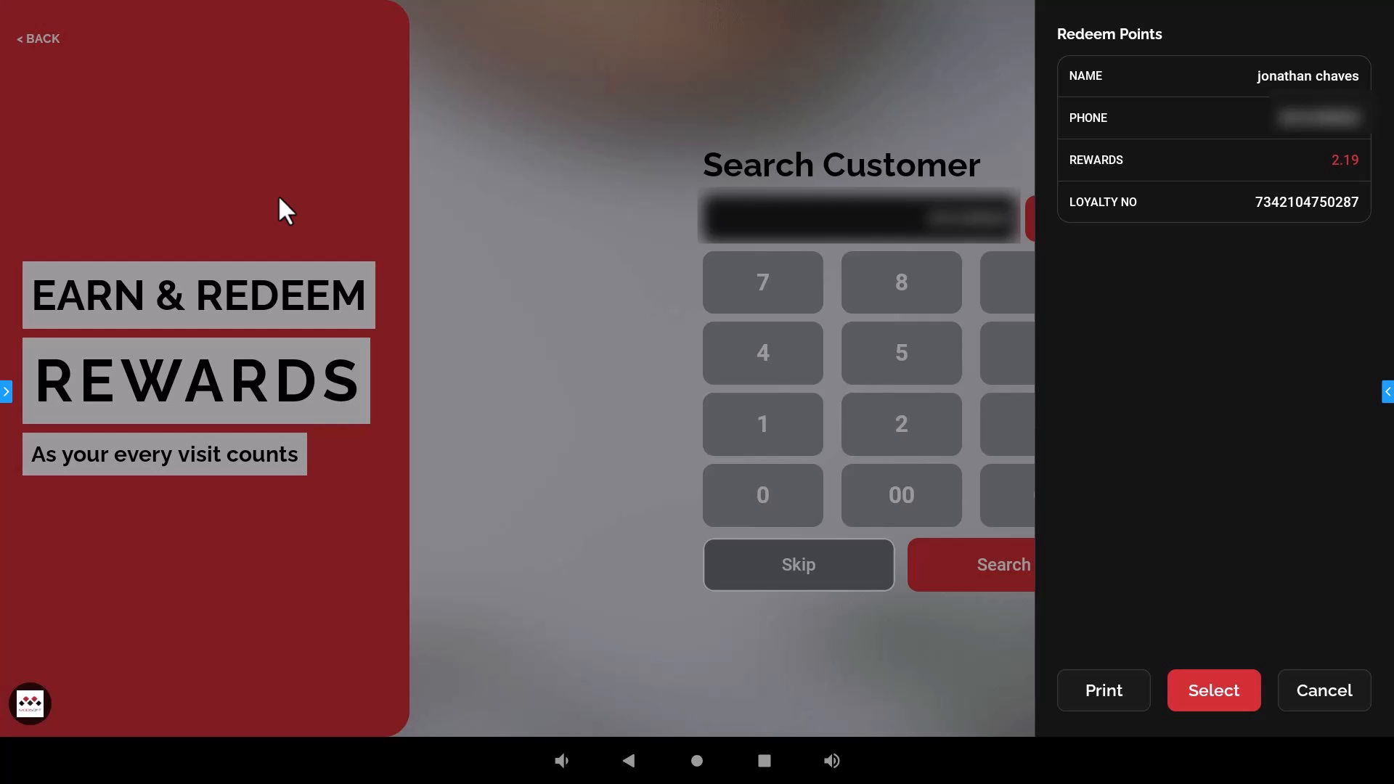
{"action": "left_click", "coordinate": [1212, 689]}
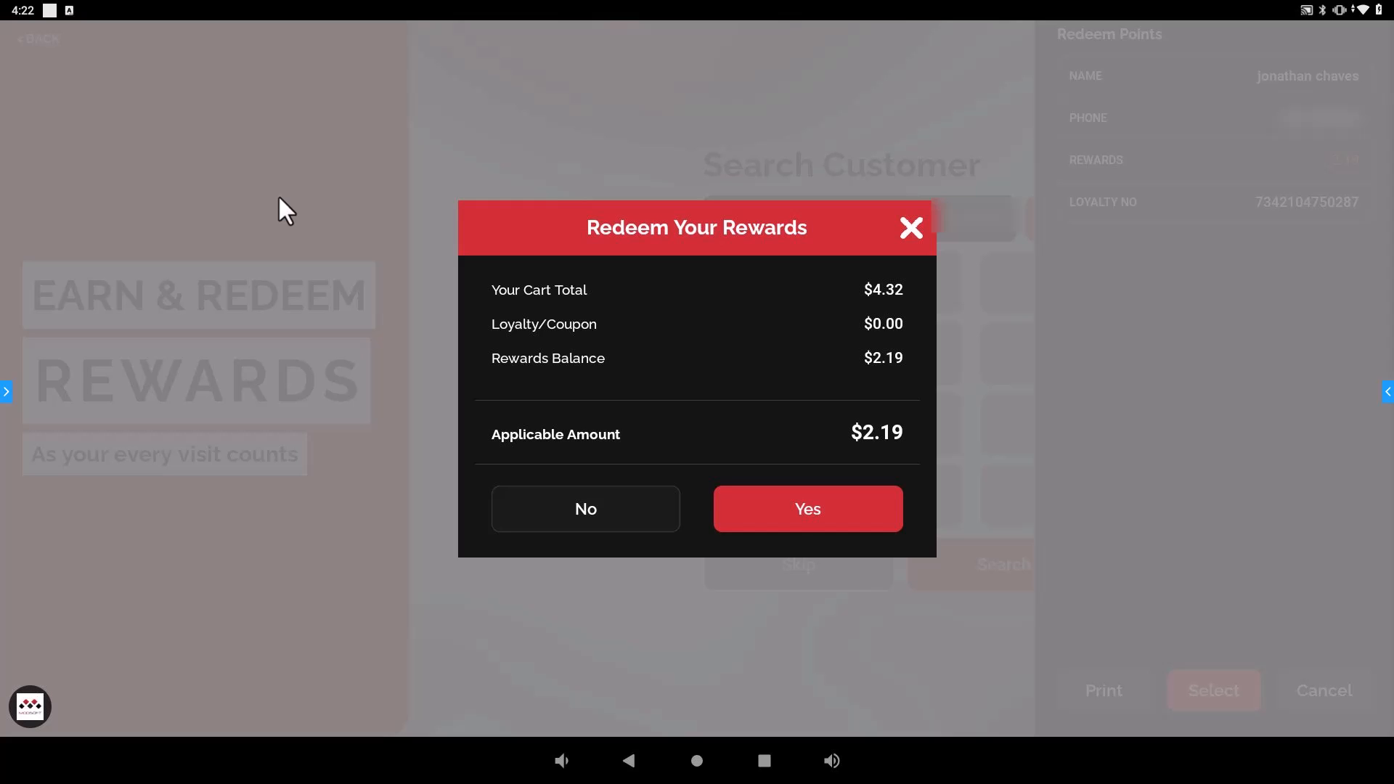
- Confirm Yes on Redeem Your Rewards and begin a New Order after order 11 completes
{"action": "left_click", "coordinate": [805, 508]}
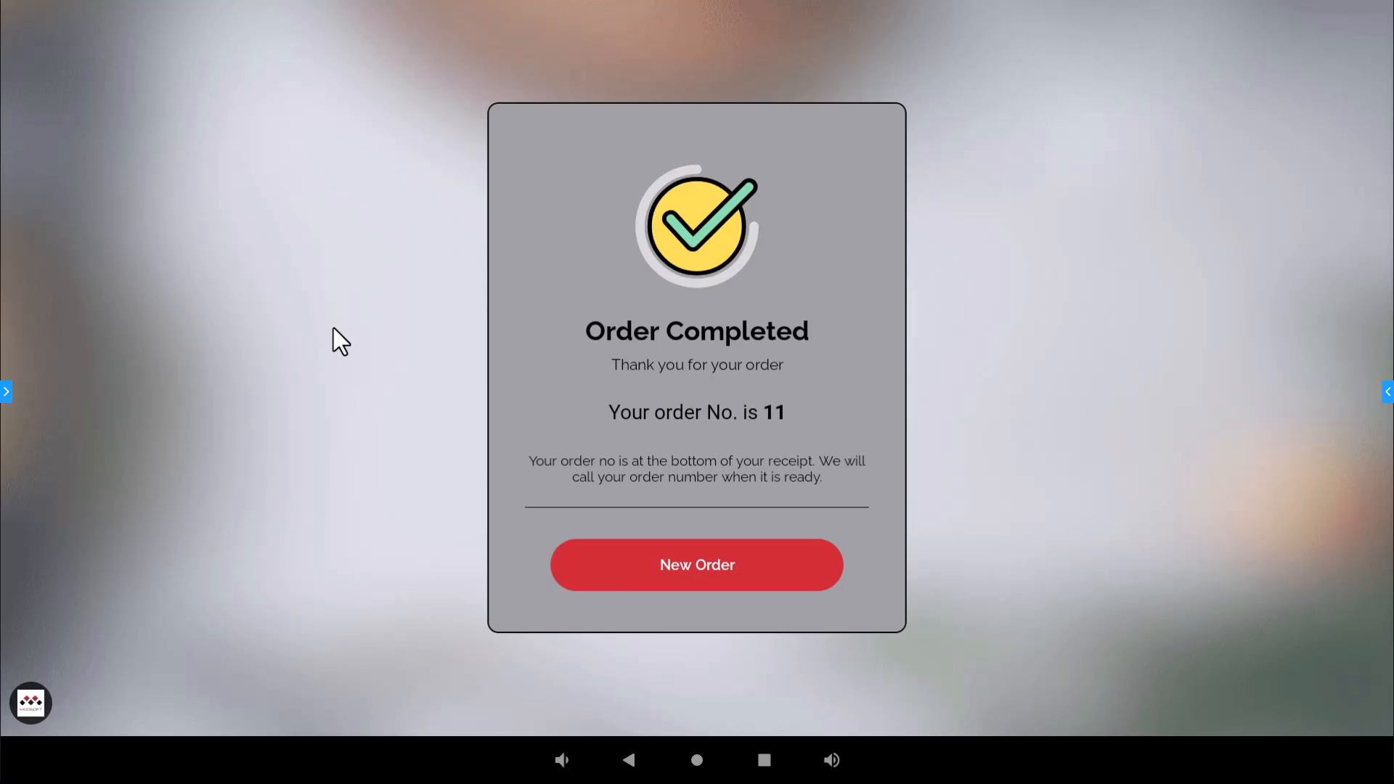
{"action": "mouse_move", "coordinate": [343, 368]}
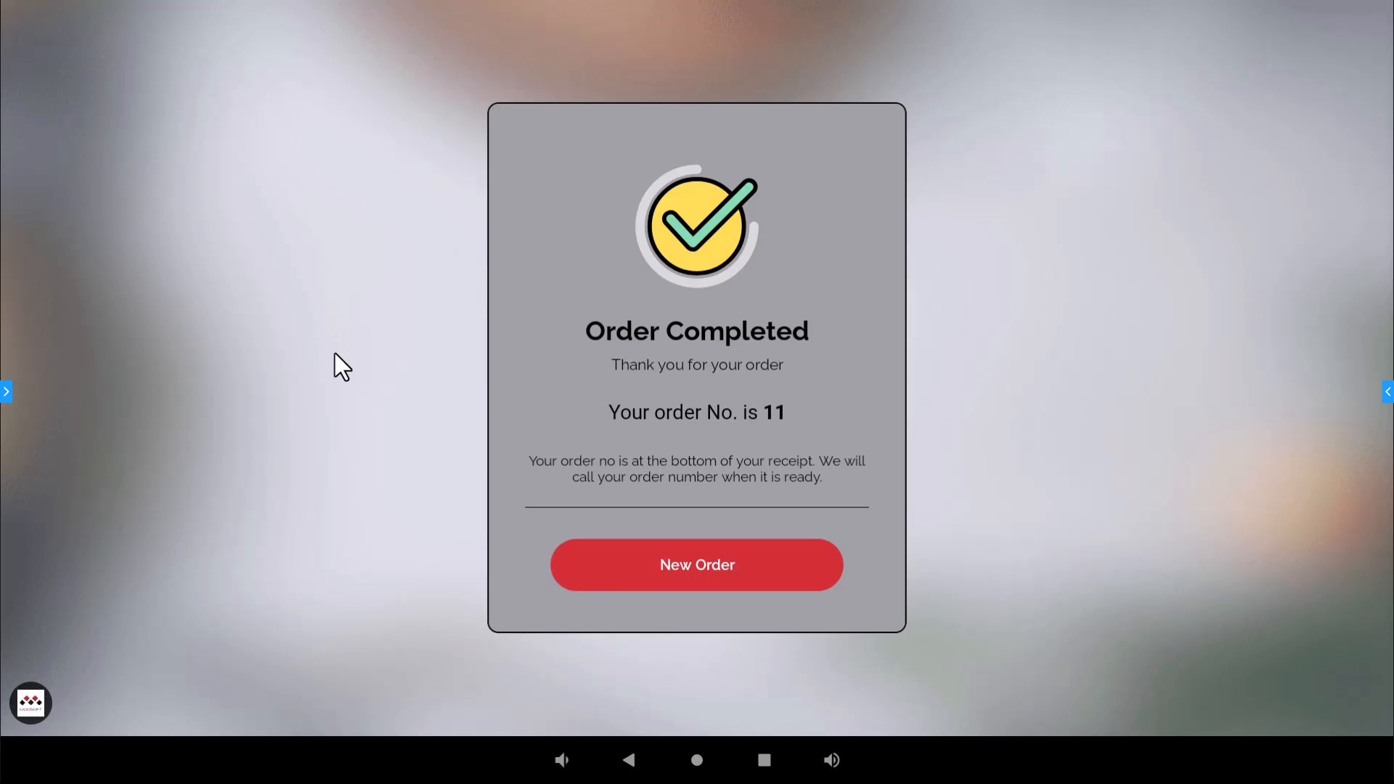
{"action": "mouse_move", "coordinate": [334, 375]}
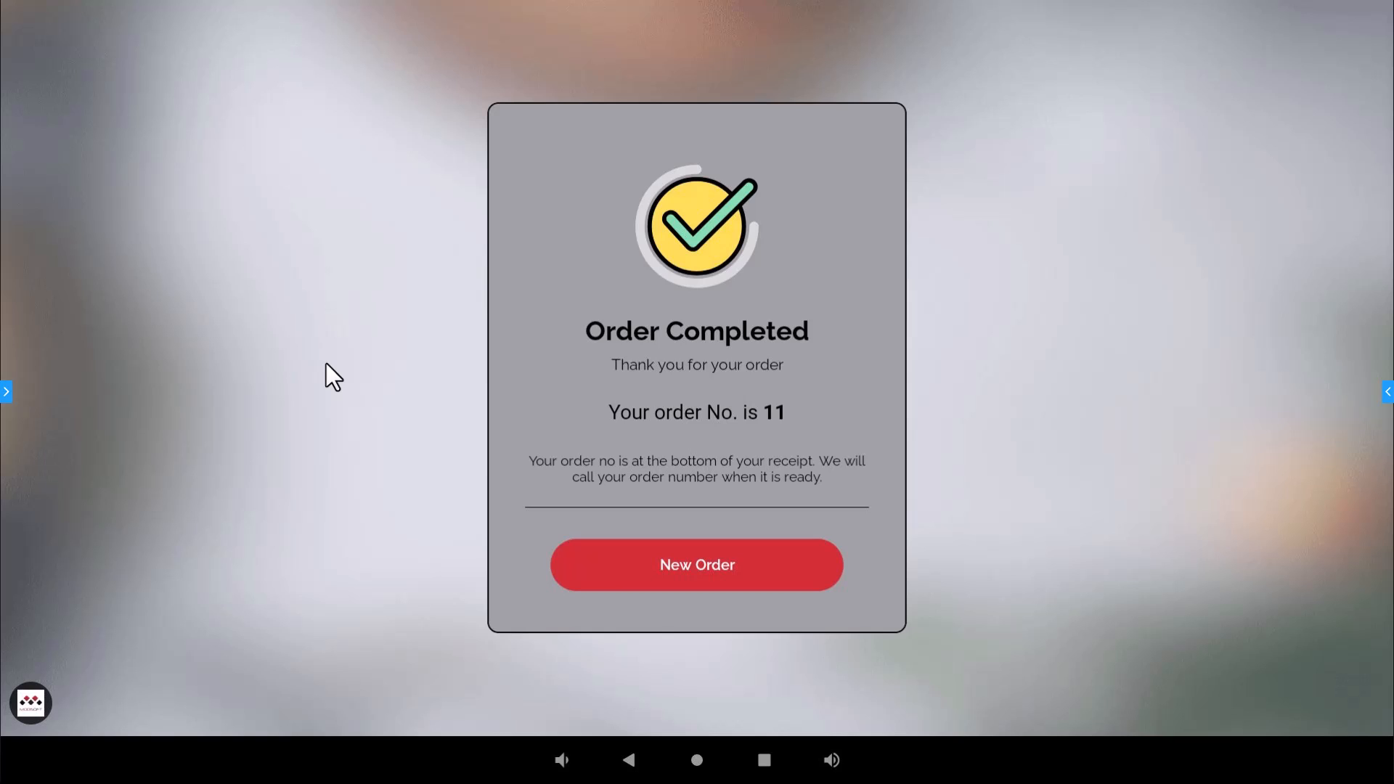
{"action": "left_click", "coordinate": [697, 564]}
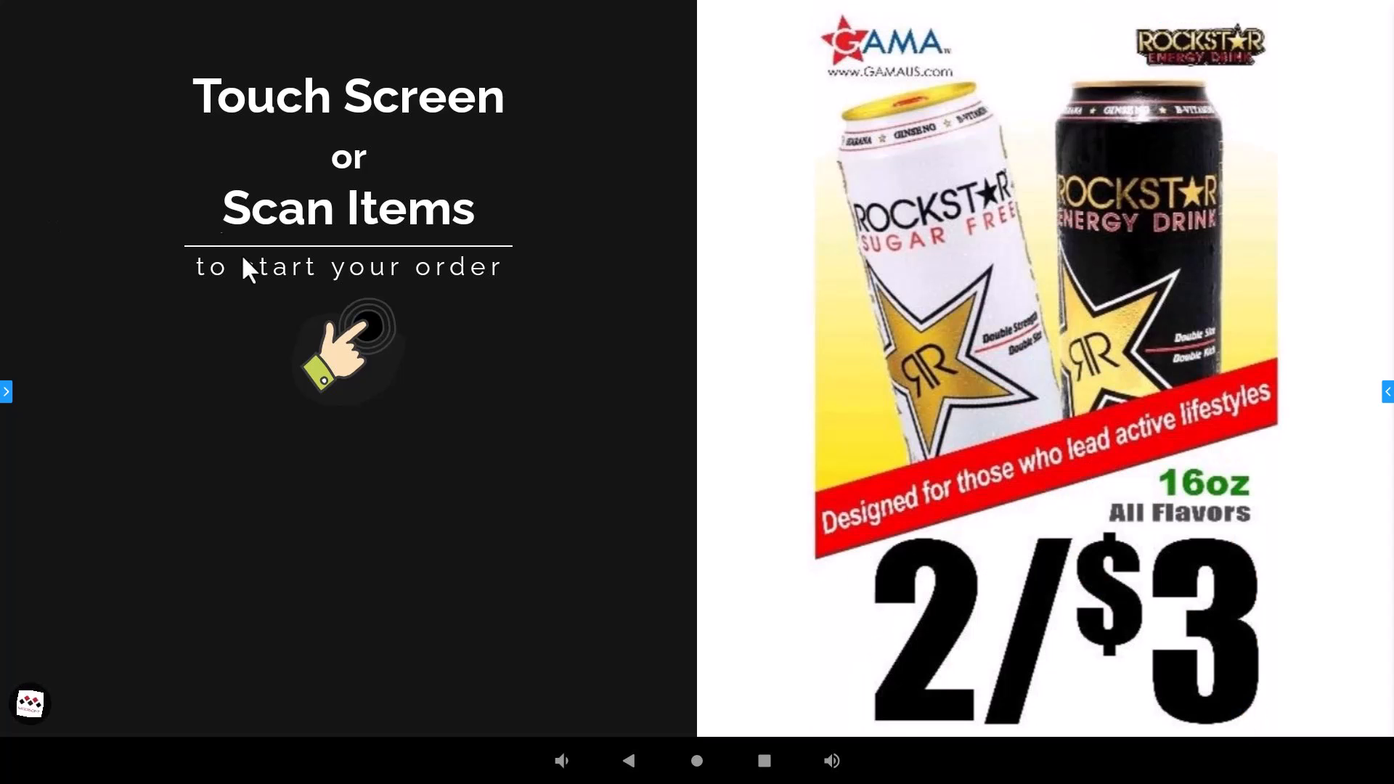
- Begin a kiosk order and submit the settings password to reveal the setup menu
{"action": "left_click", "coordinate": [348, 347]}
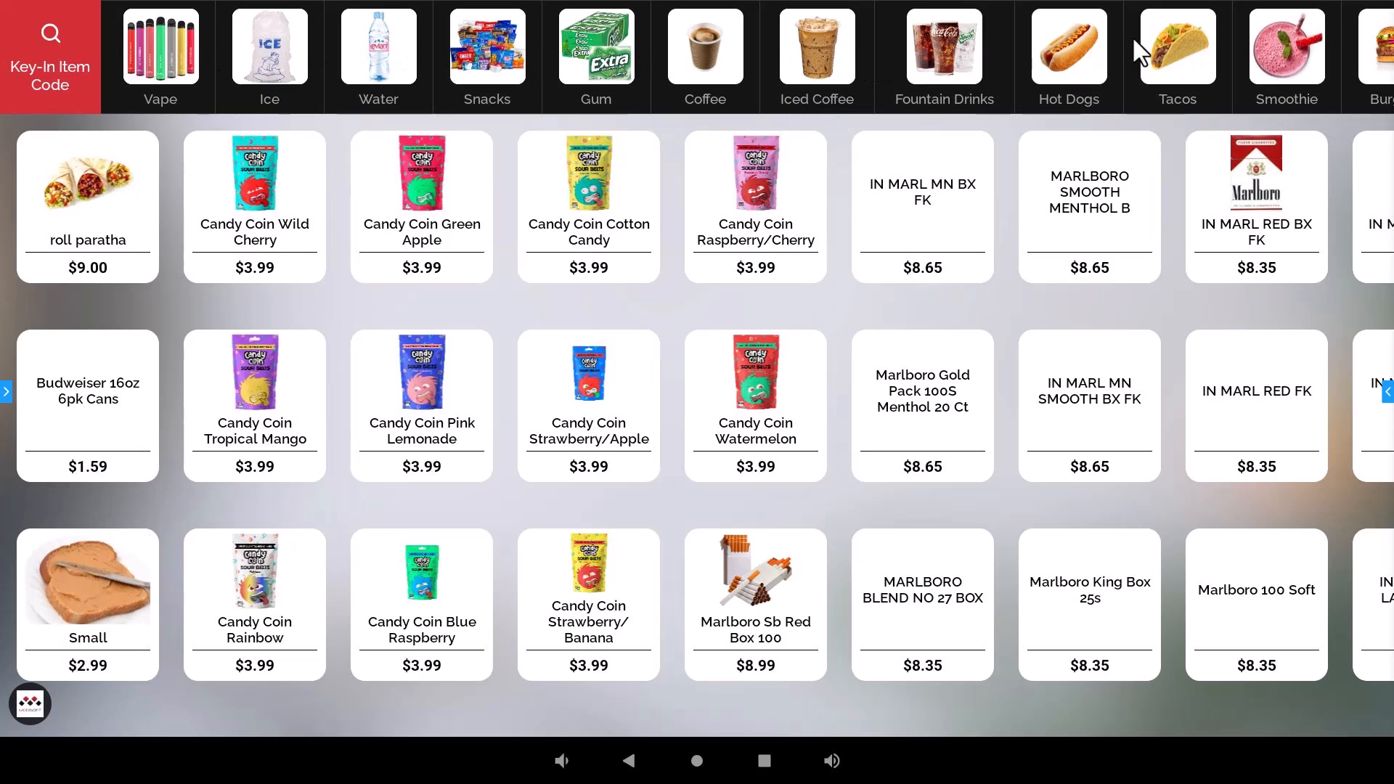
{"action": "mouse_move", "coordinate": [817, 54]}
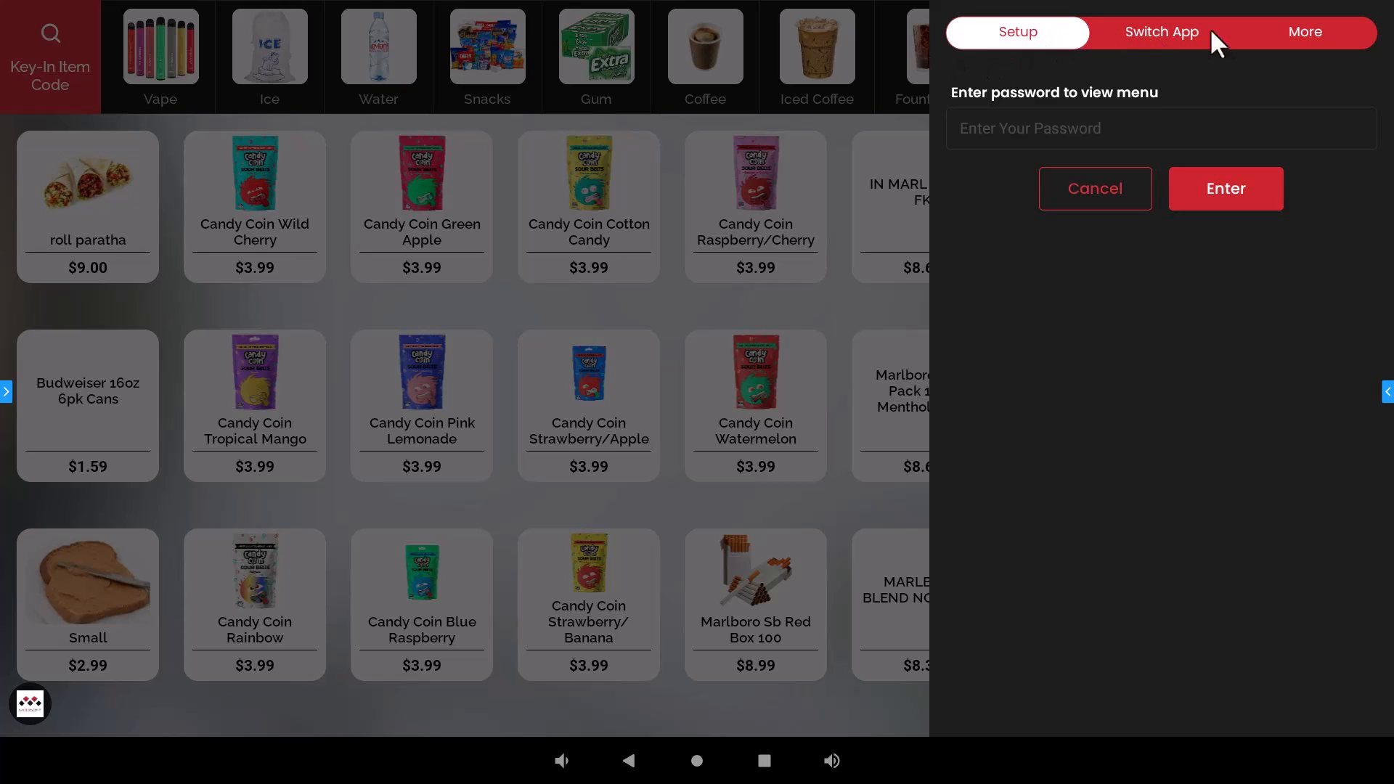
{"action": "mouse_move", "coordinate": [1150, 78]}
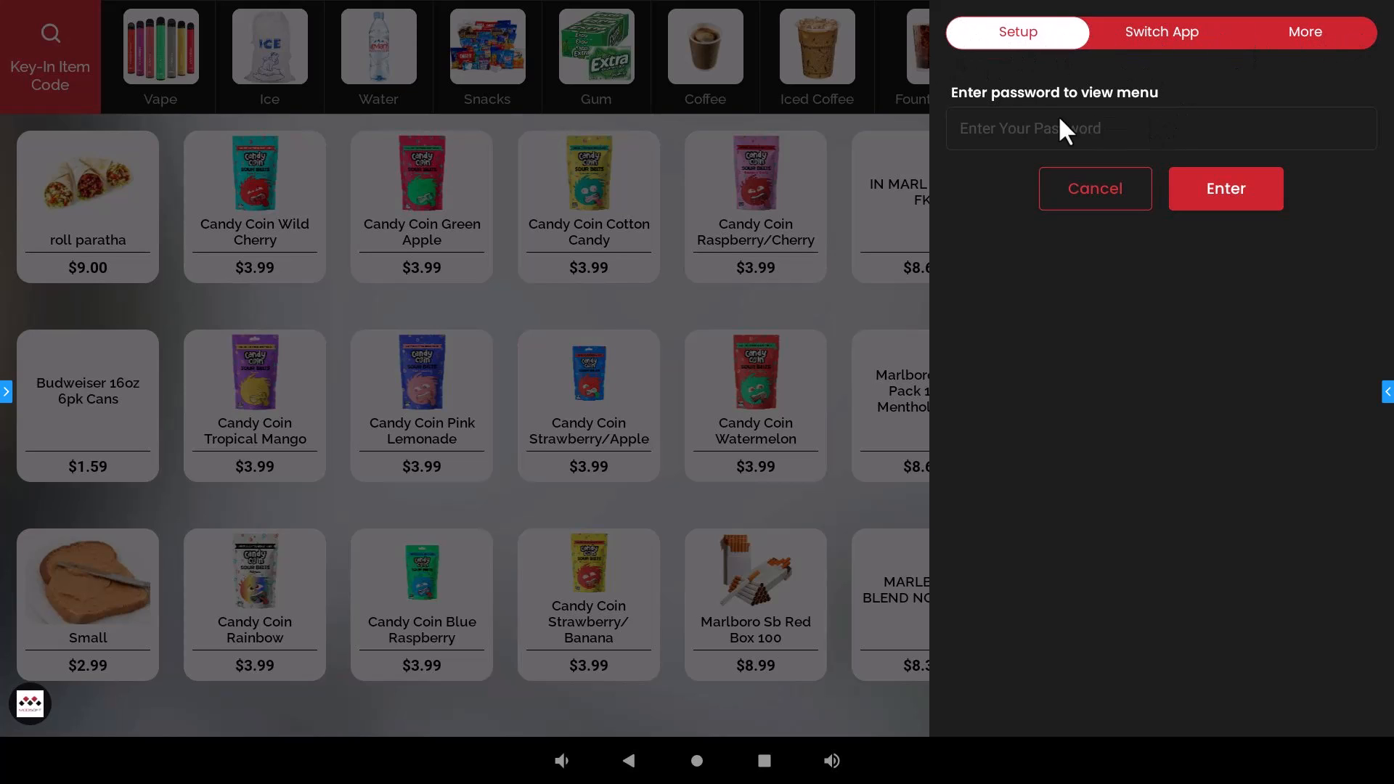
{"action": "mouse_move", "coordinate": [1083, 138]}
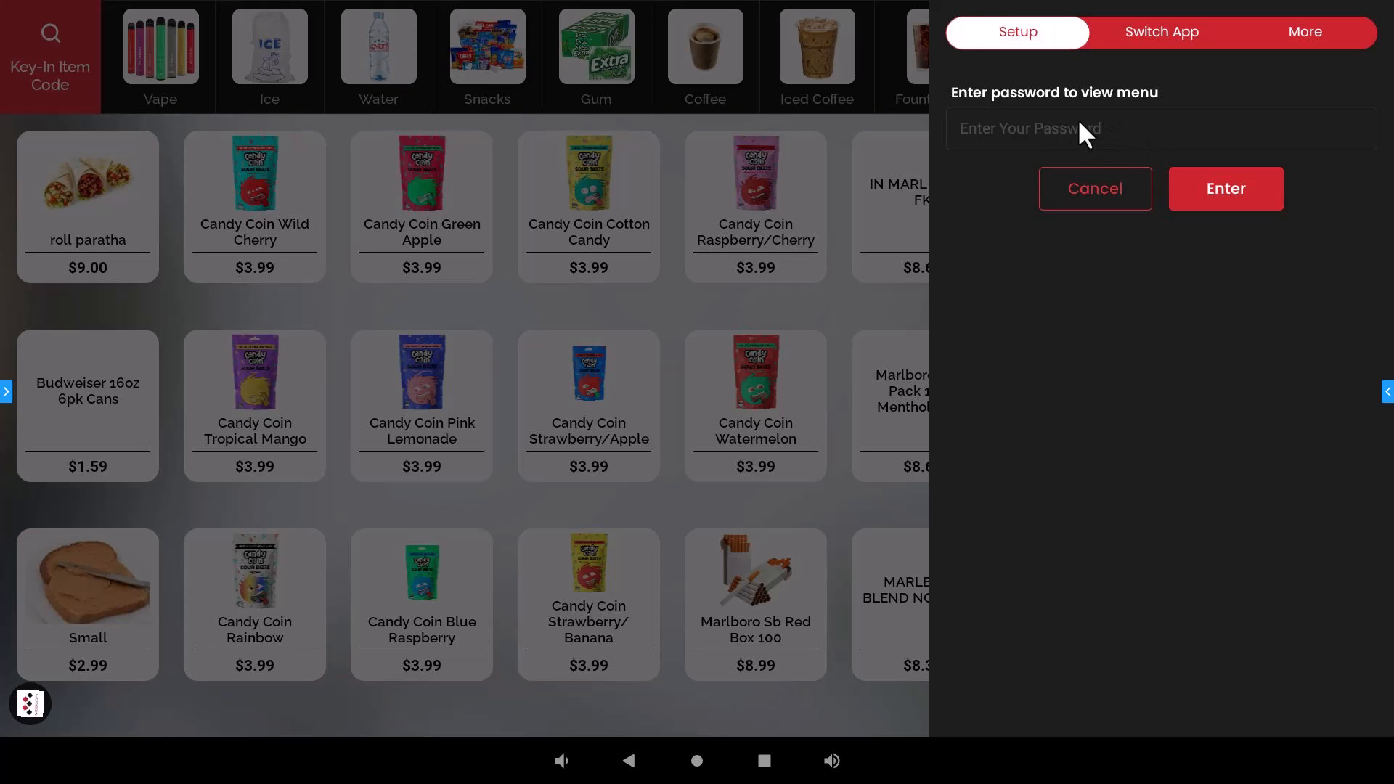
{"action": "mouse_move", "coordinate": [1075, 145]}
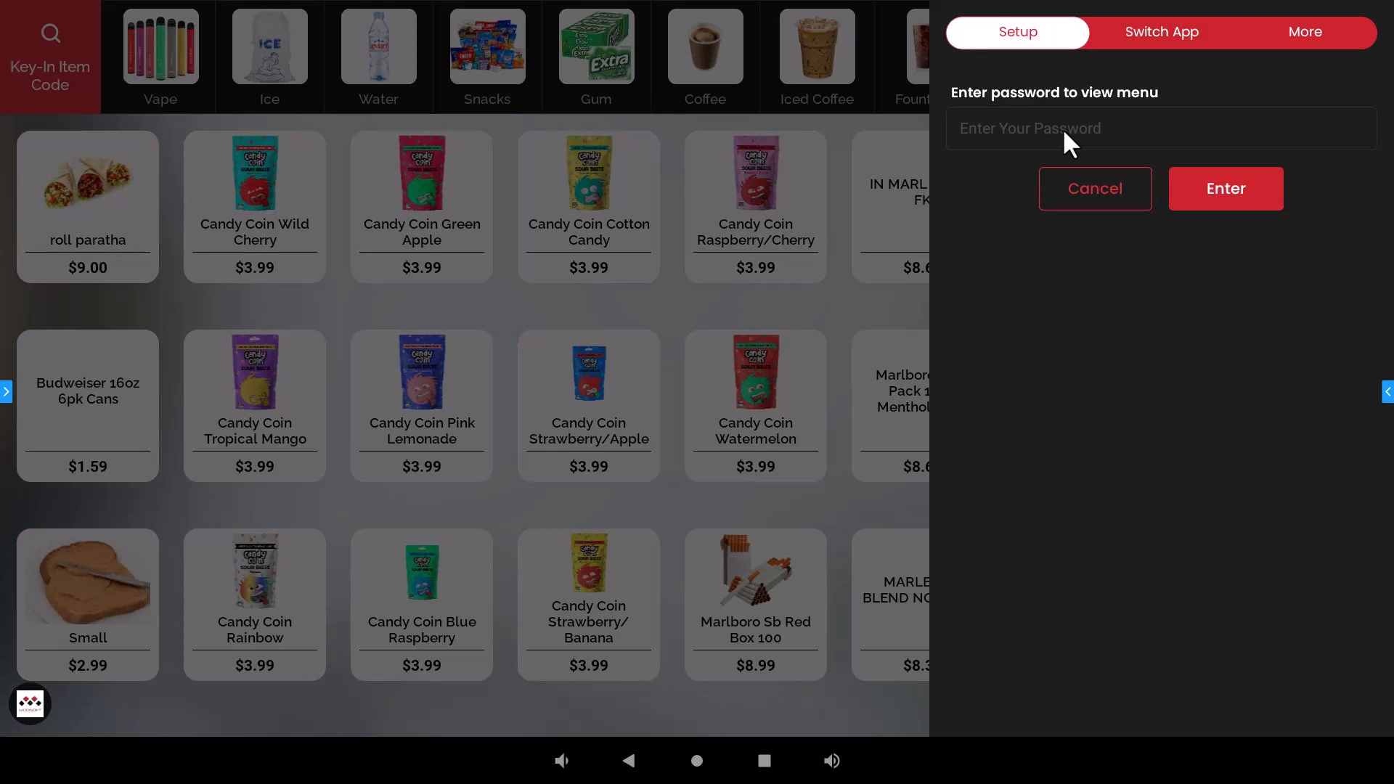
{"action": "left_click", "coordinate": [1159, 127]}
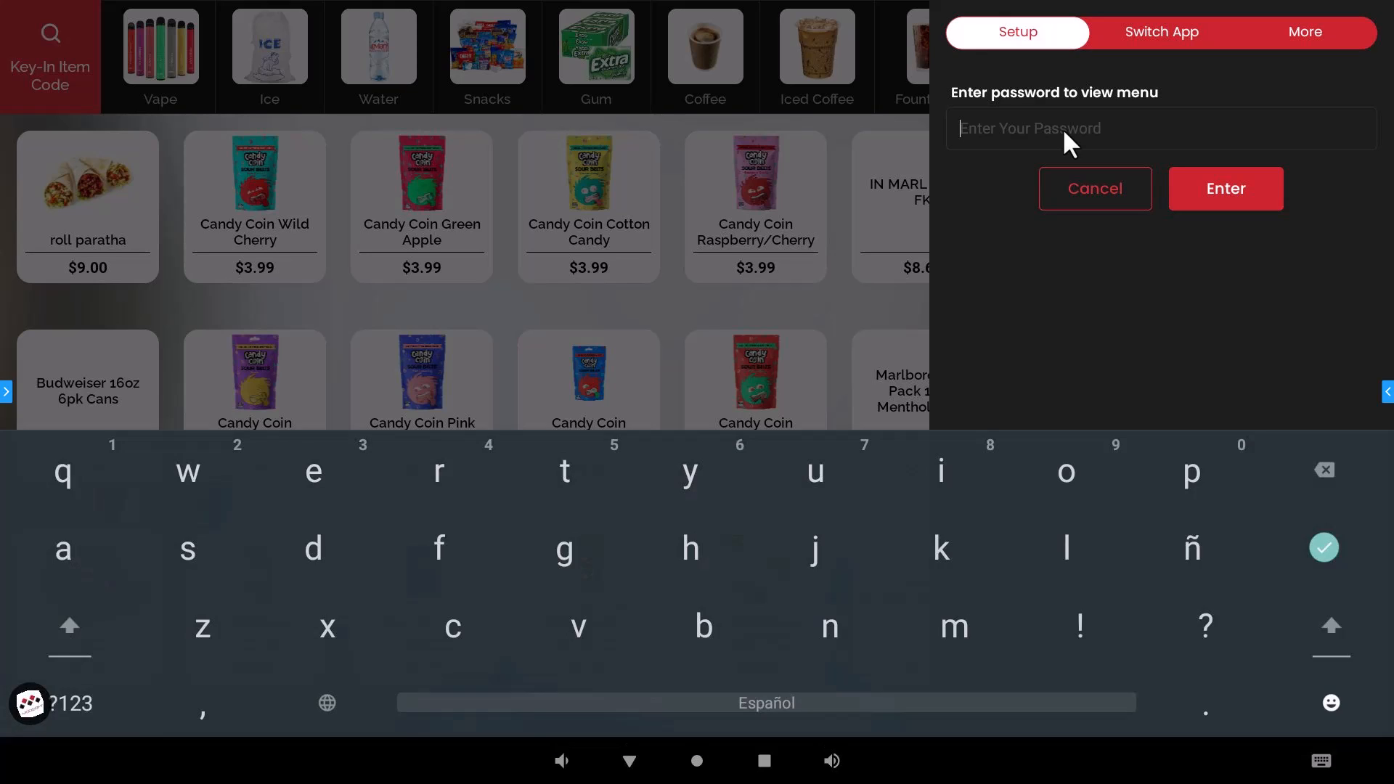
{"action": "left_click", "coordinate": [1223, 189]}
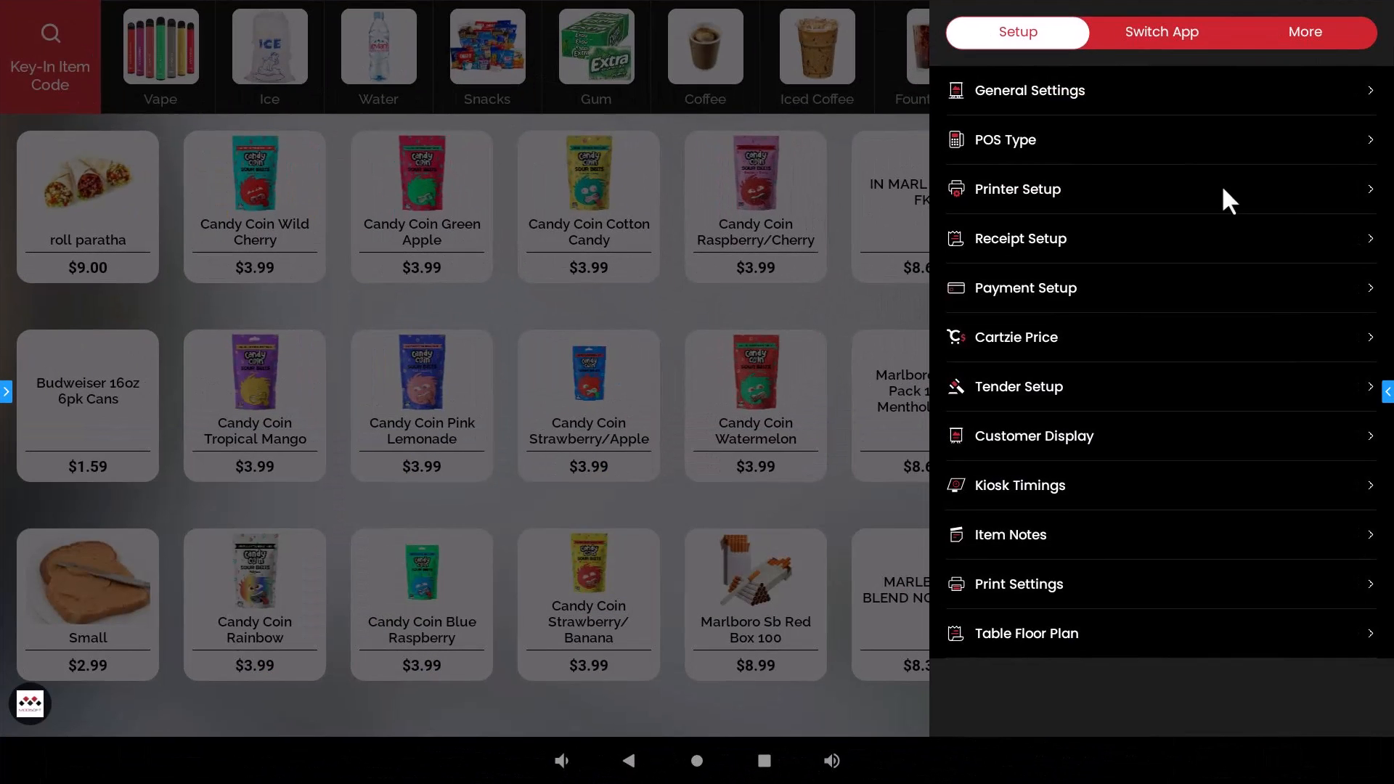
{"action": "mouse_move", "coordinate": [1062, 156]}
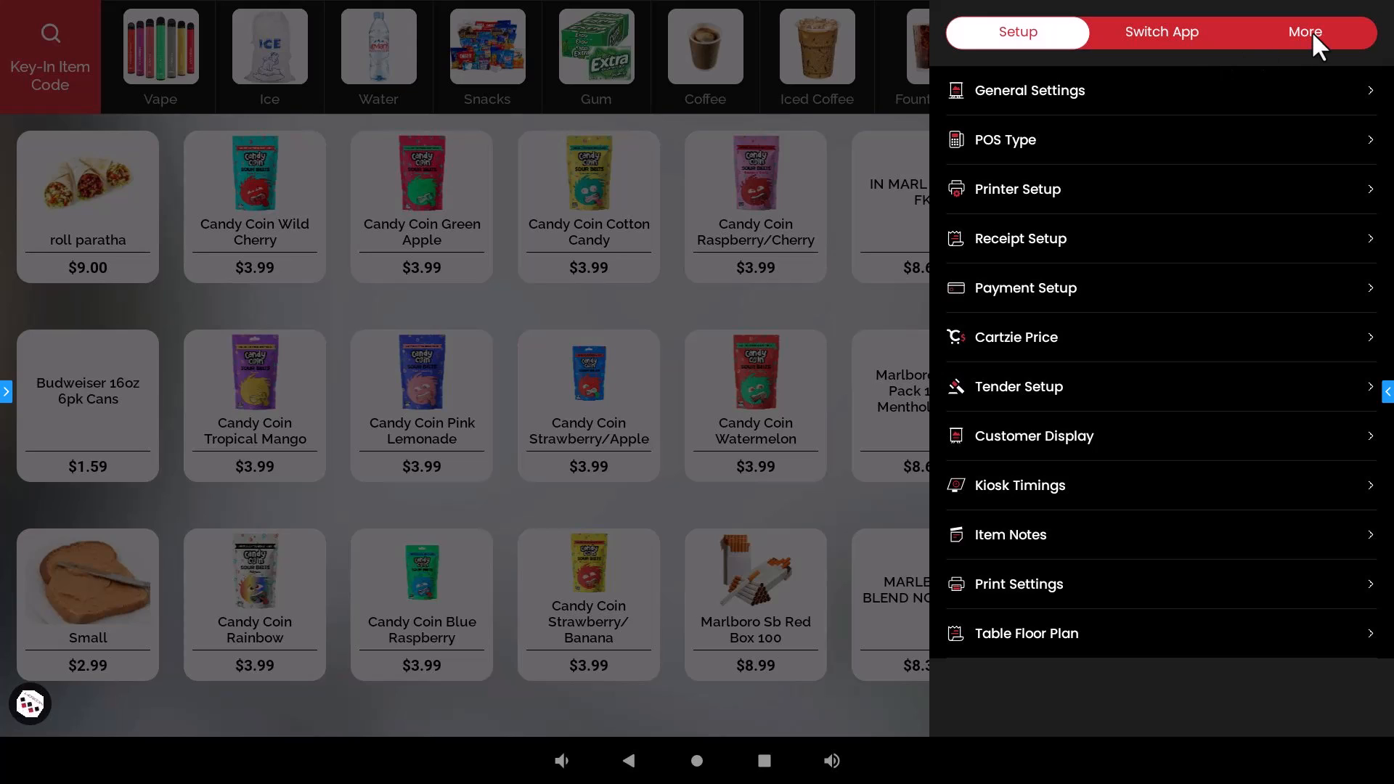
- Show the More options with receipt, shelf labels, close day, support and sign out
{"action": "left_click", "coordinate": [1305, 32]}
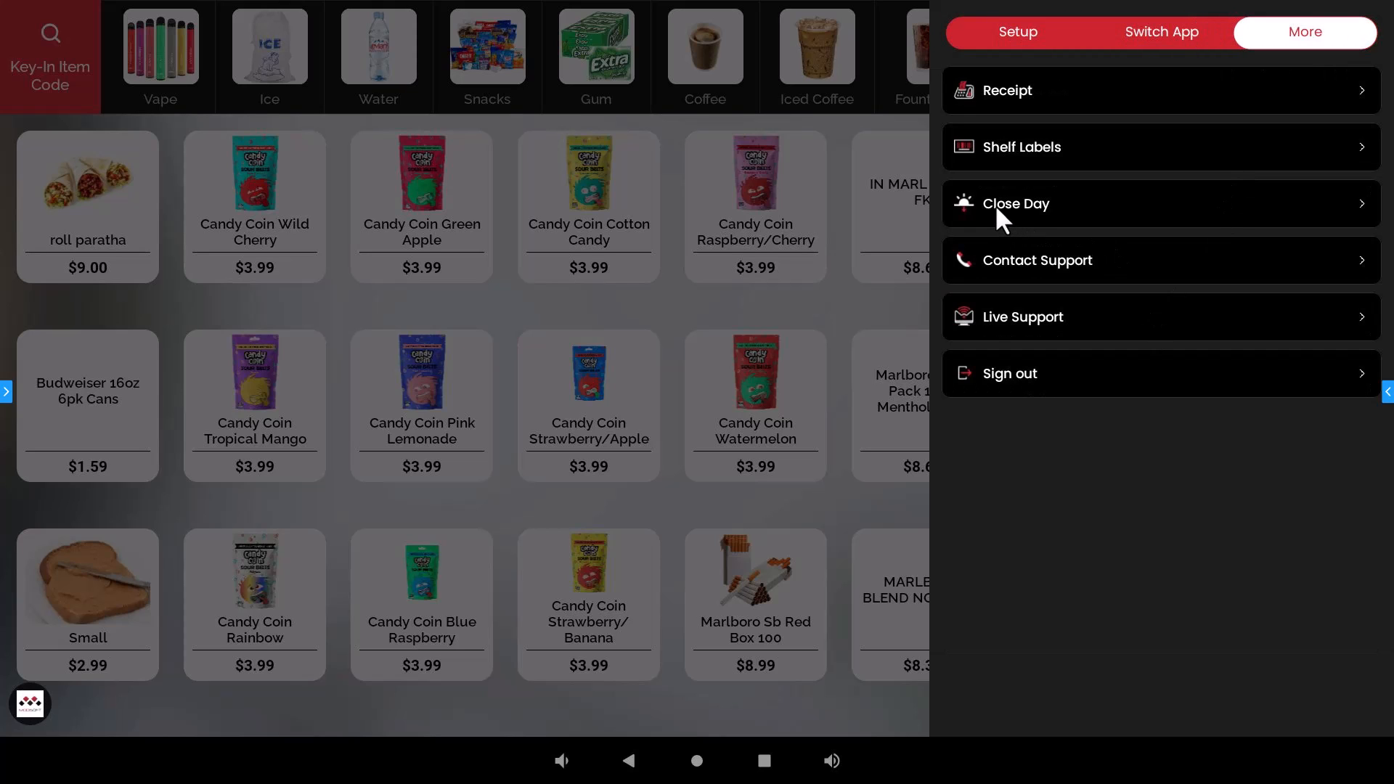
{"action": "mouse_move", "coordinate": [1029, 214]}
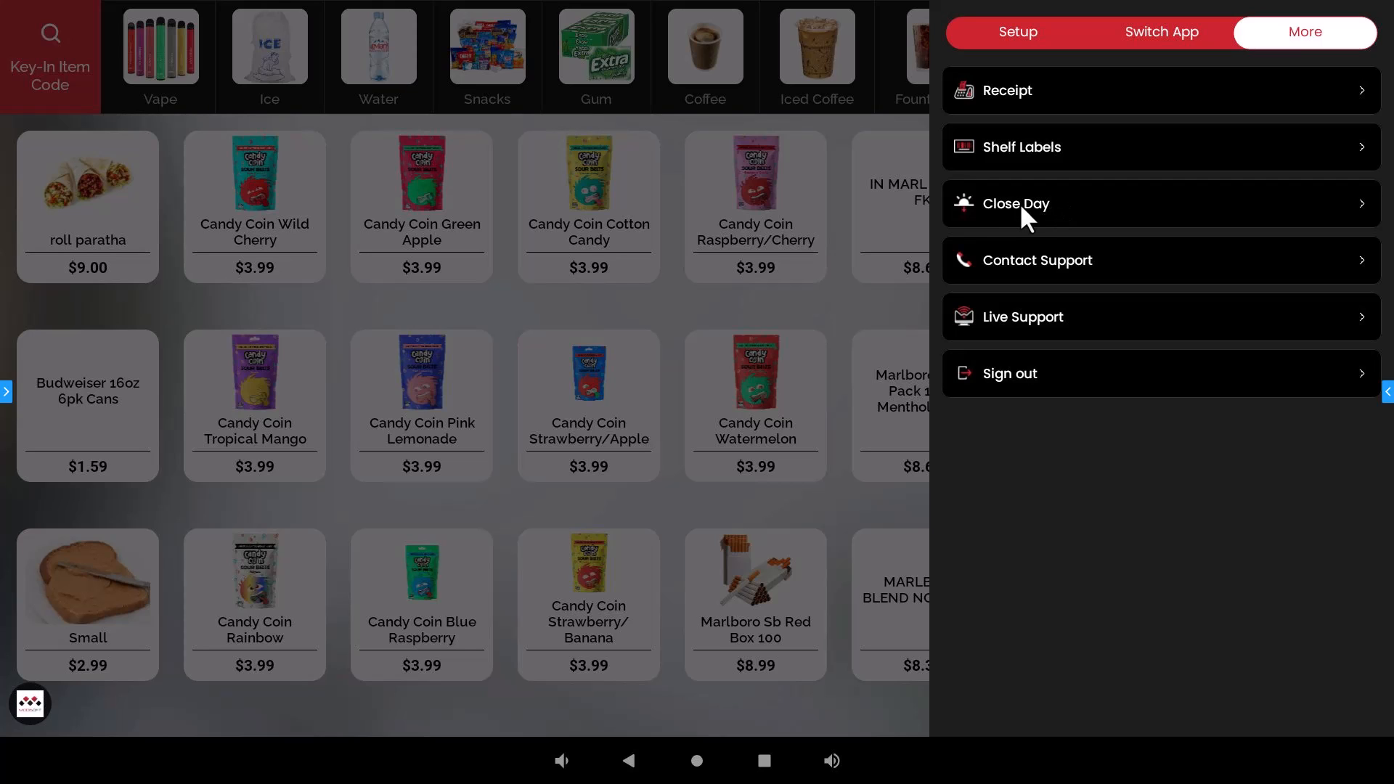
{"action": "mouse_move", "coordinate": [1008, 100]}
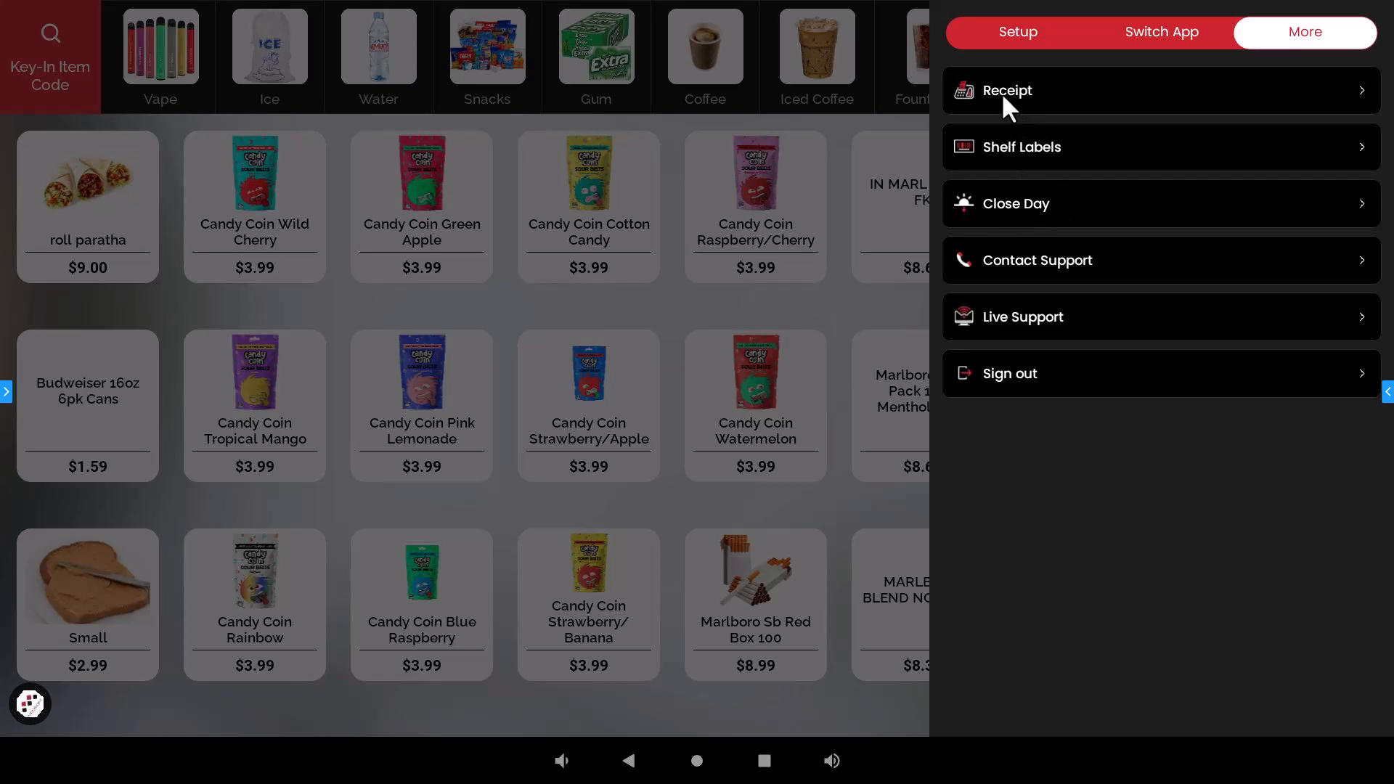
{"action": "mouse_move", "coordinate": [1052, 105]}
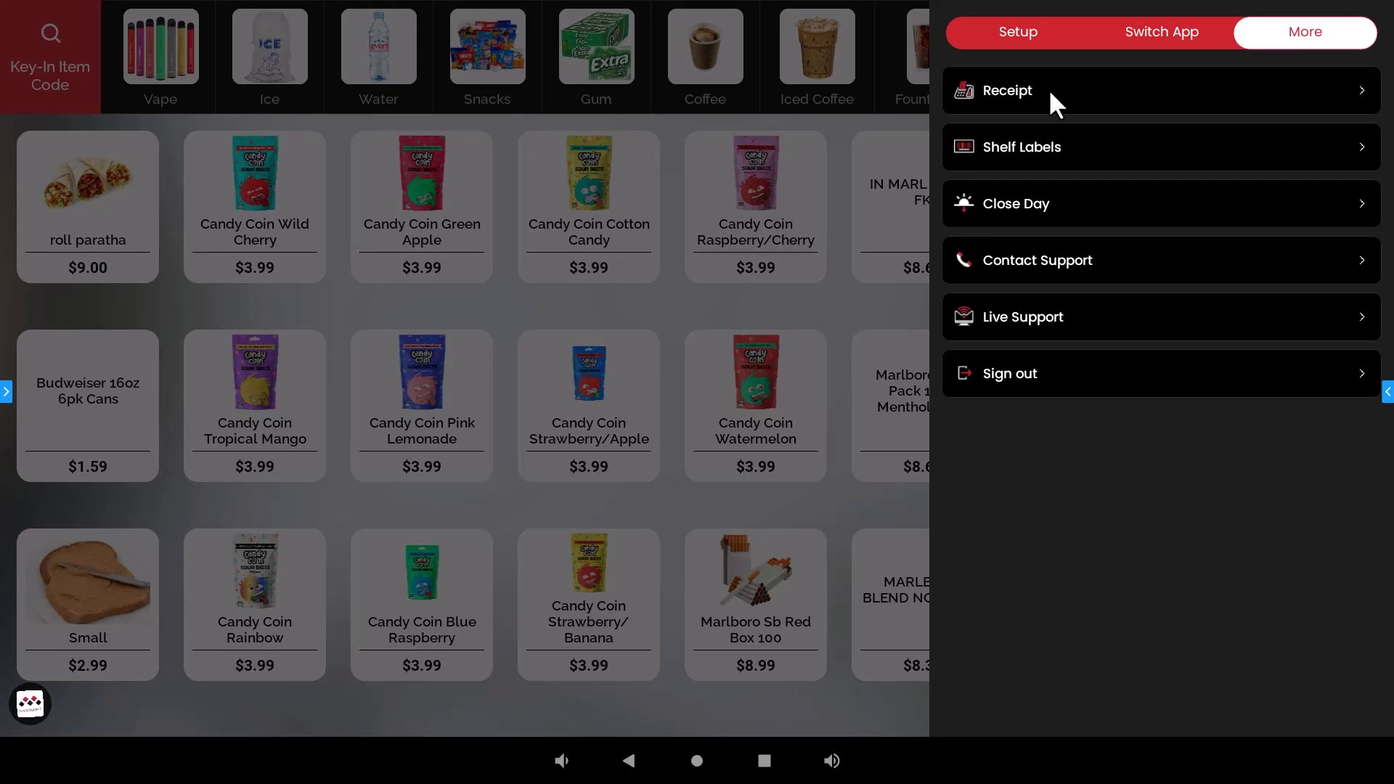
{"action": "mouse_move", "coordinate": [1117, 90]}
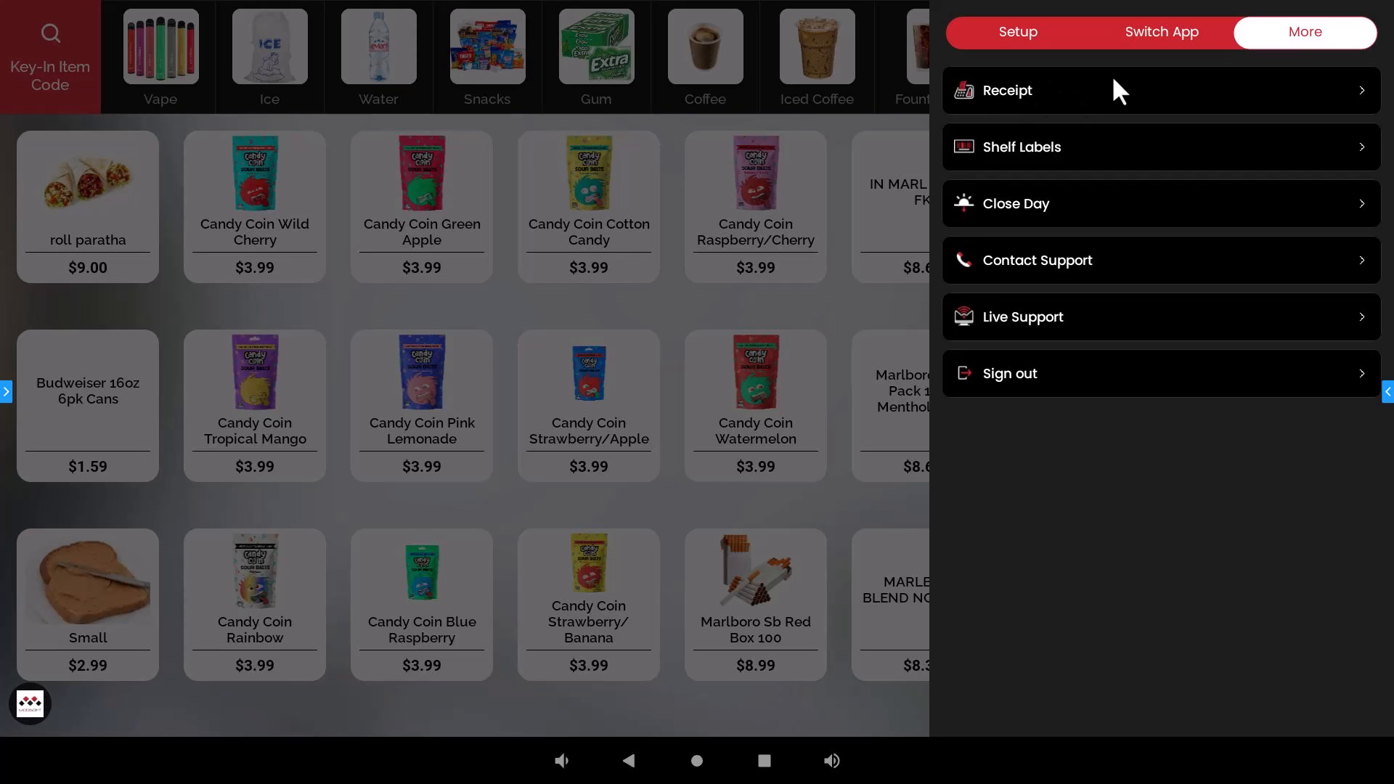
{"action": "mouse_move", "coordinate": [1044, 106]}
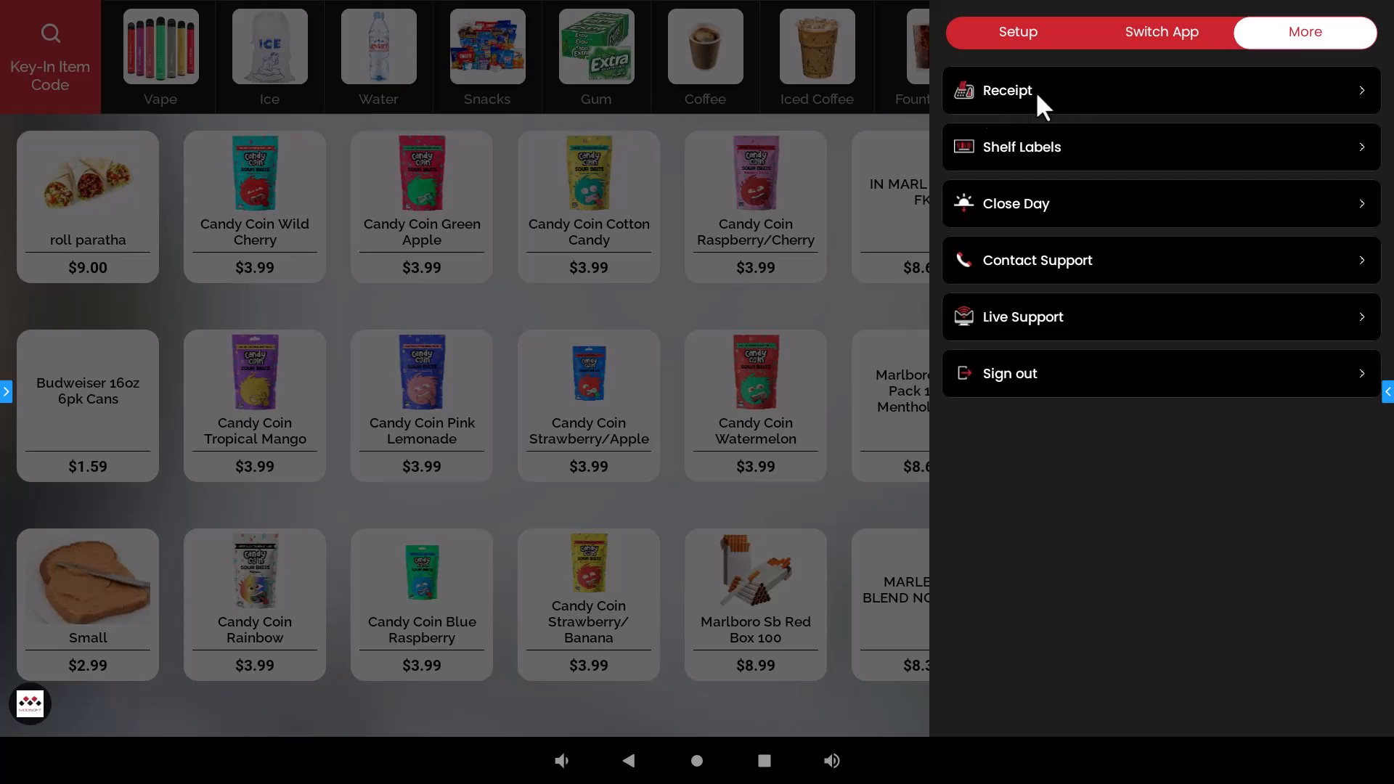
{"action": "mouse_move", "coordinate": [993, 125]}
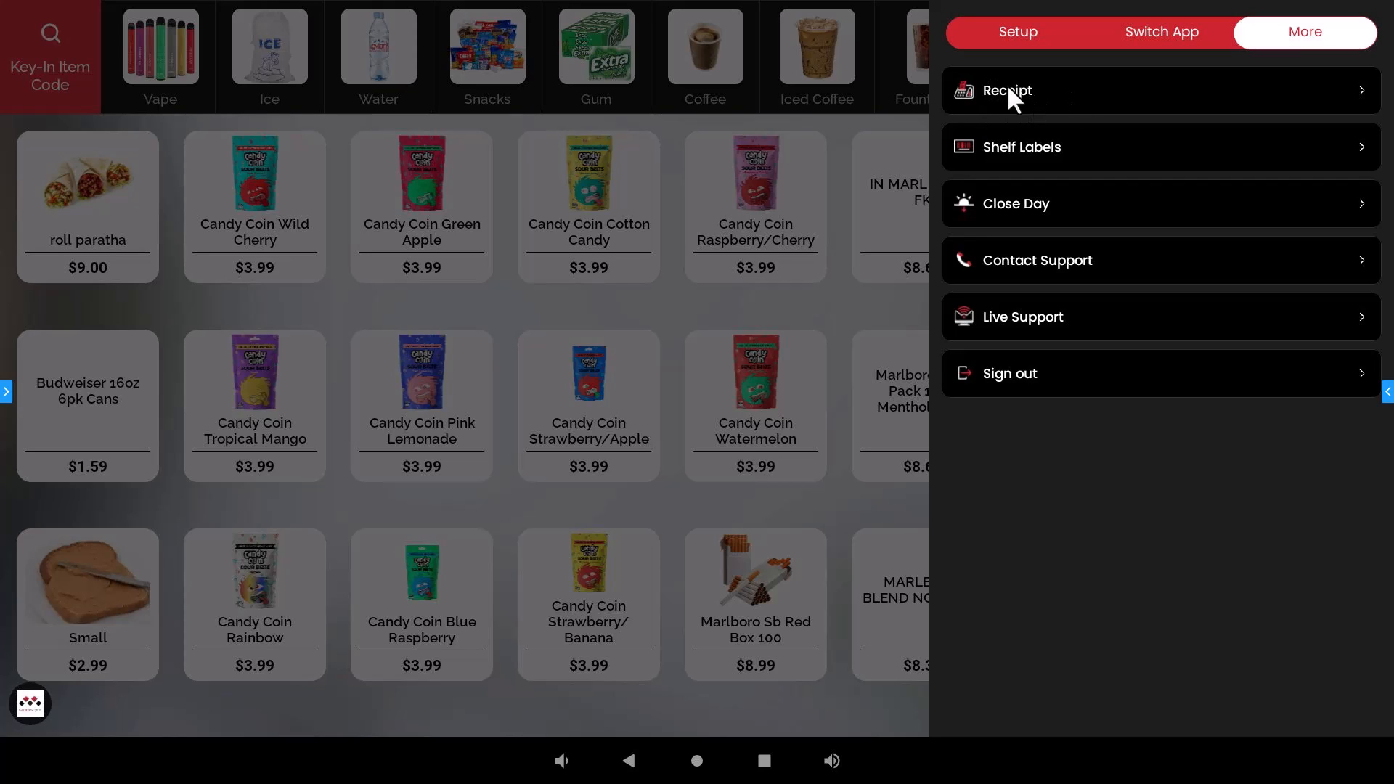
{"action": "mouse_move", "coordinate": [1063, 82]}
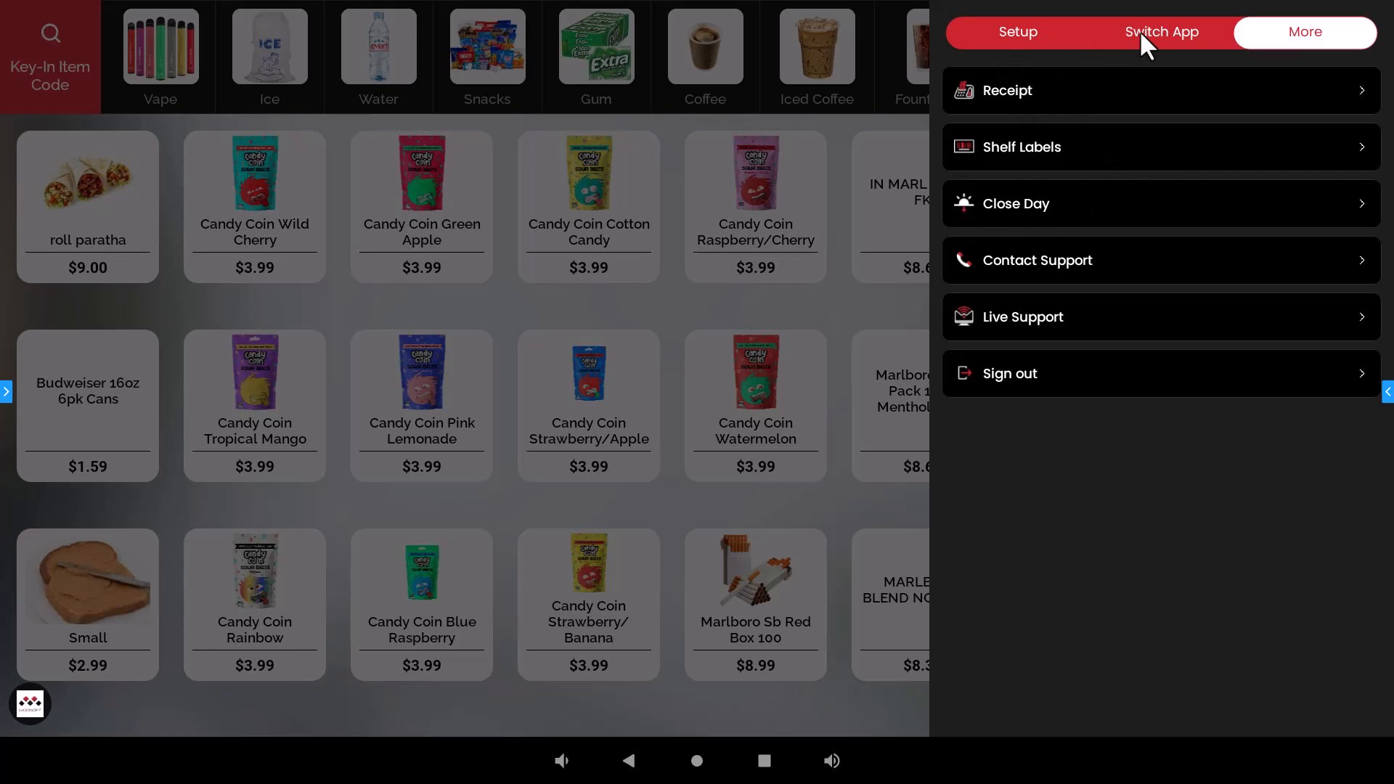
- Switch the app from kiosk to POS and reopen the setup menu over the Speed Key register
{"action": "left_click", "coordinate": [1160, 33]}
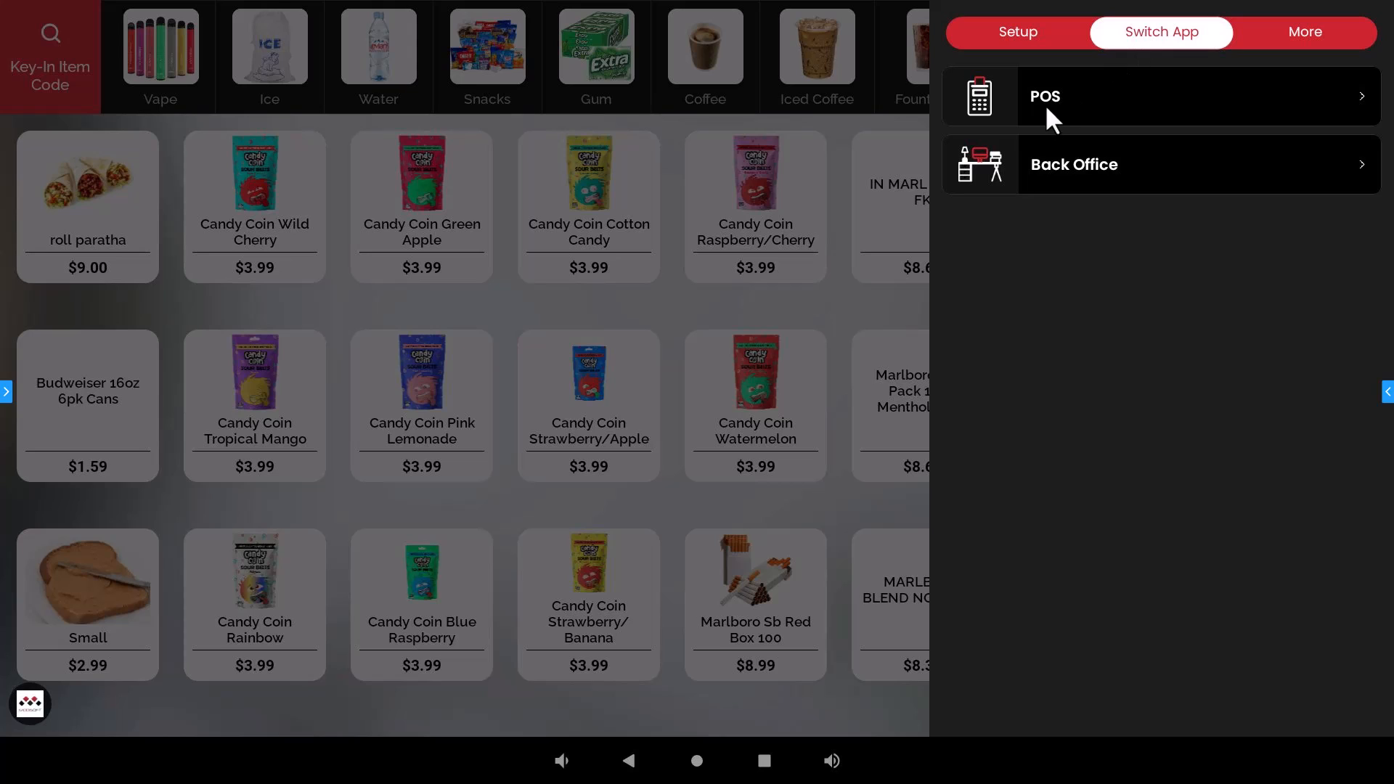
{"action": "mouse_move", "coordinate": [1051, 106]}
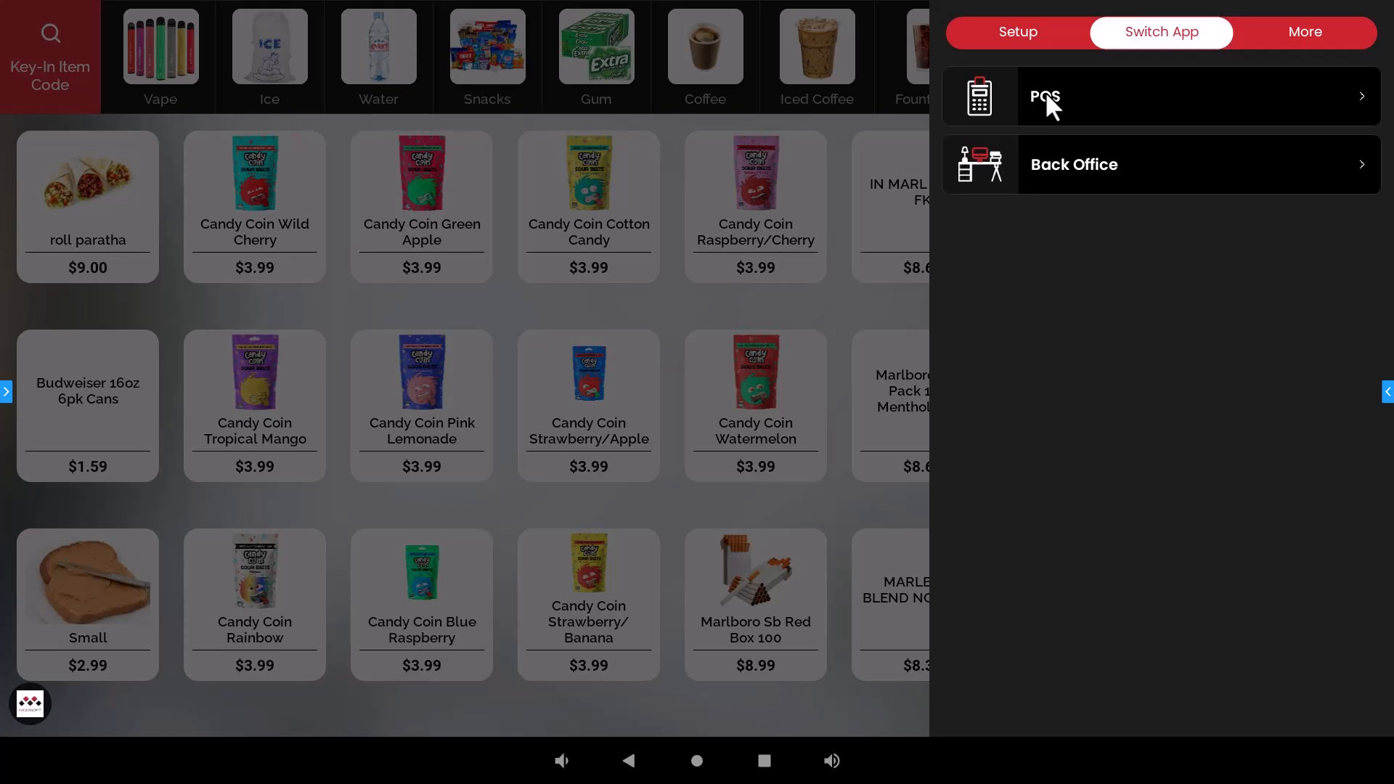
{"action": "mouse_move", "coordinate": [1117, 137]}
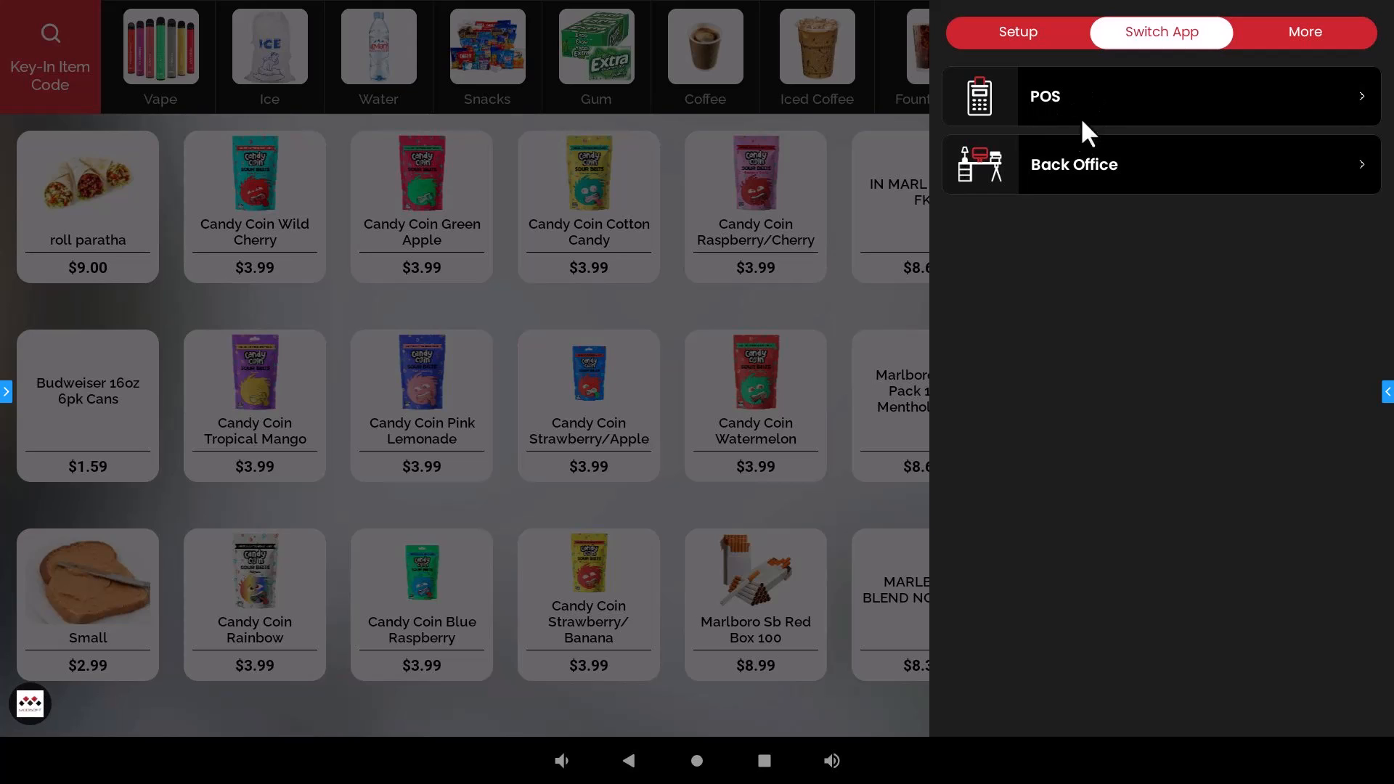
{"action": "mouse_move", "coordinate": [1064, 180]}
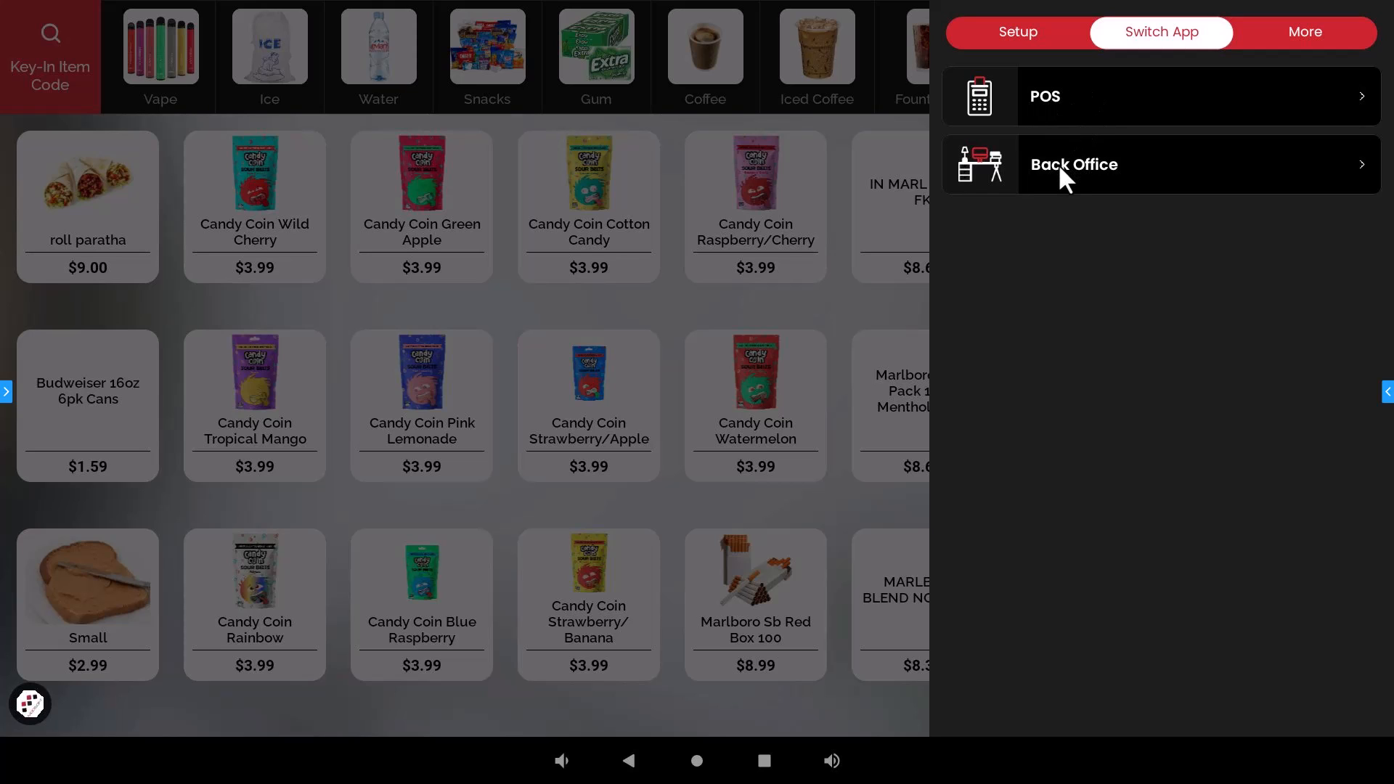
{"action": "mouse_move", "coordinate": [1073, 122]}
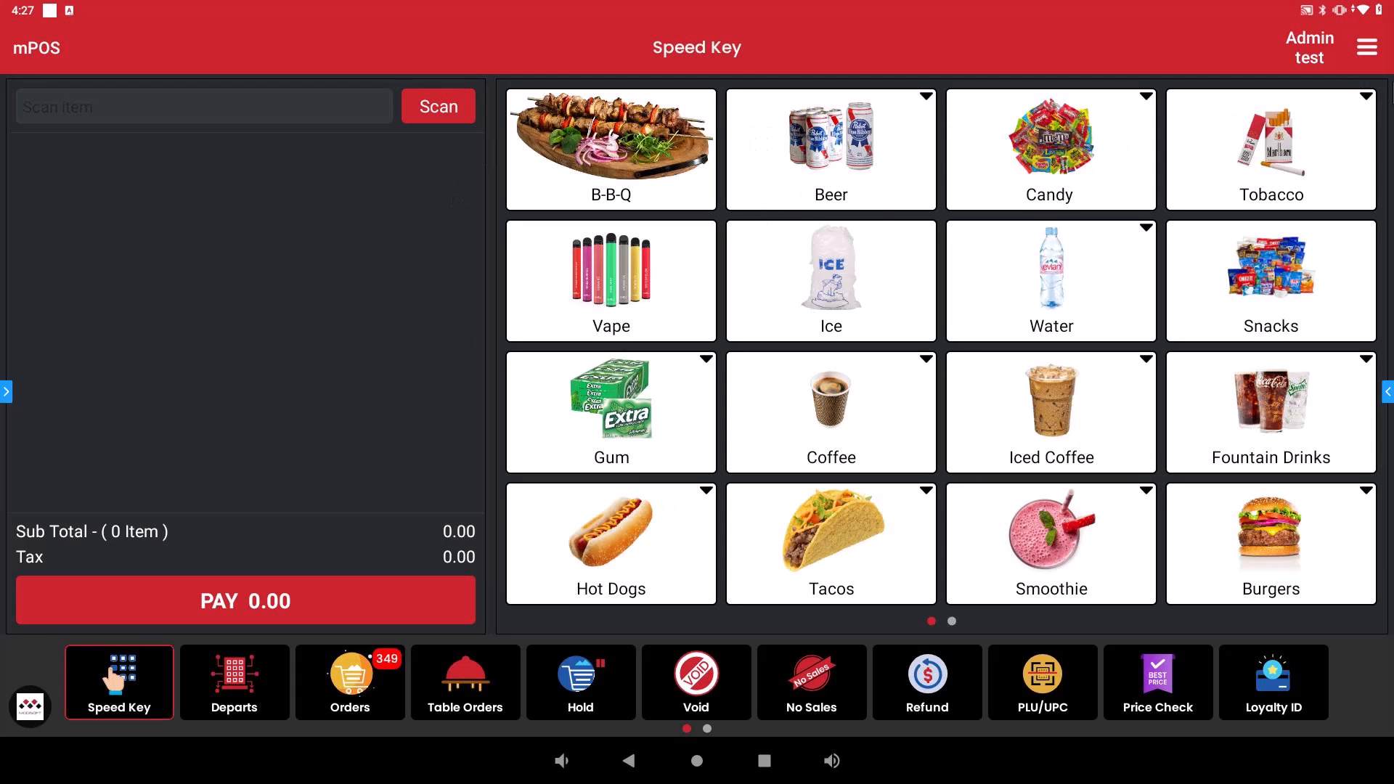
{"action": "left_click", "coordinate": [1367, 46]}
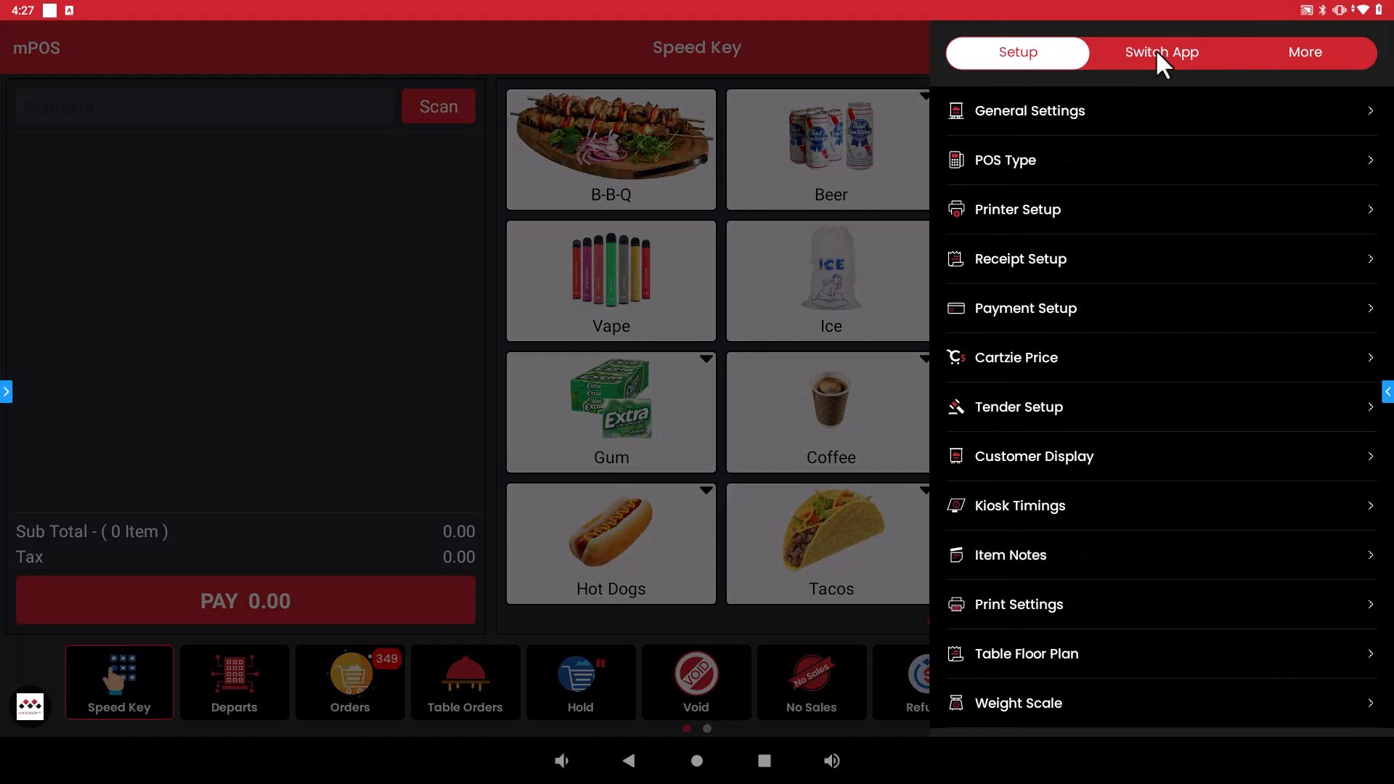